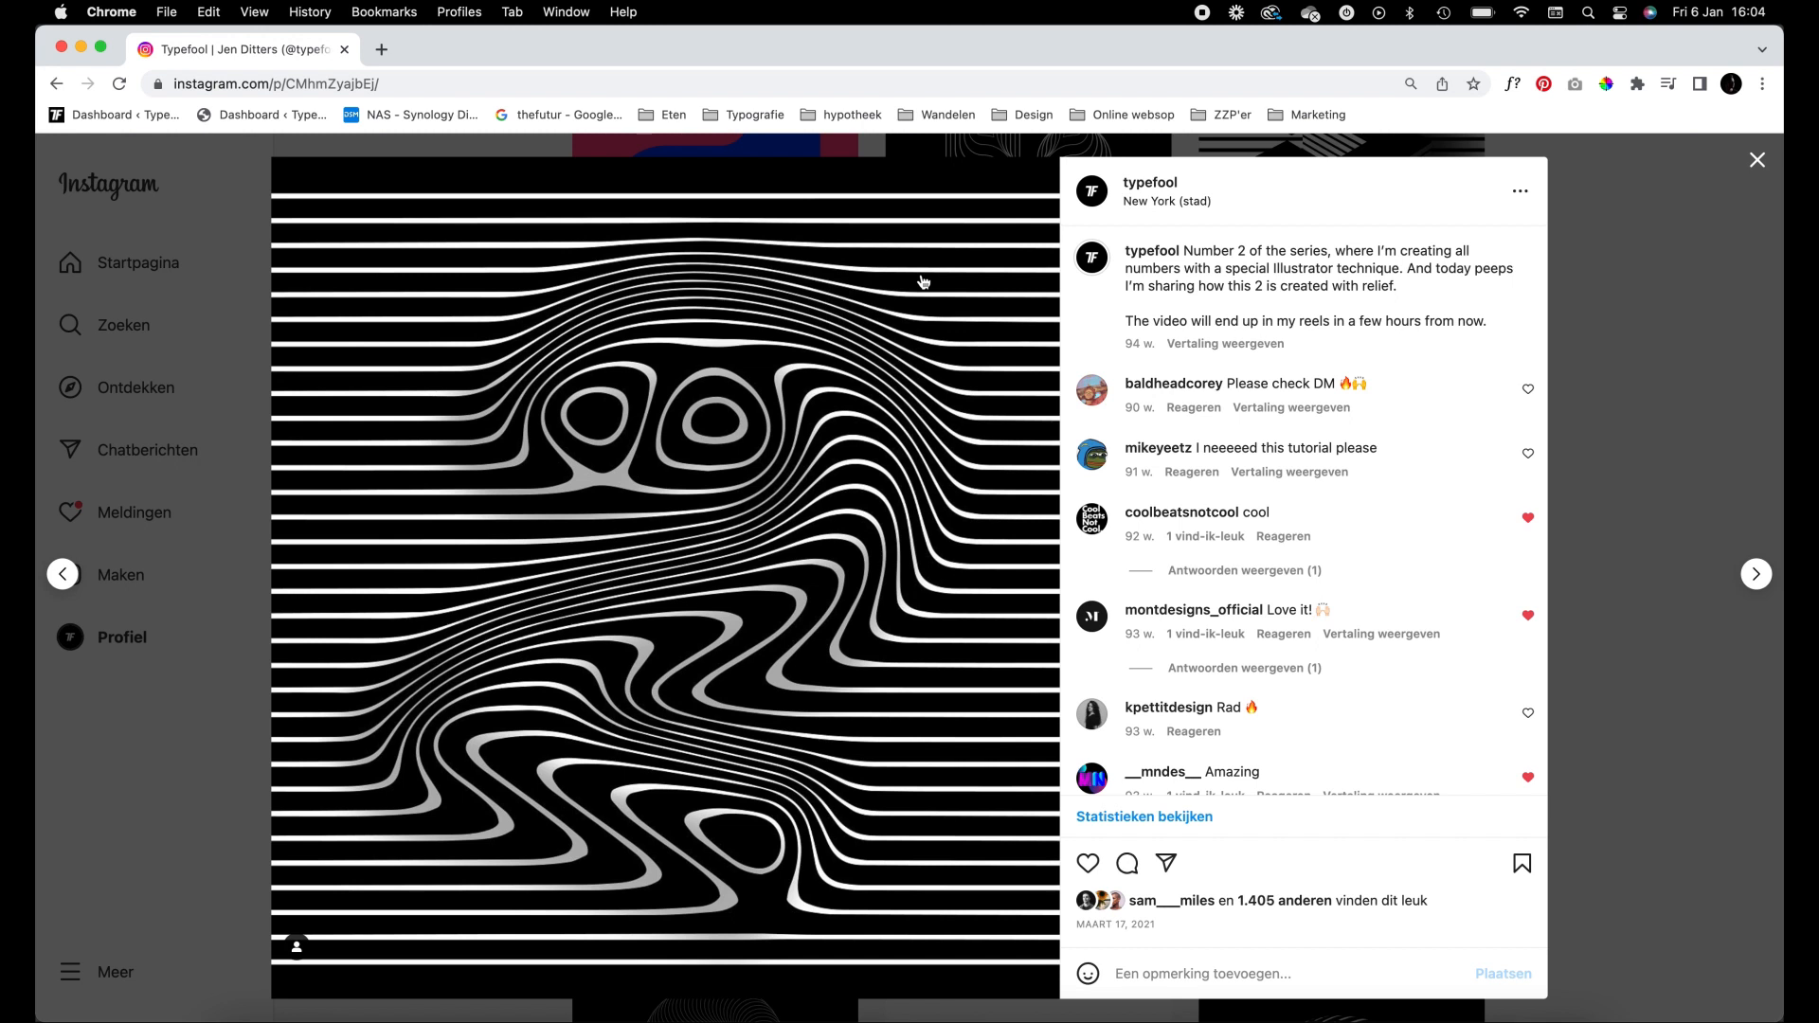
mouse_move(1414, 218)
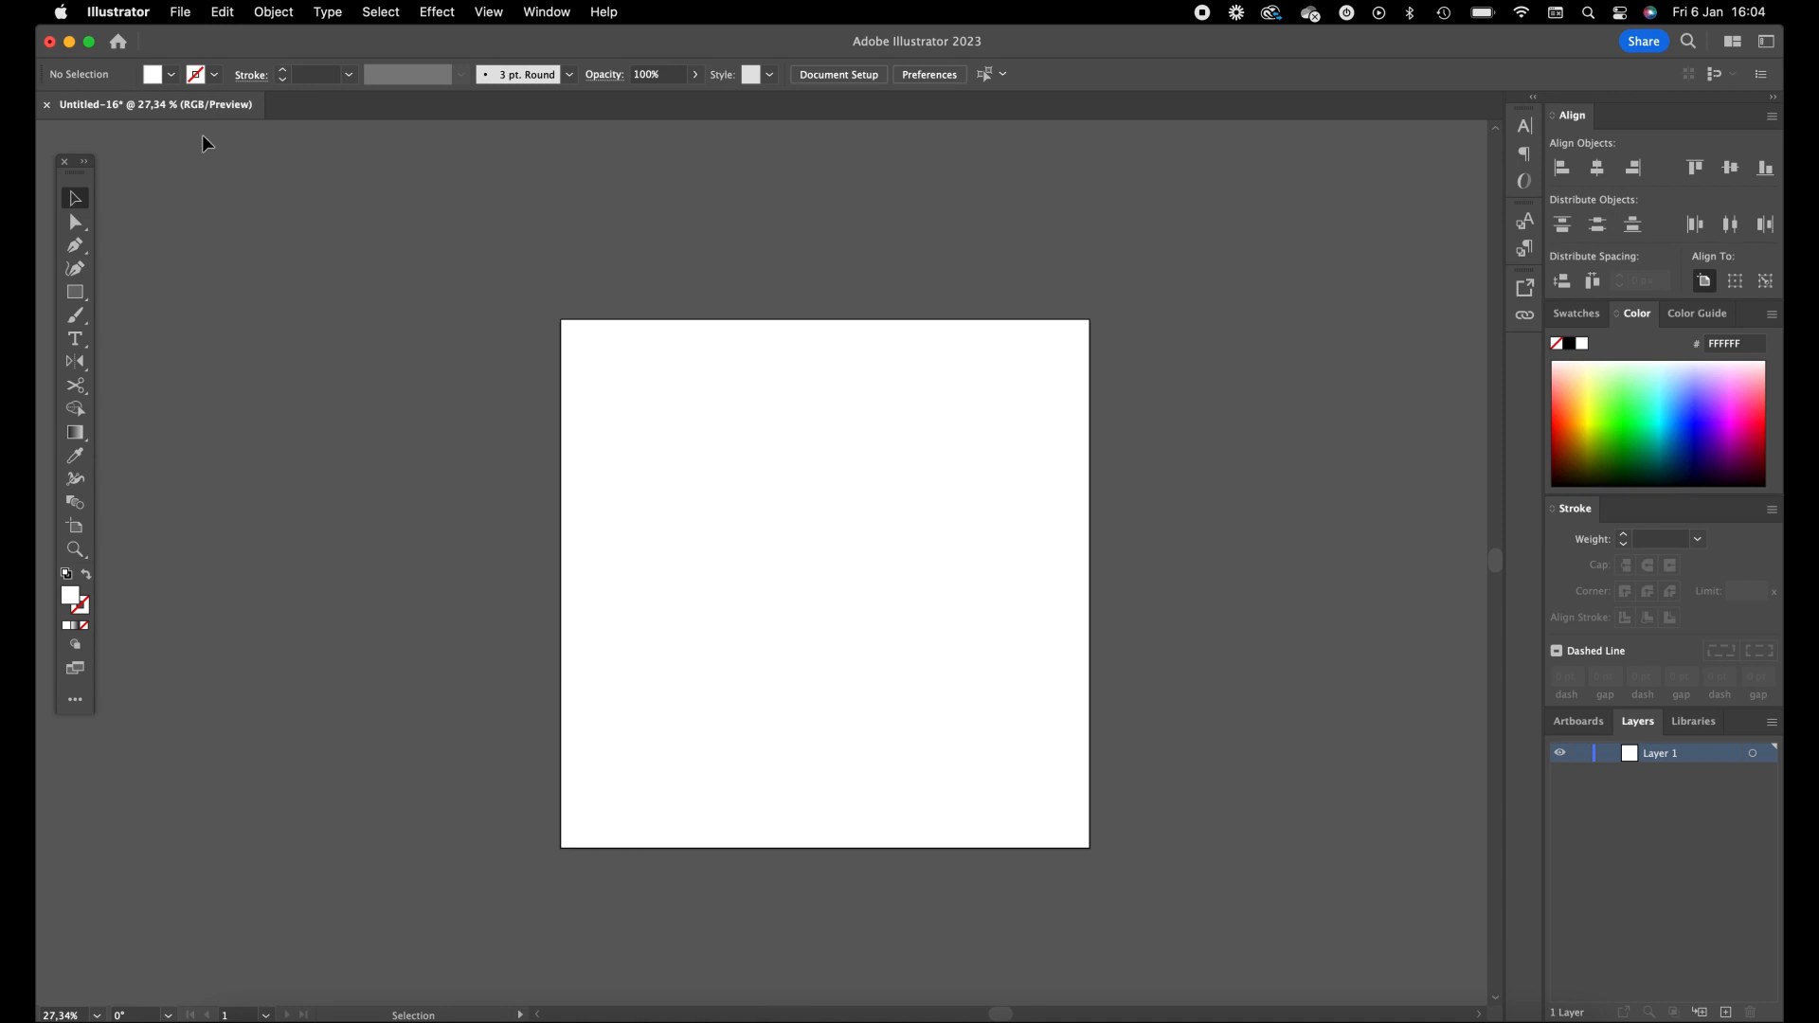
mouse_move(536, 197)
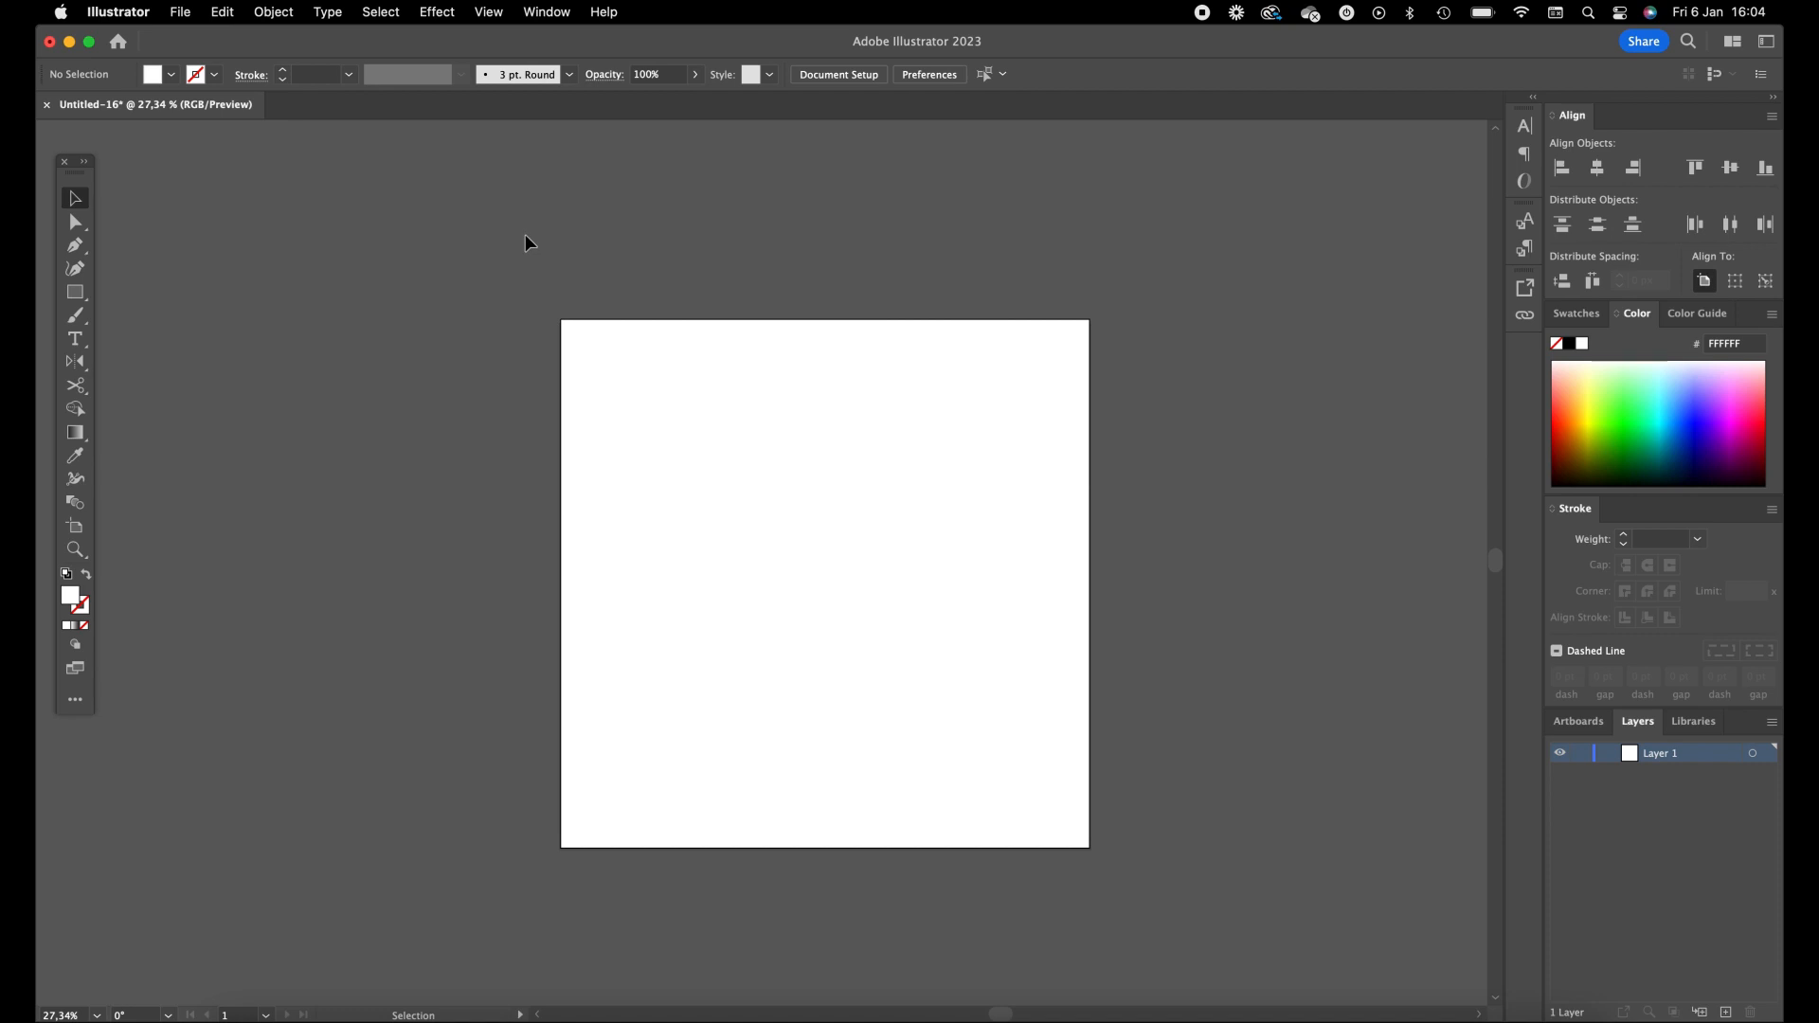
mouse_move(126, 259)
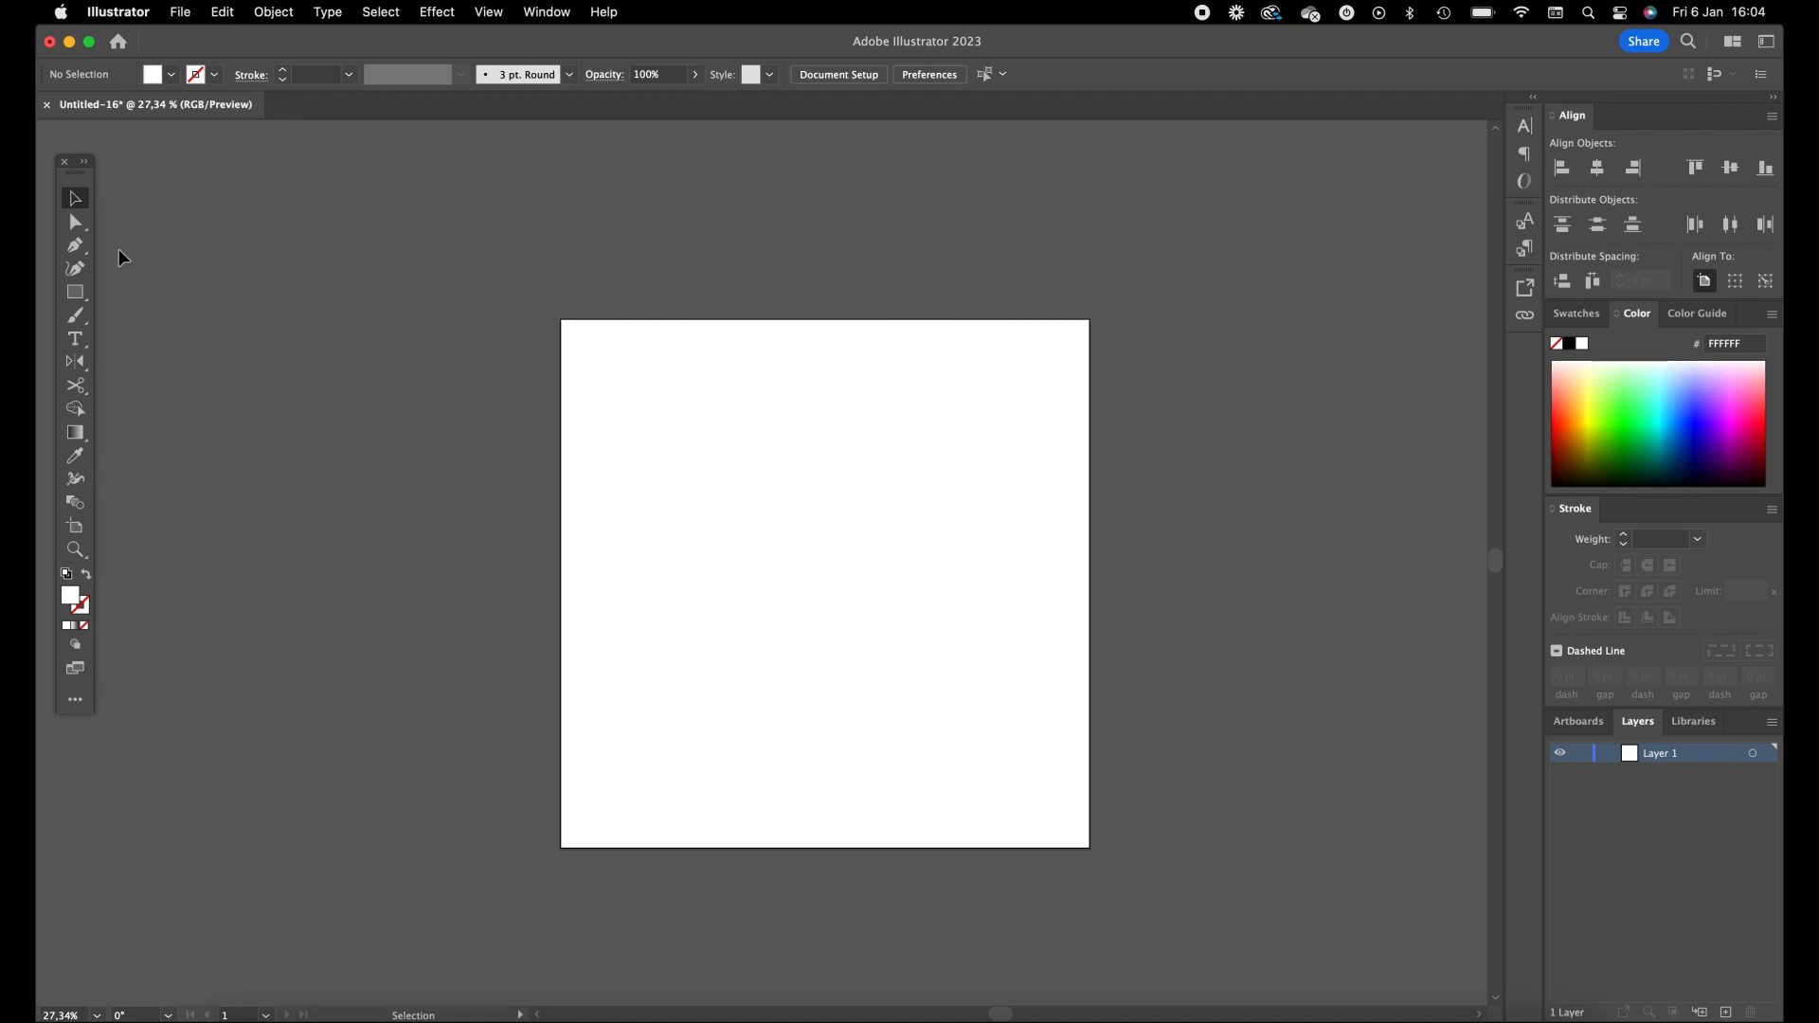
Draw a thin rectangle across the artboard top and fill it black (000000)
click(74, 292)
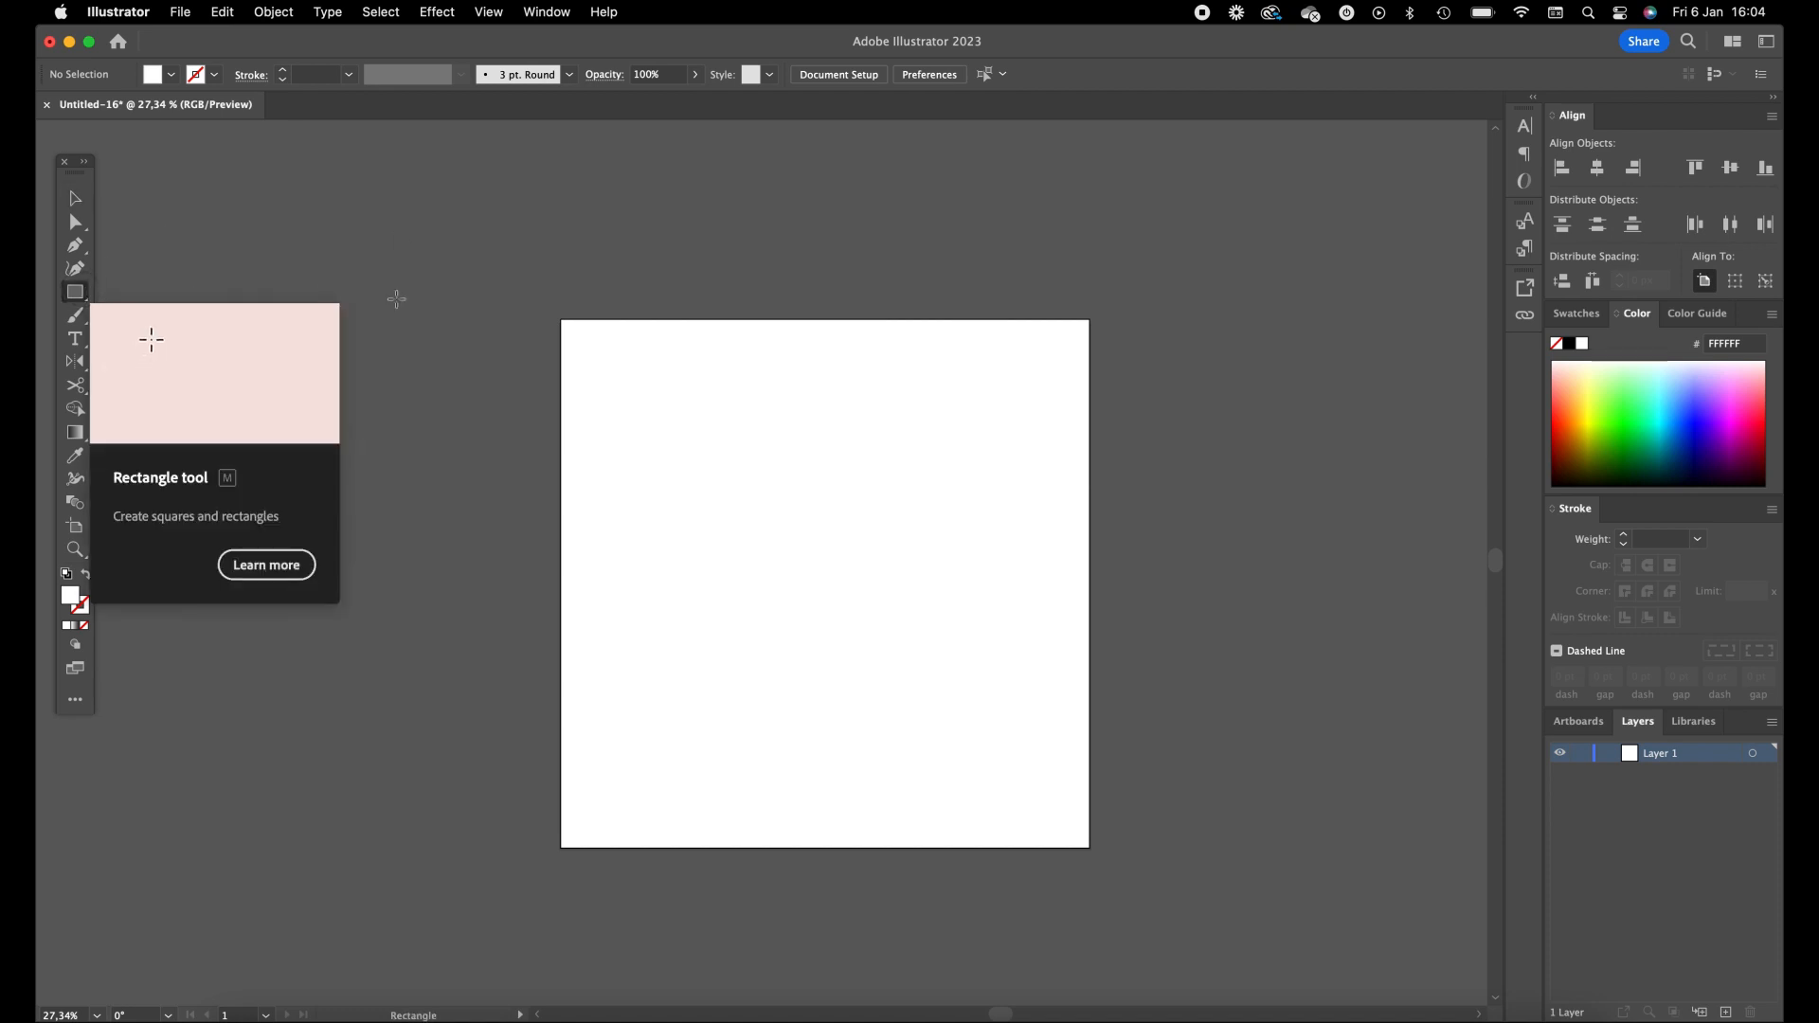
key(cmd+=)
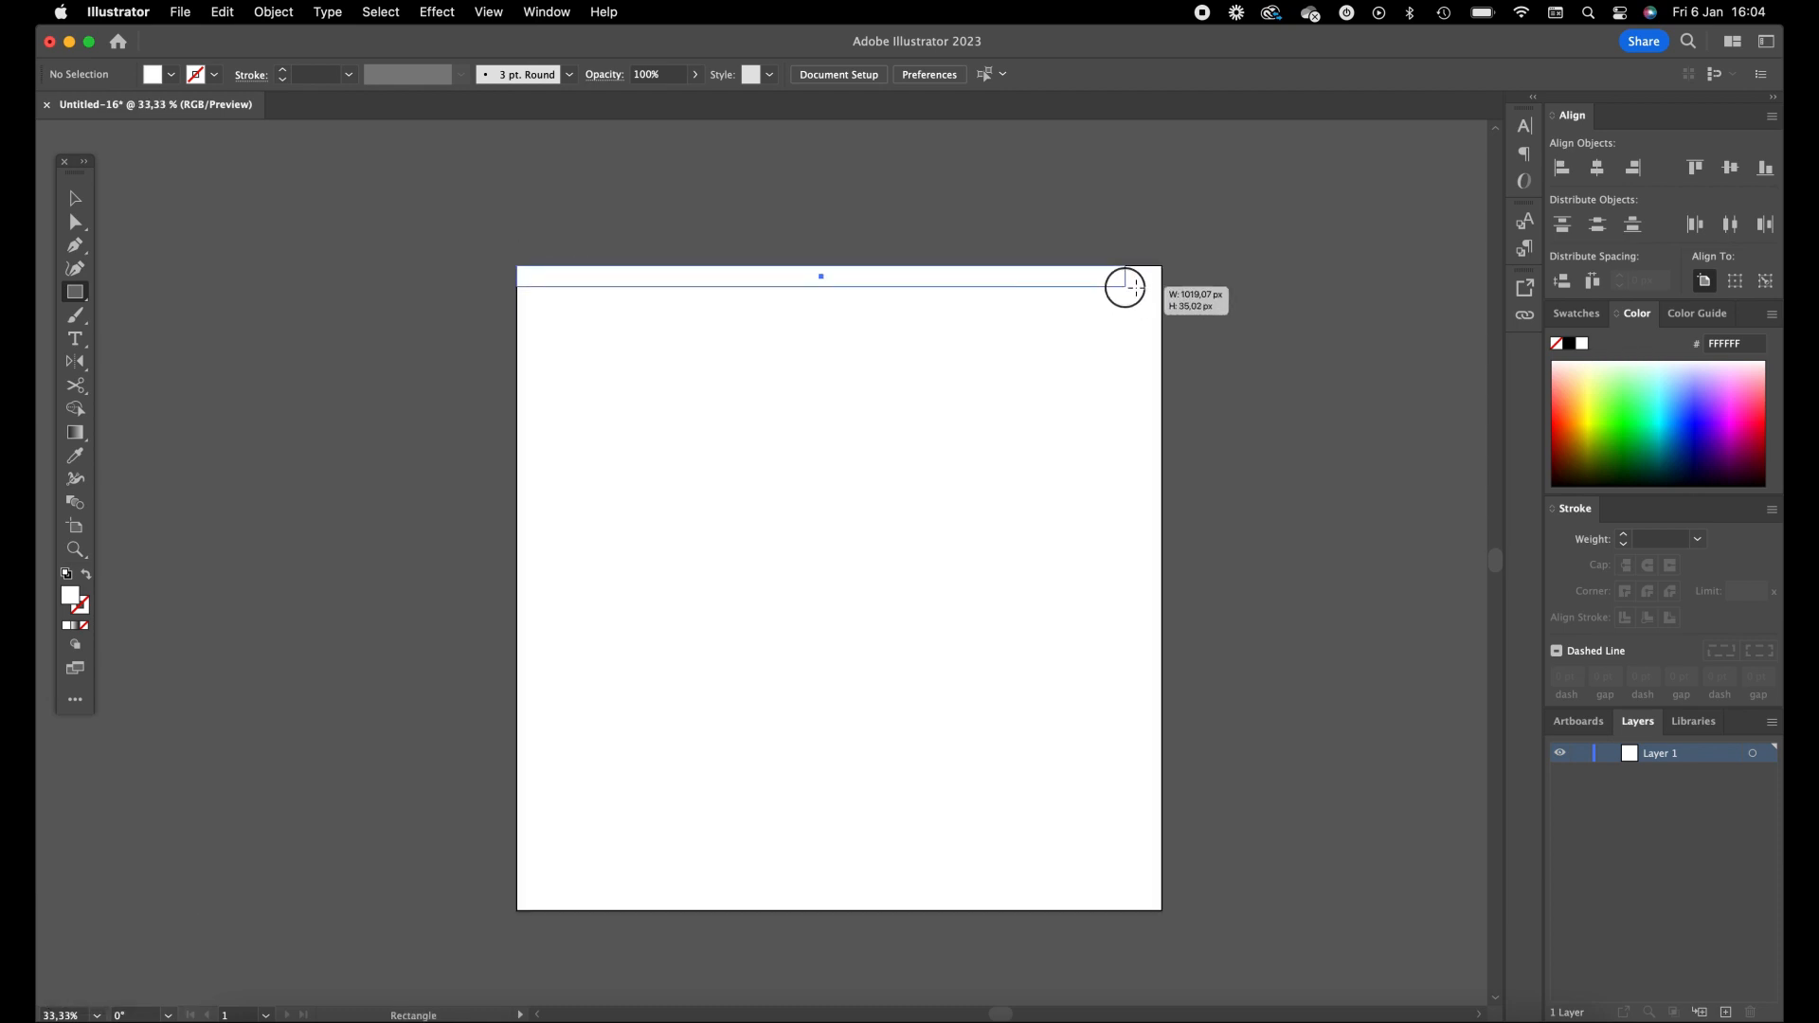
drag(1125, 286, 1159, 286)
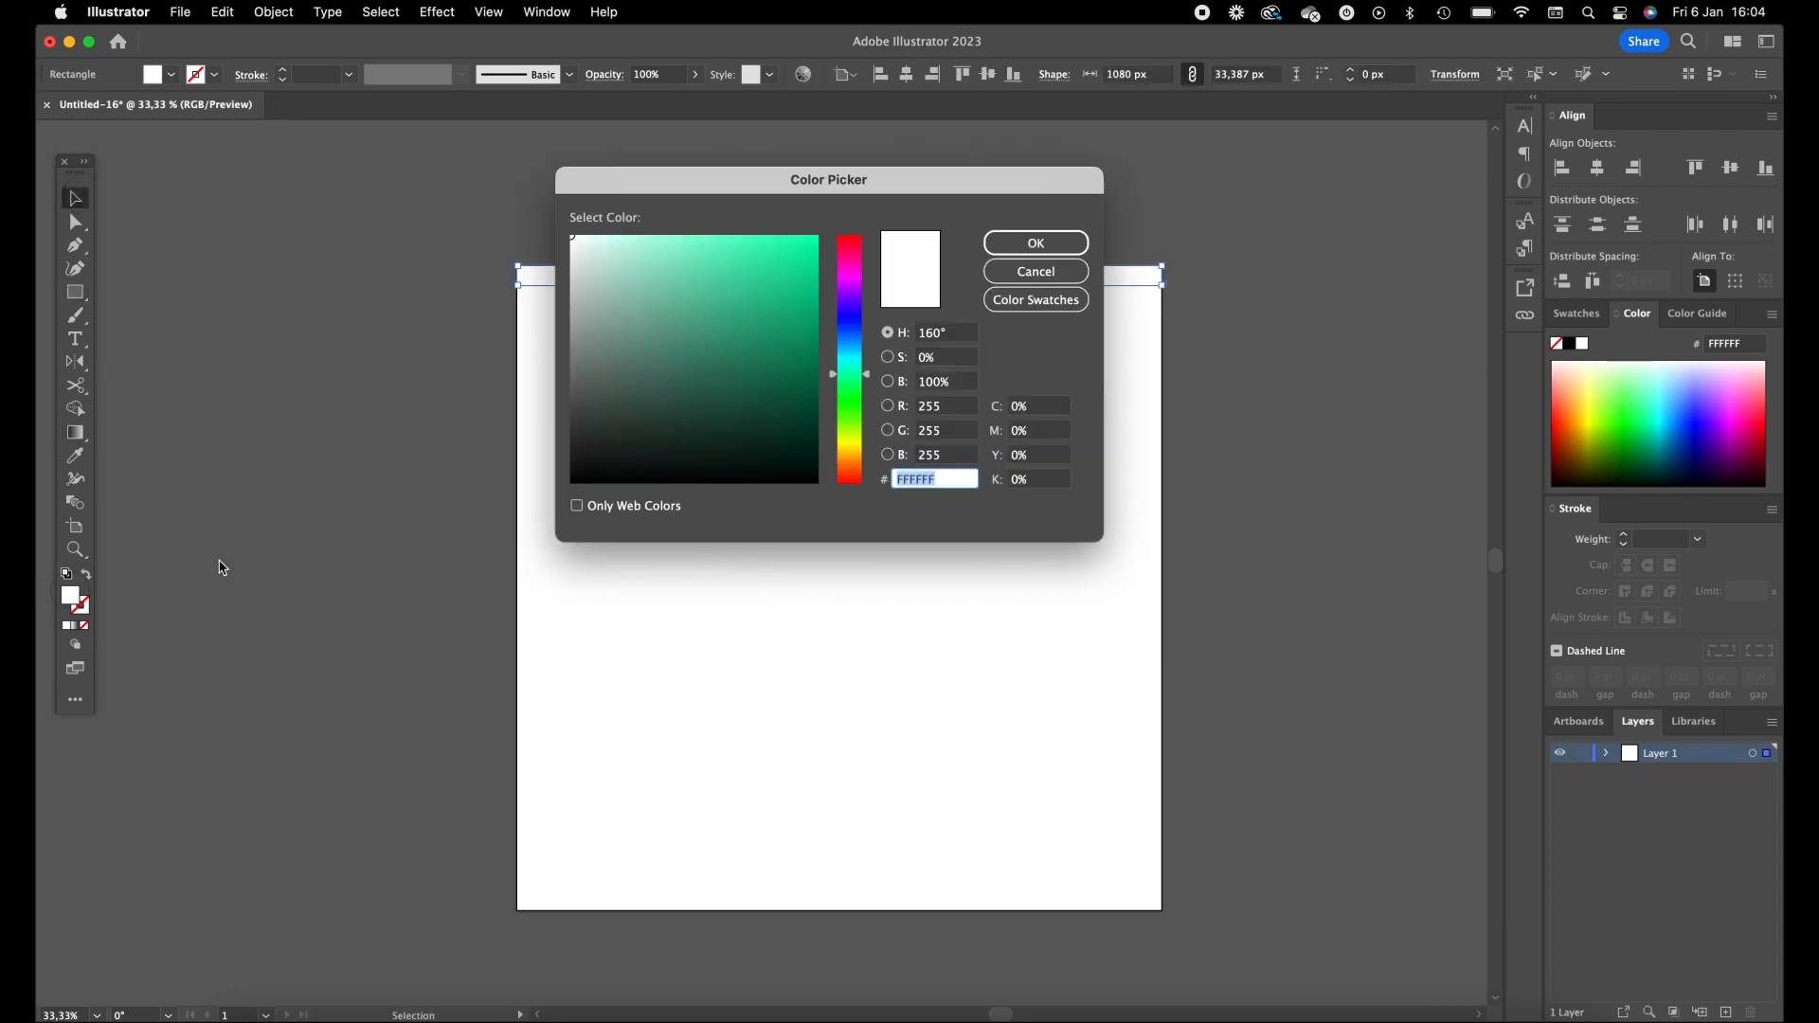
text(000000)
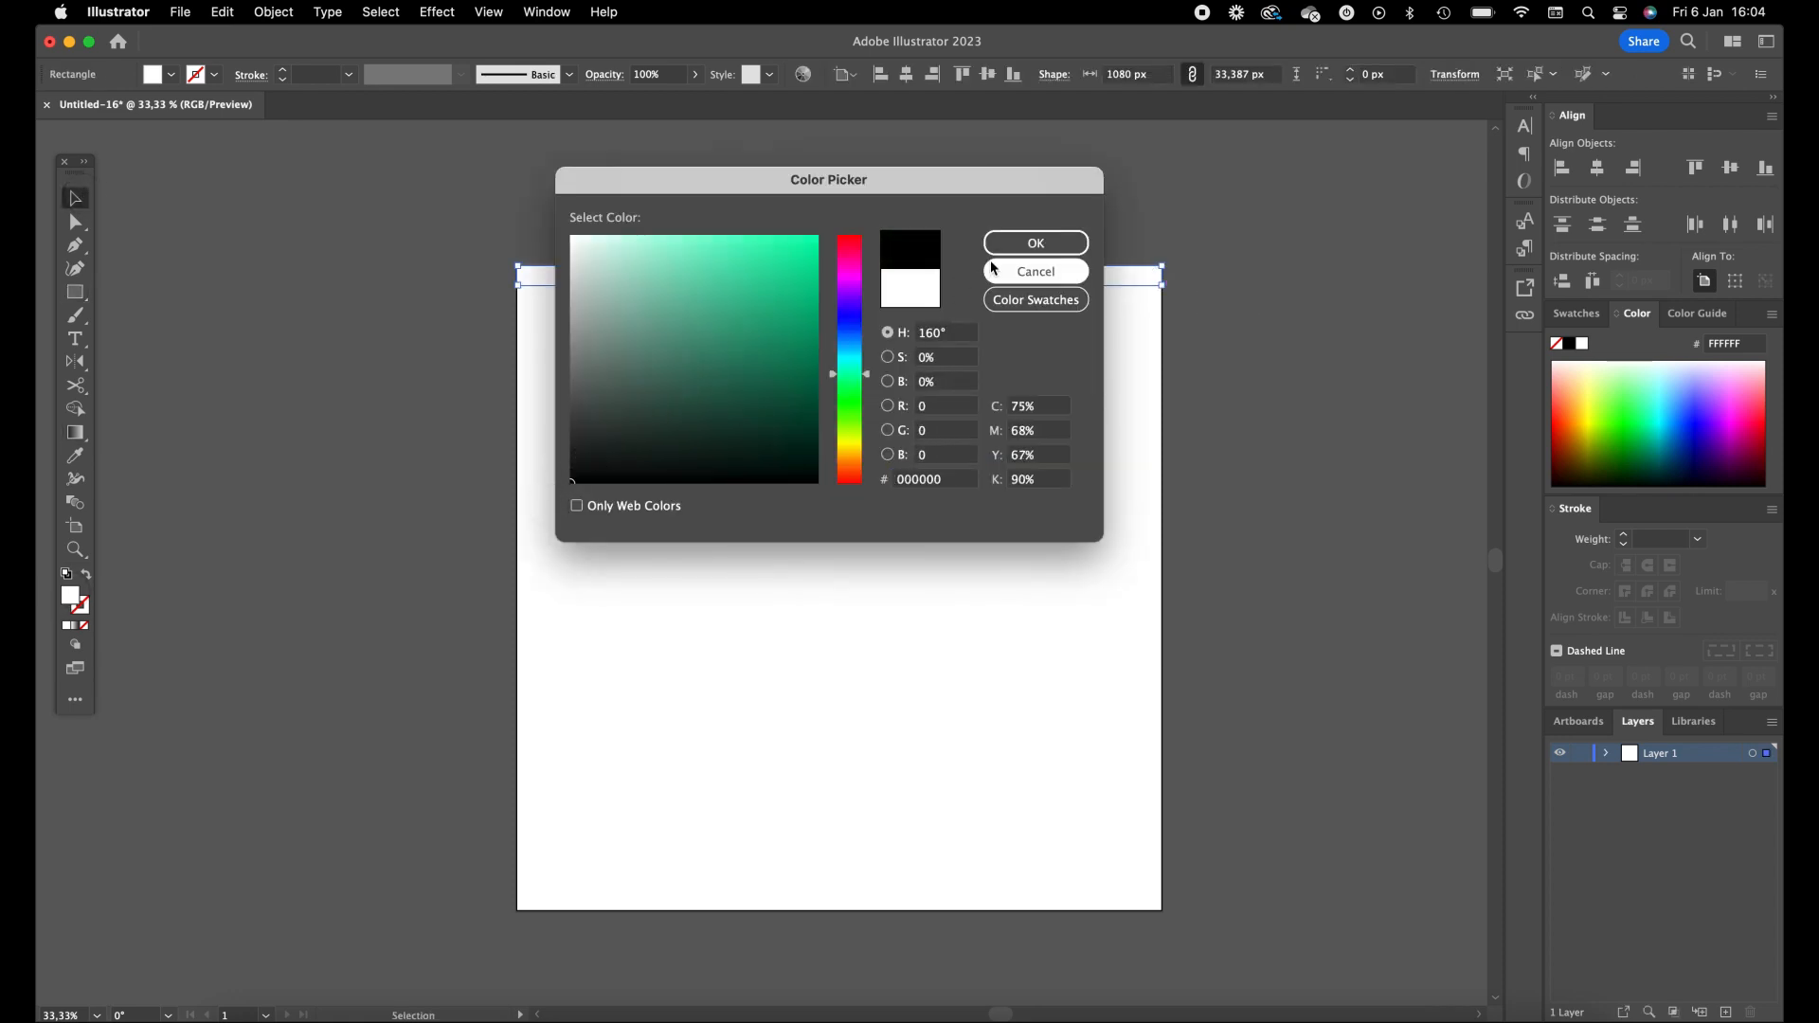
click(1035, 242)
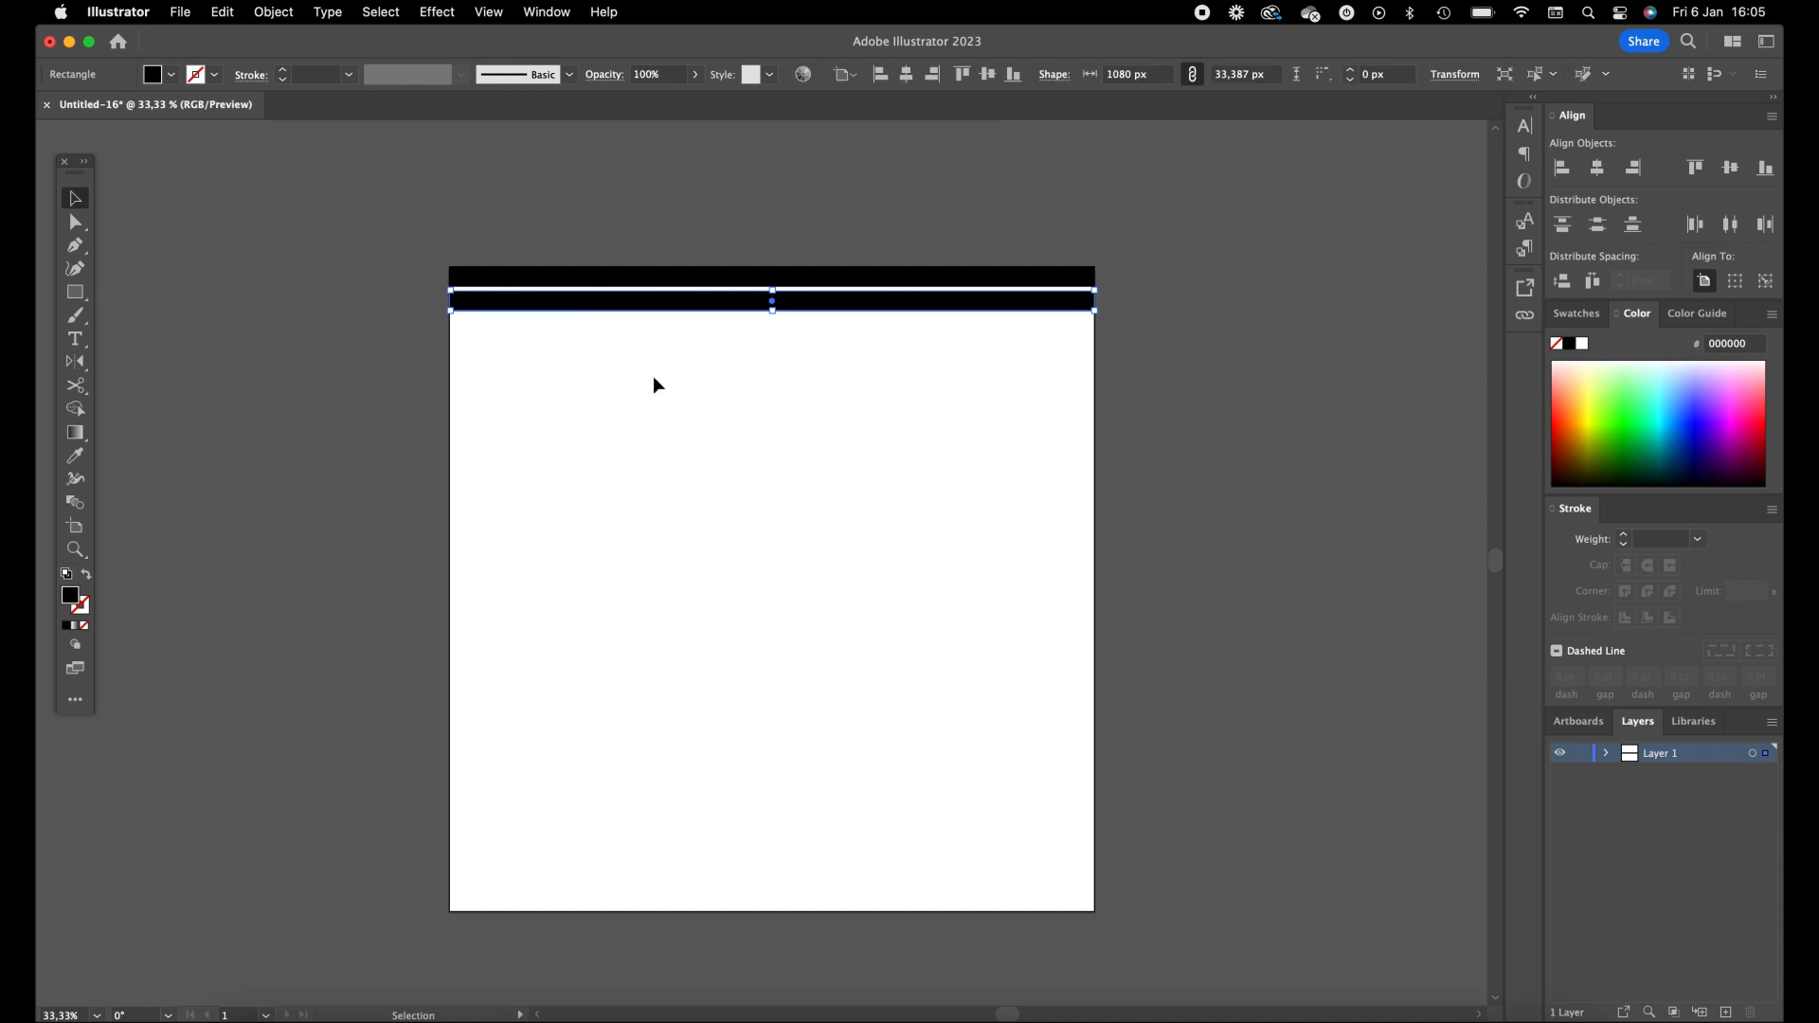
mouse_move(661, 392)
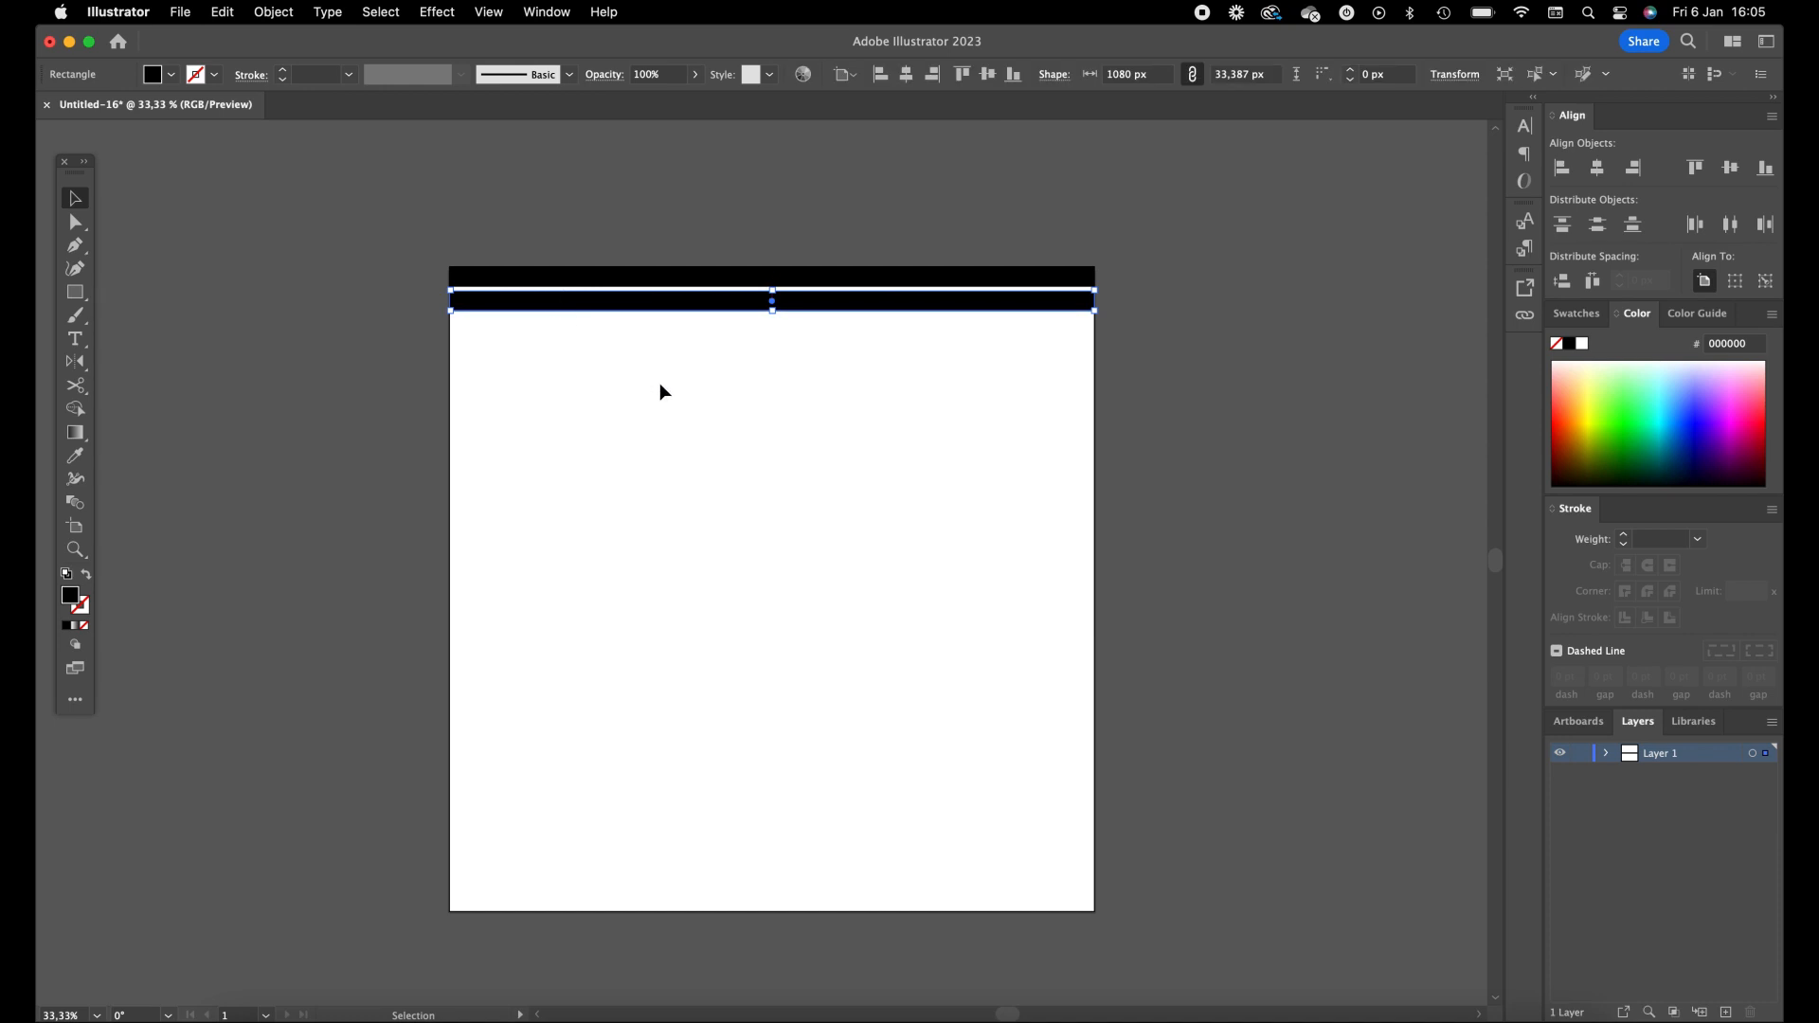
Repeat the bar duplication down the artboard with Cmd+D and select all the stripes
key(cmd+d)
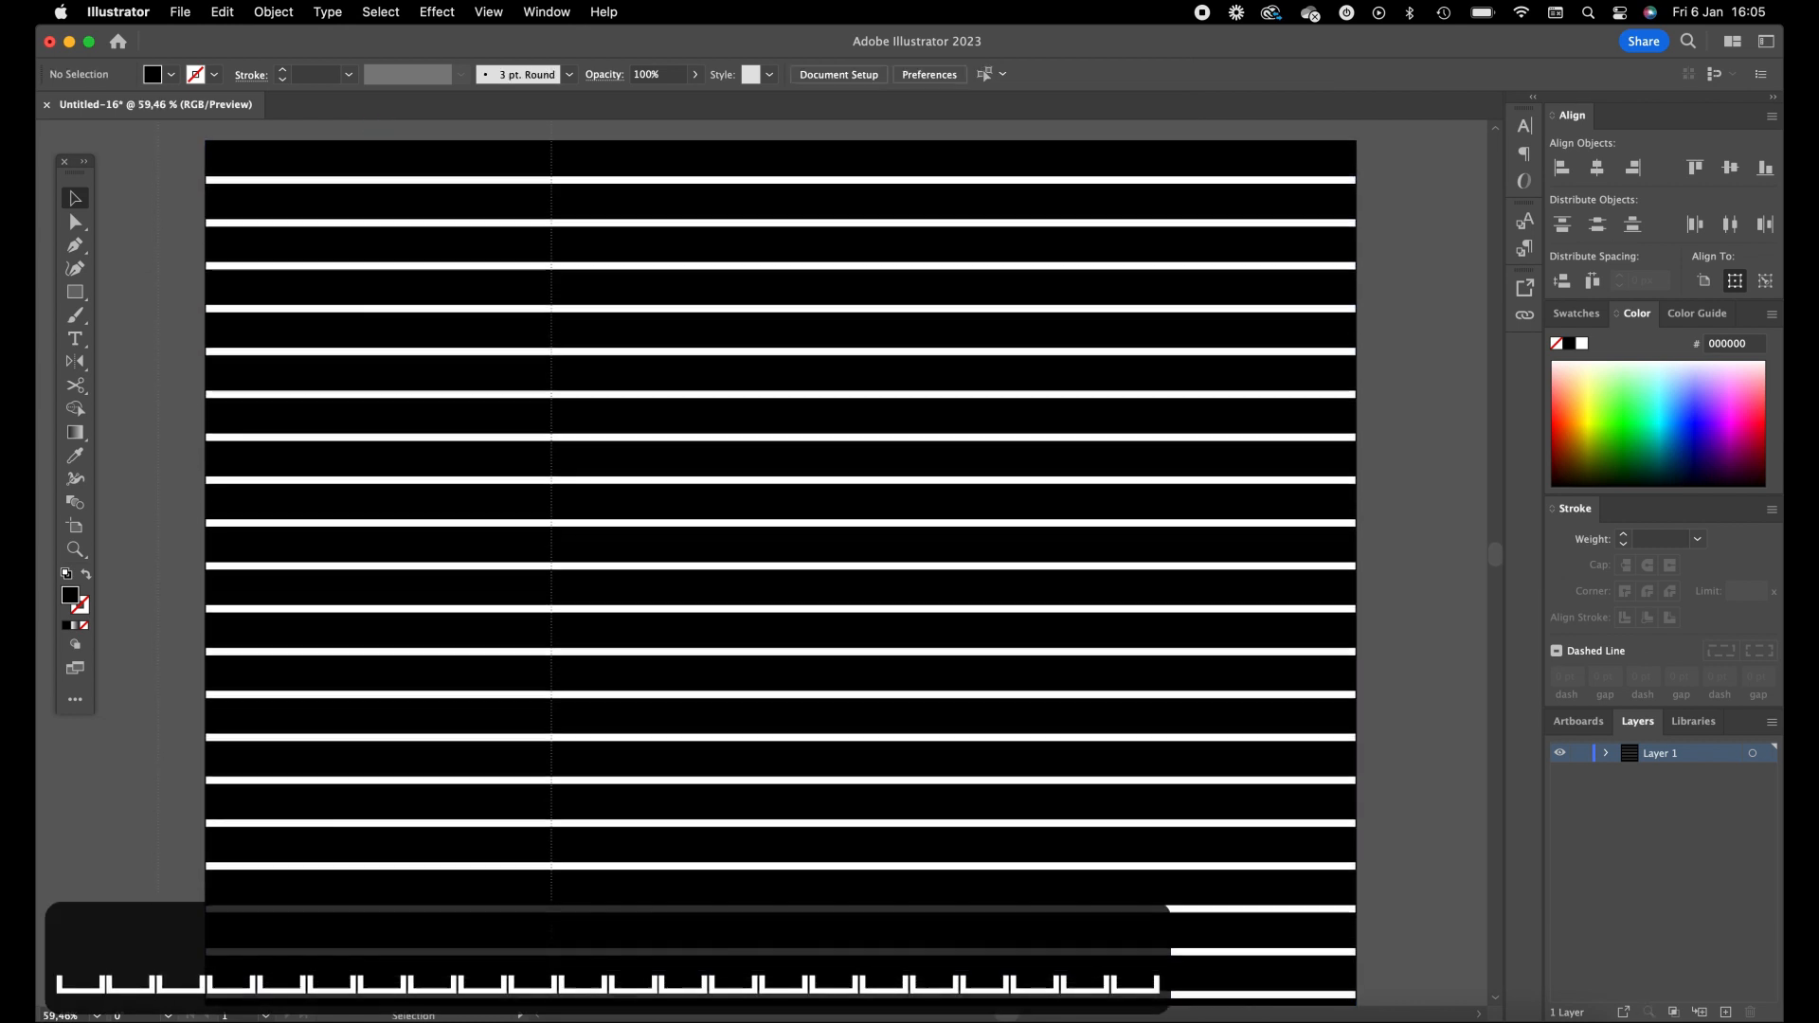
key(cmd+a)
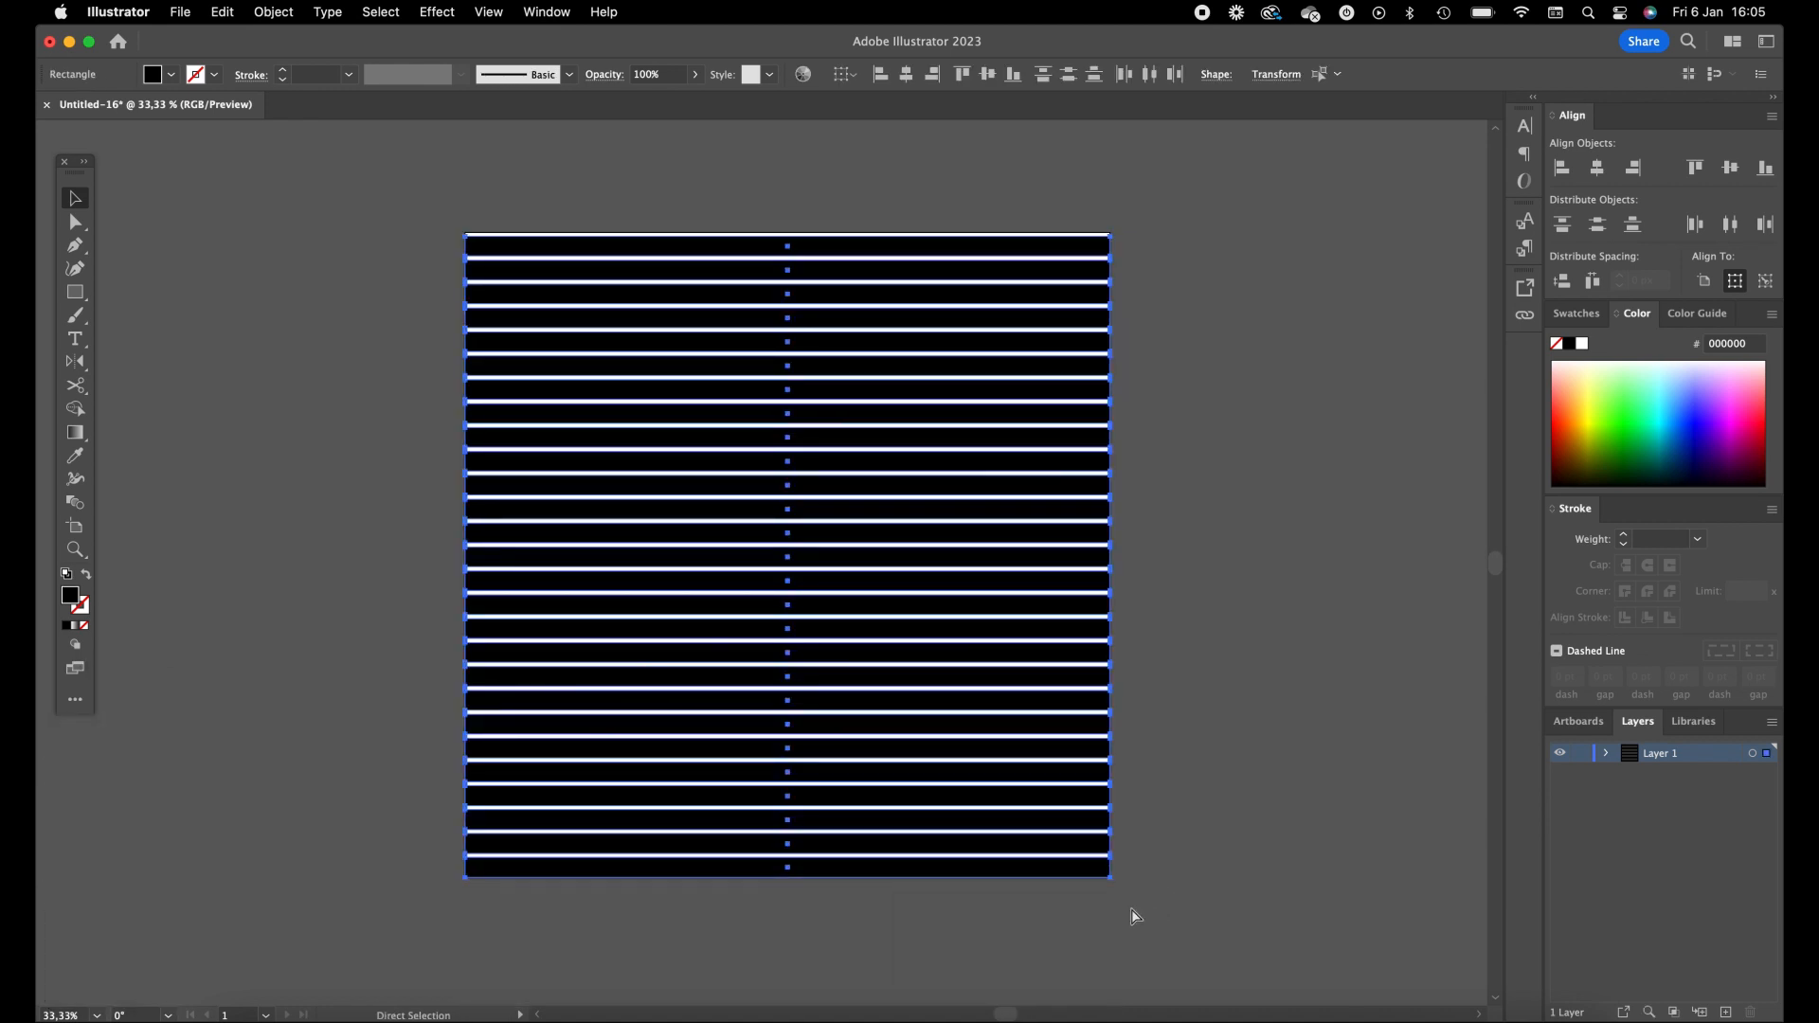
Copy the stripes and paste them into the Displacement-map canvas as a Smart Object, committing the transform
key(cmd+c)
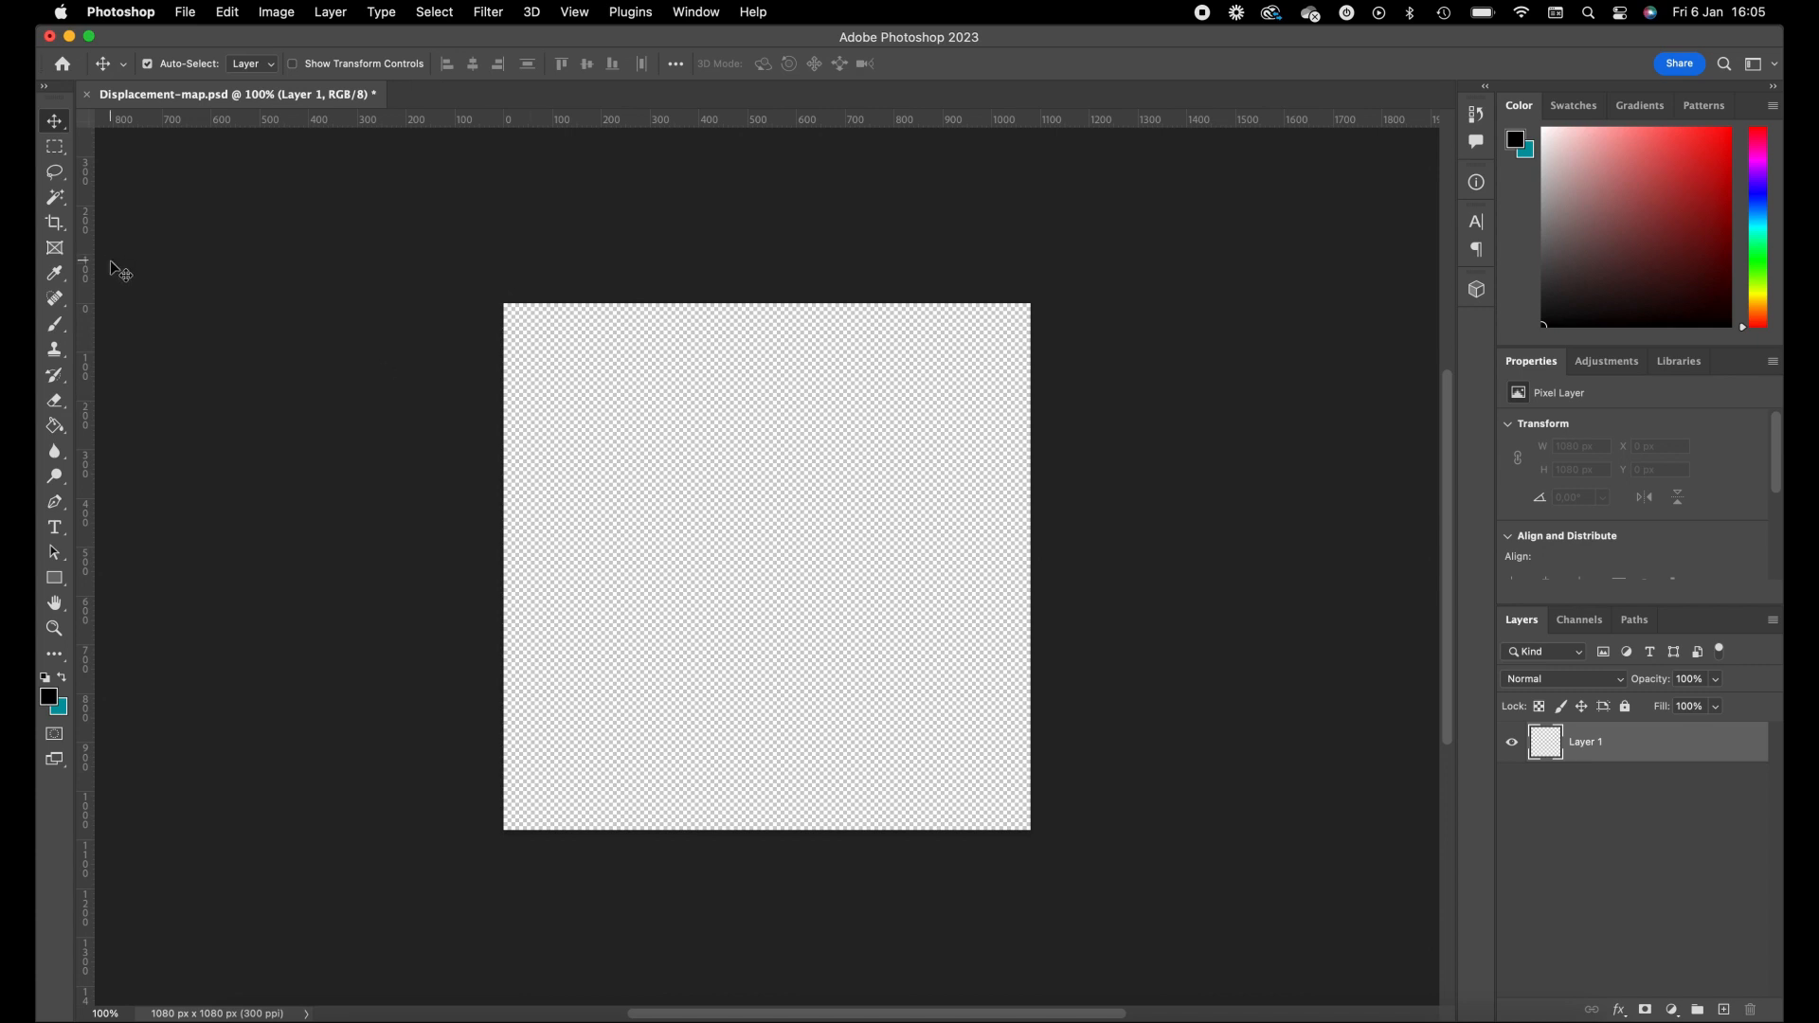
key(cmd+v)
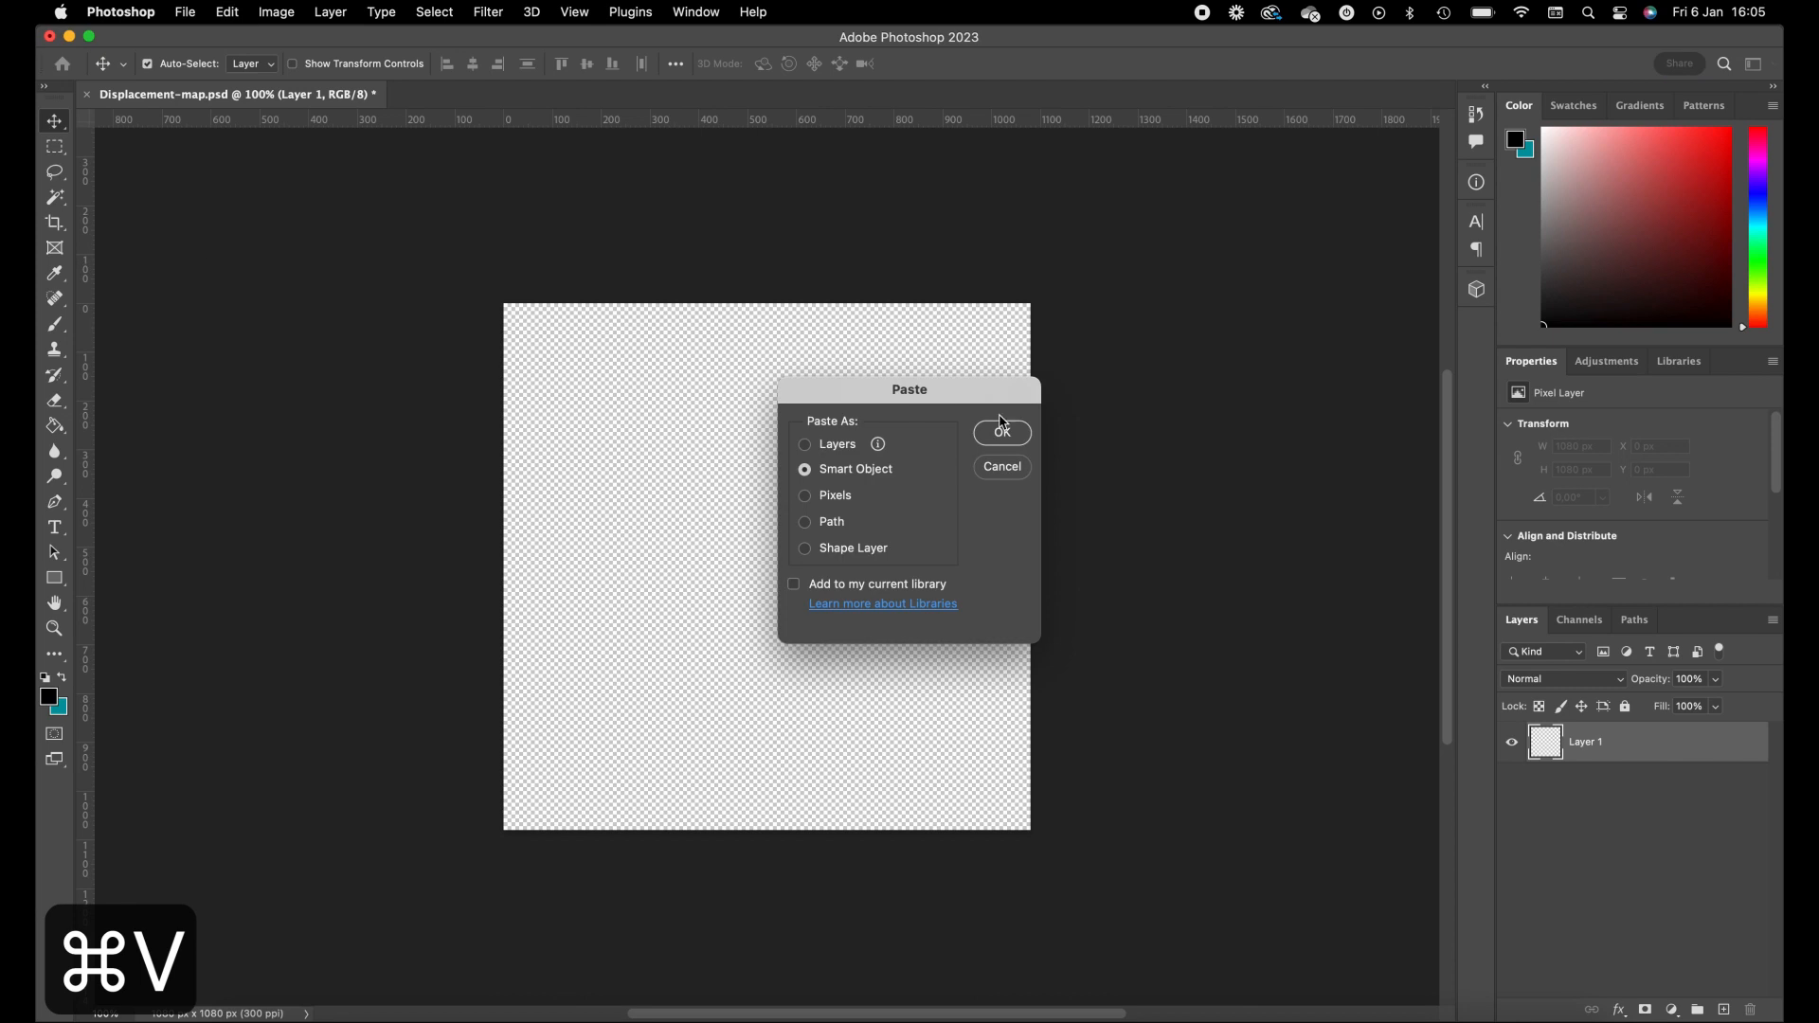
click(1001, 432)
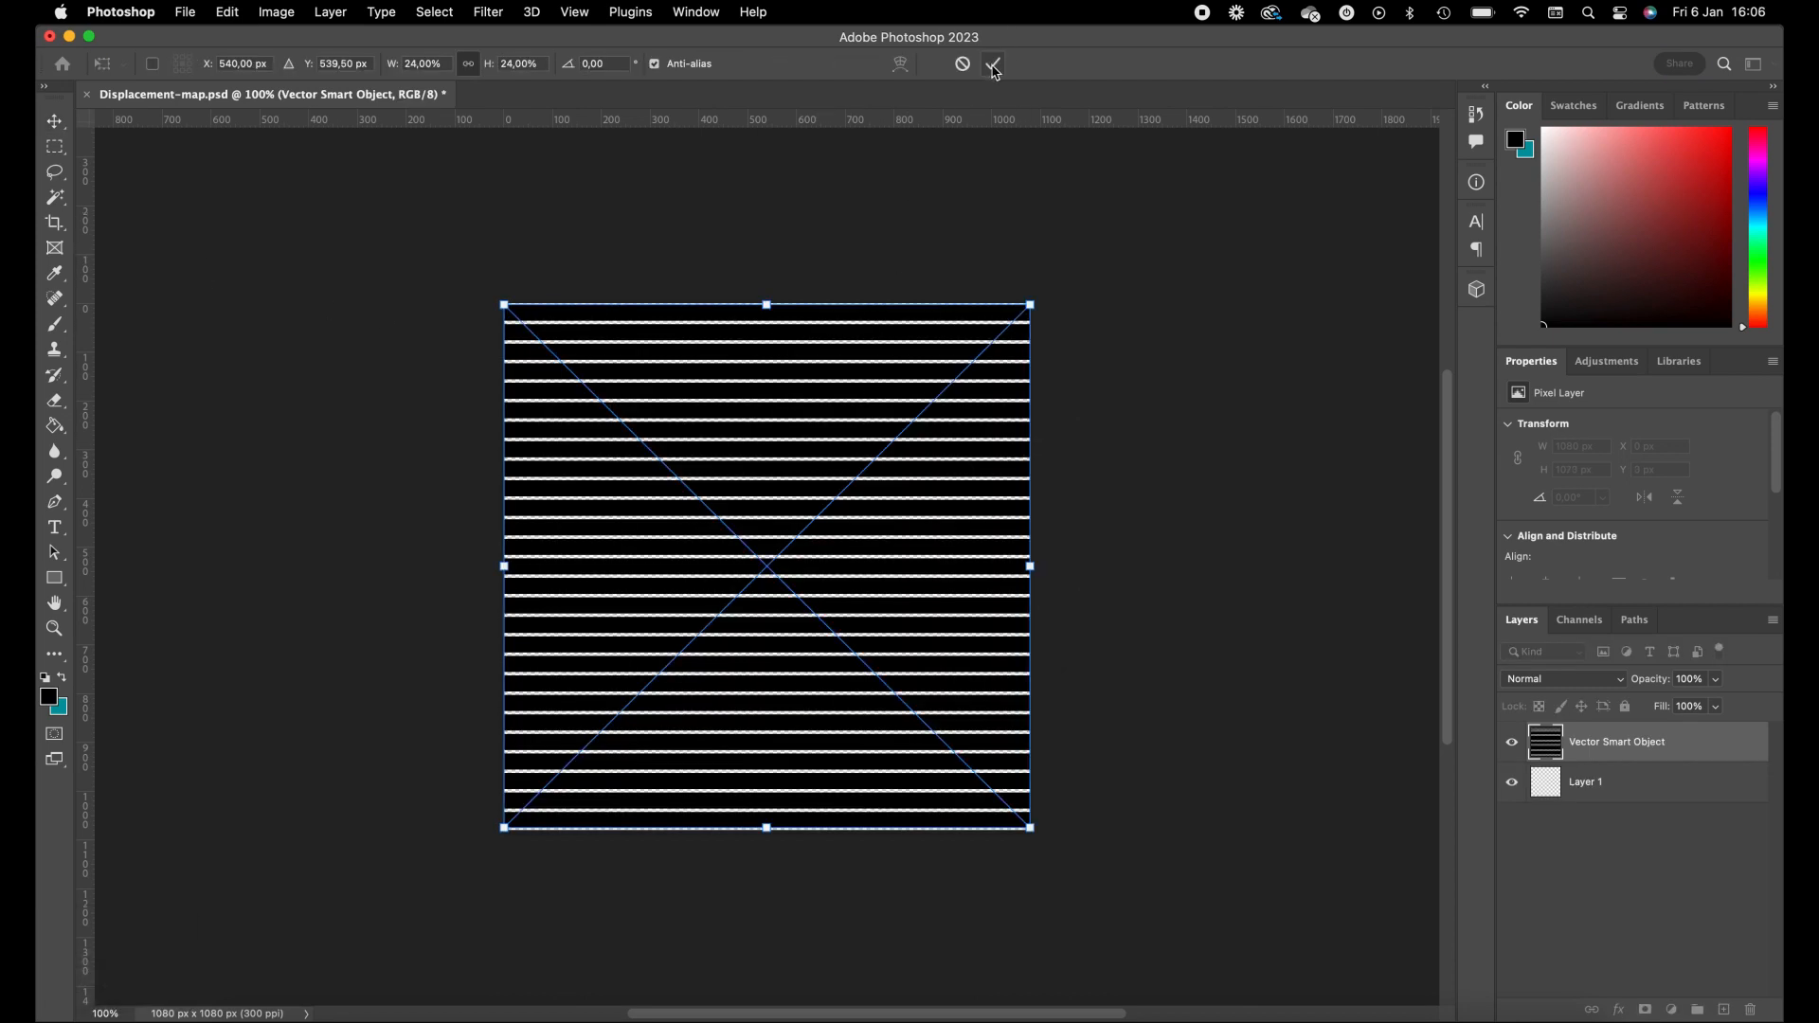
mouse_move(991, 65)
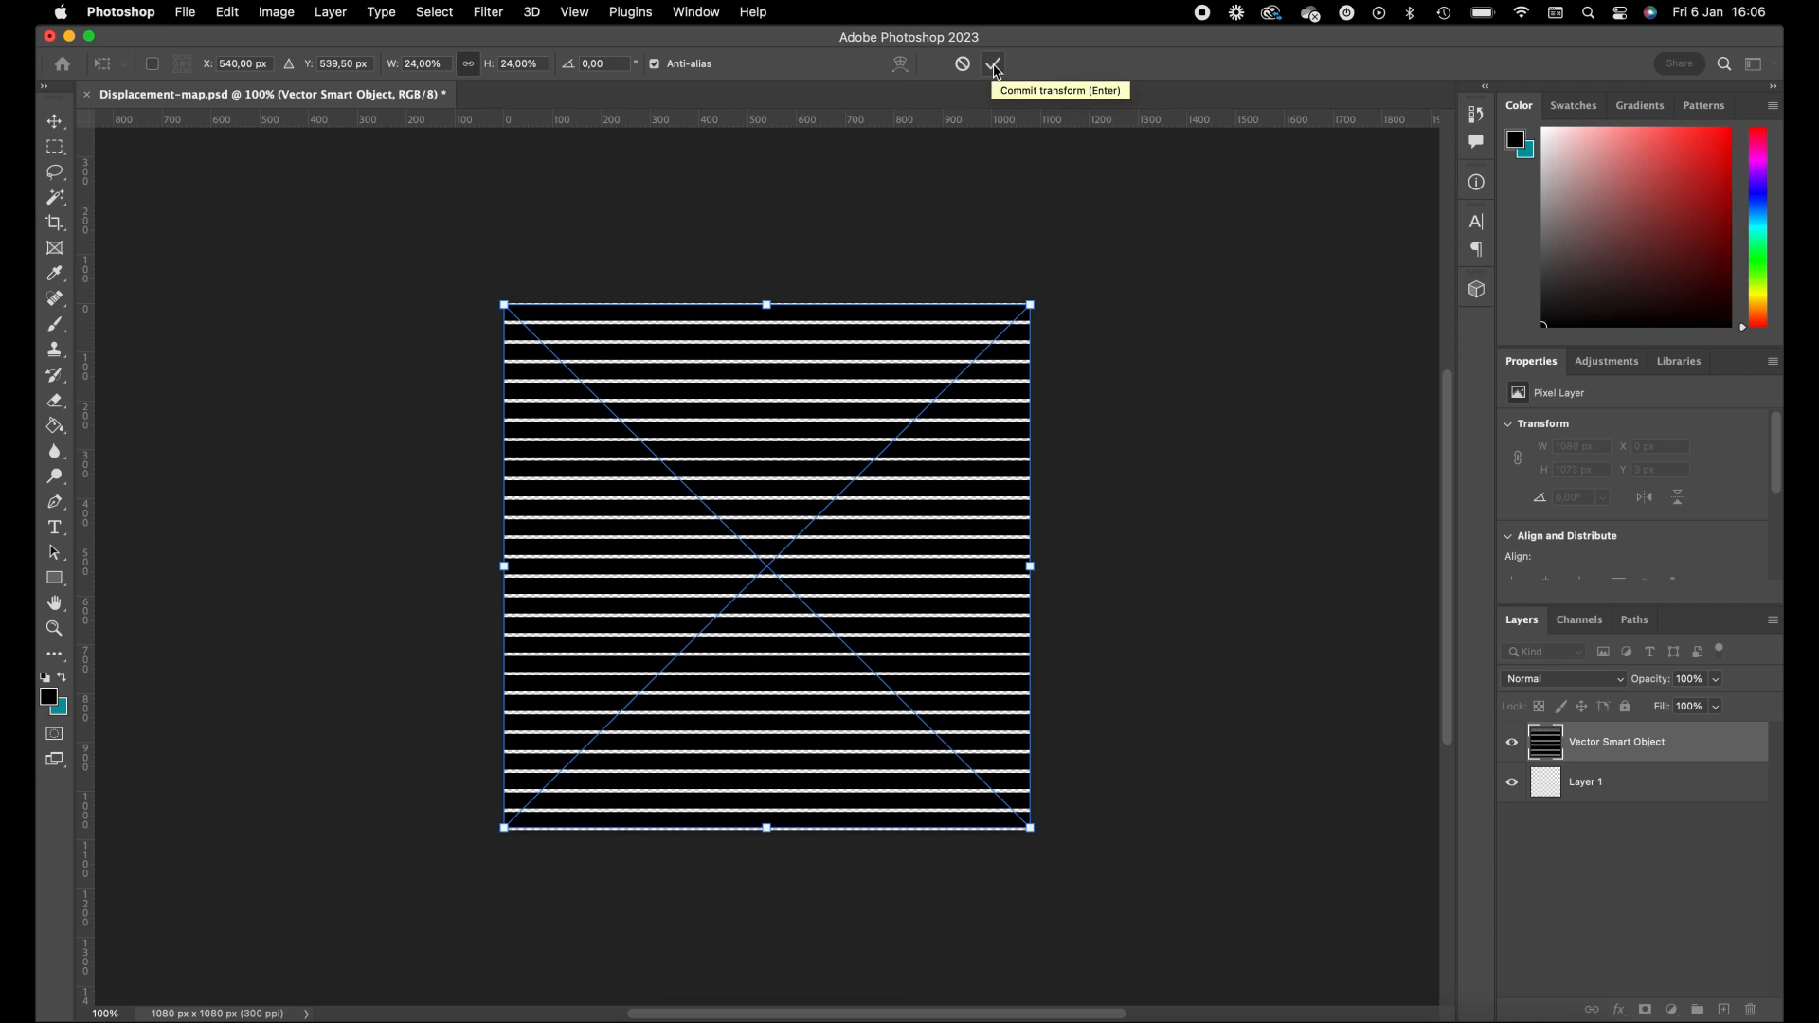
click(991, 64)
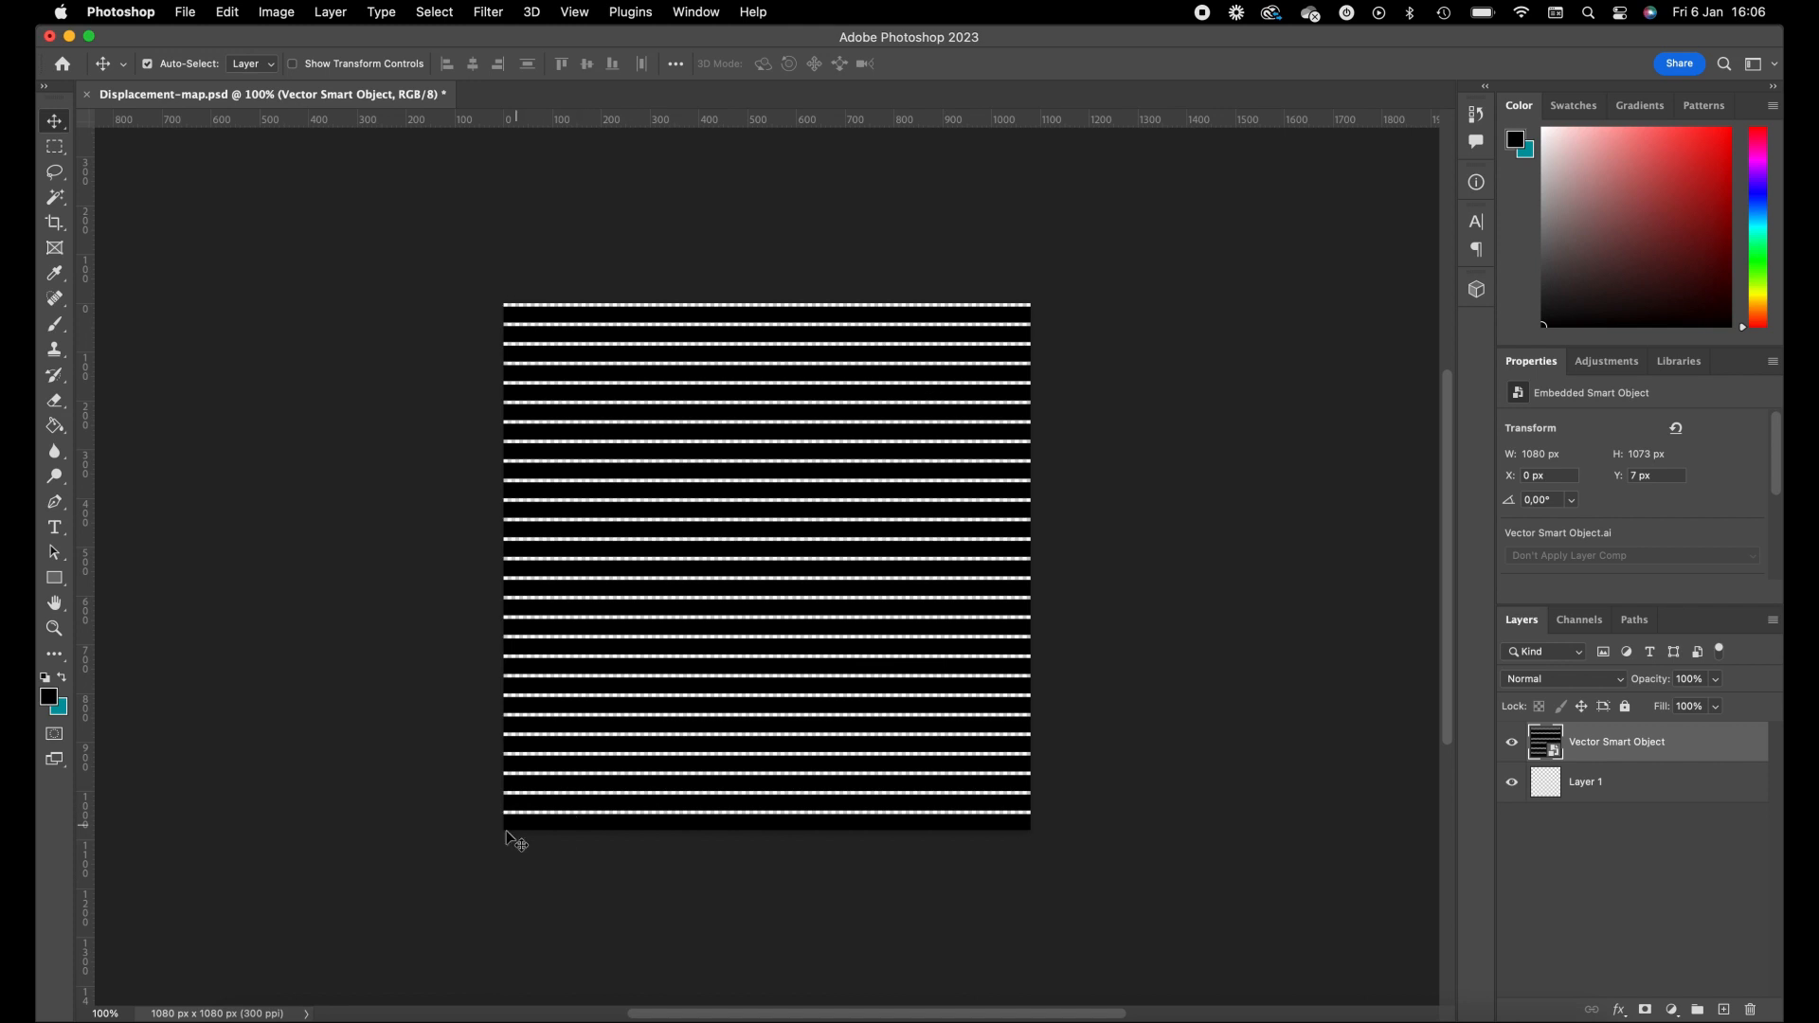
mouse_move(44, 271)
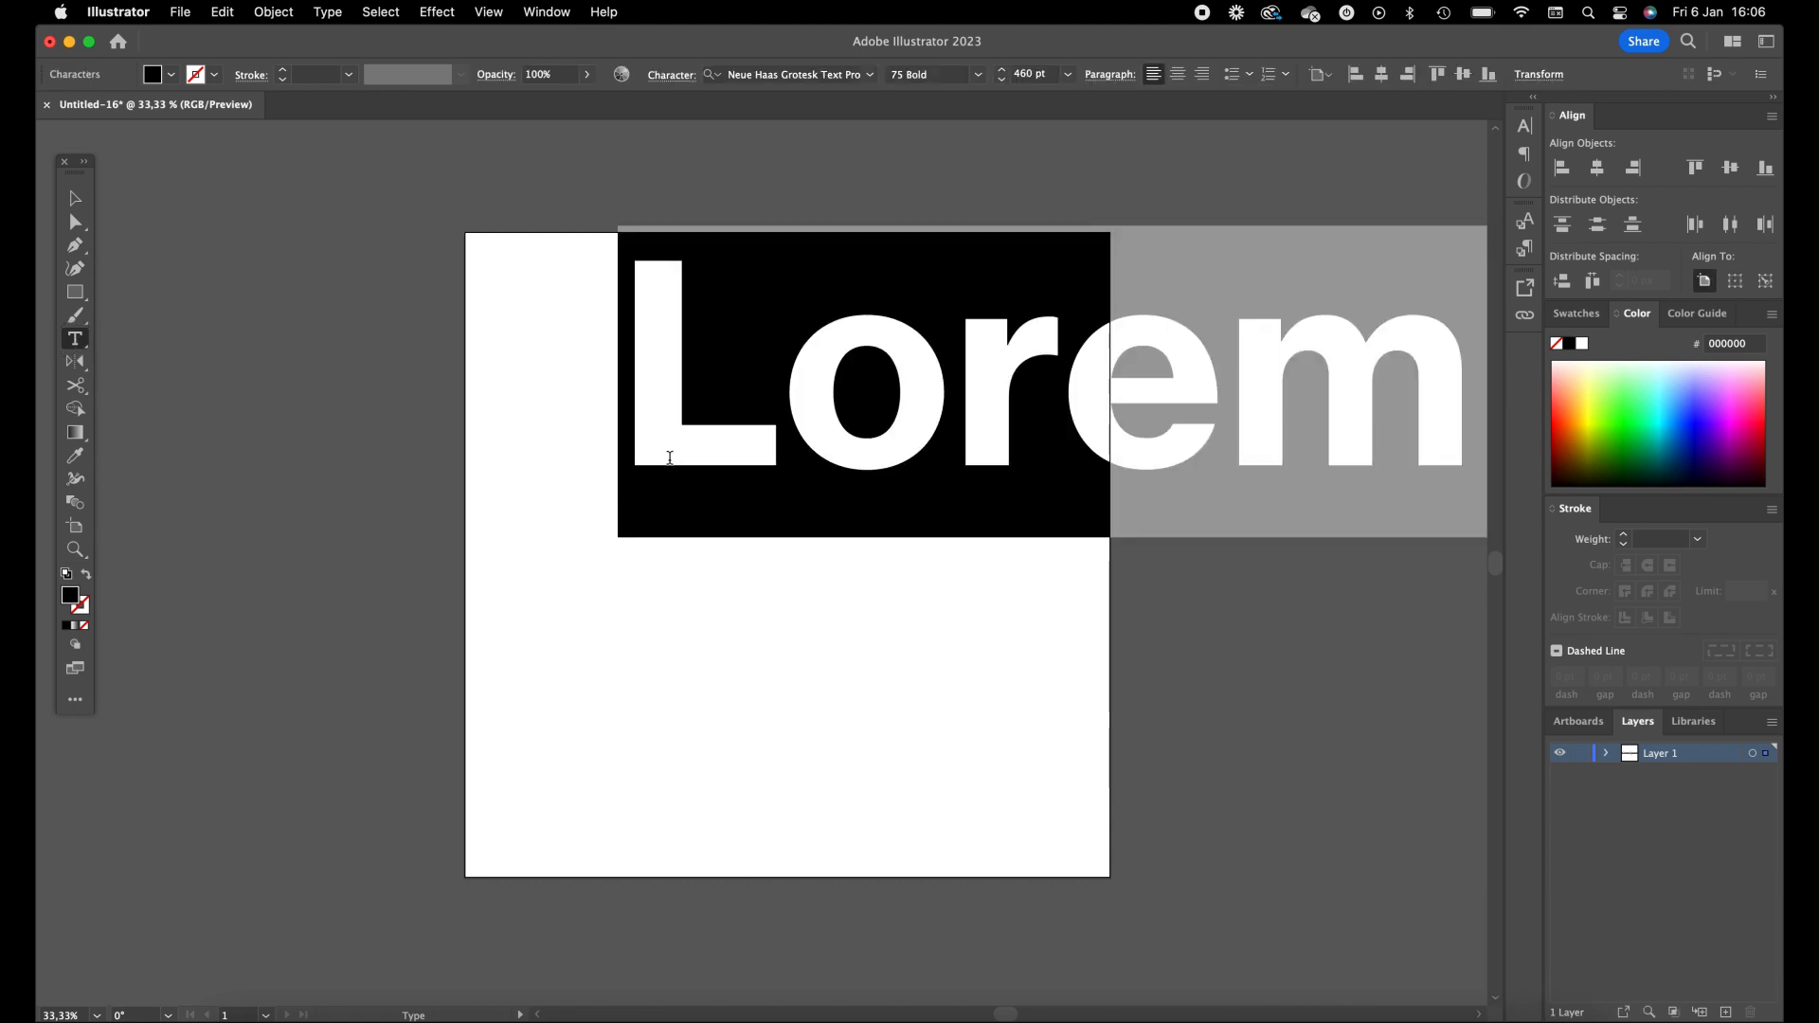
Type a 2, convert it to outlines and round its corners with the live corner widgets
text(2)
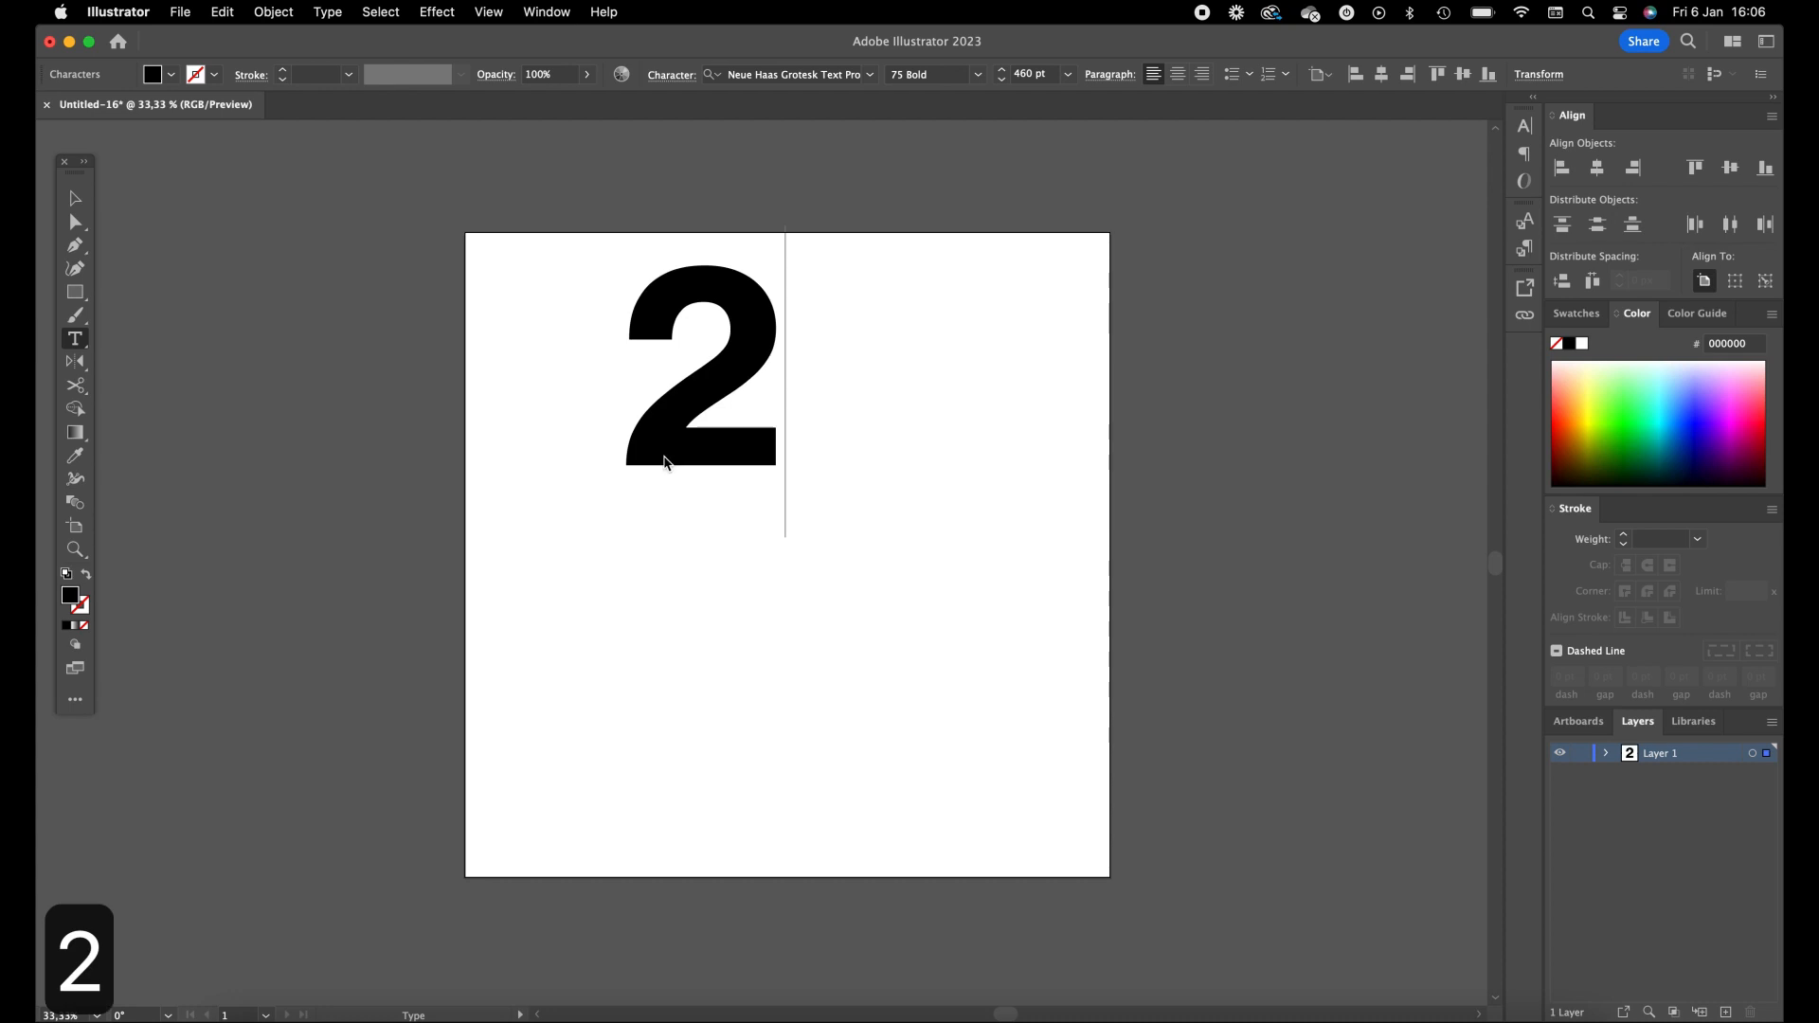
mouse_move(528, 421)
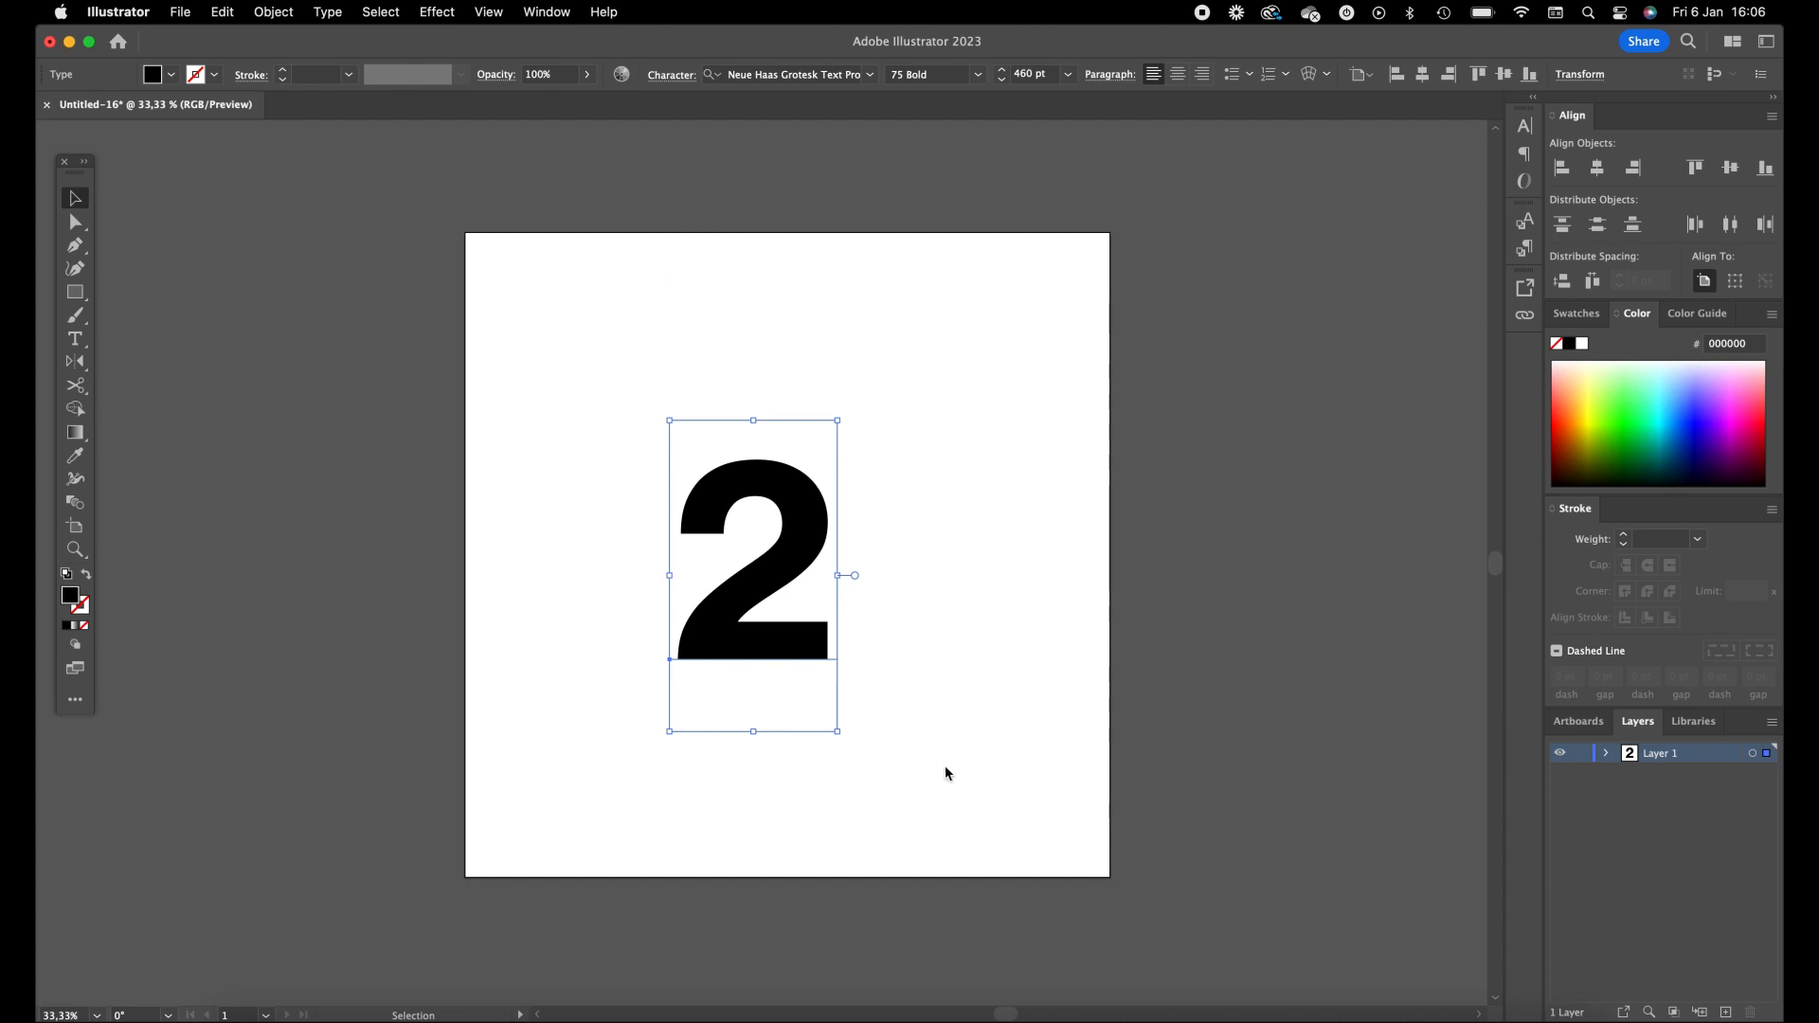
key(shift+cmd+o)
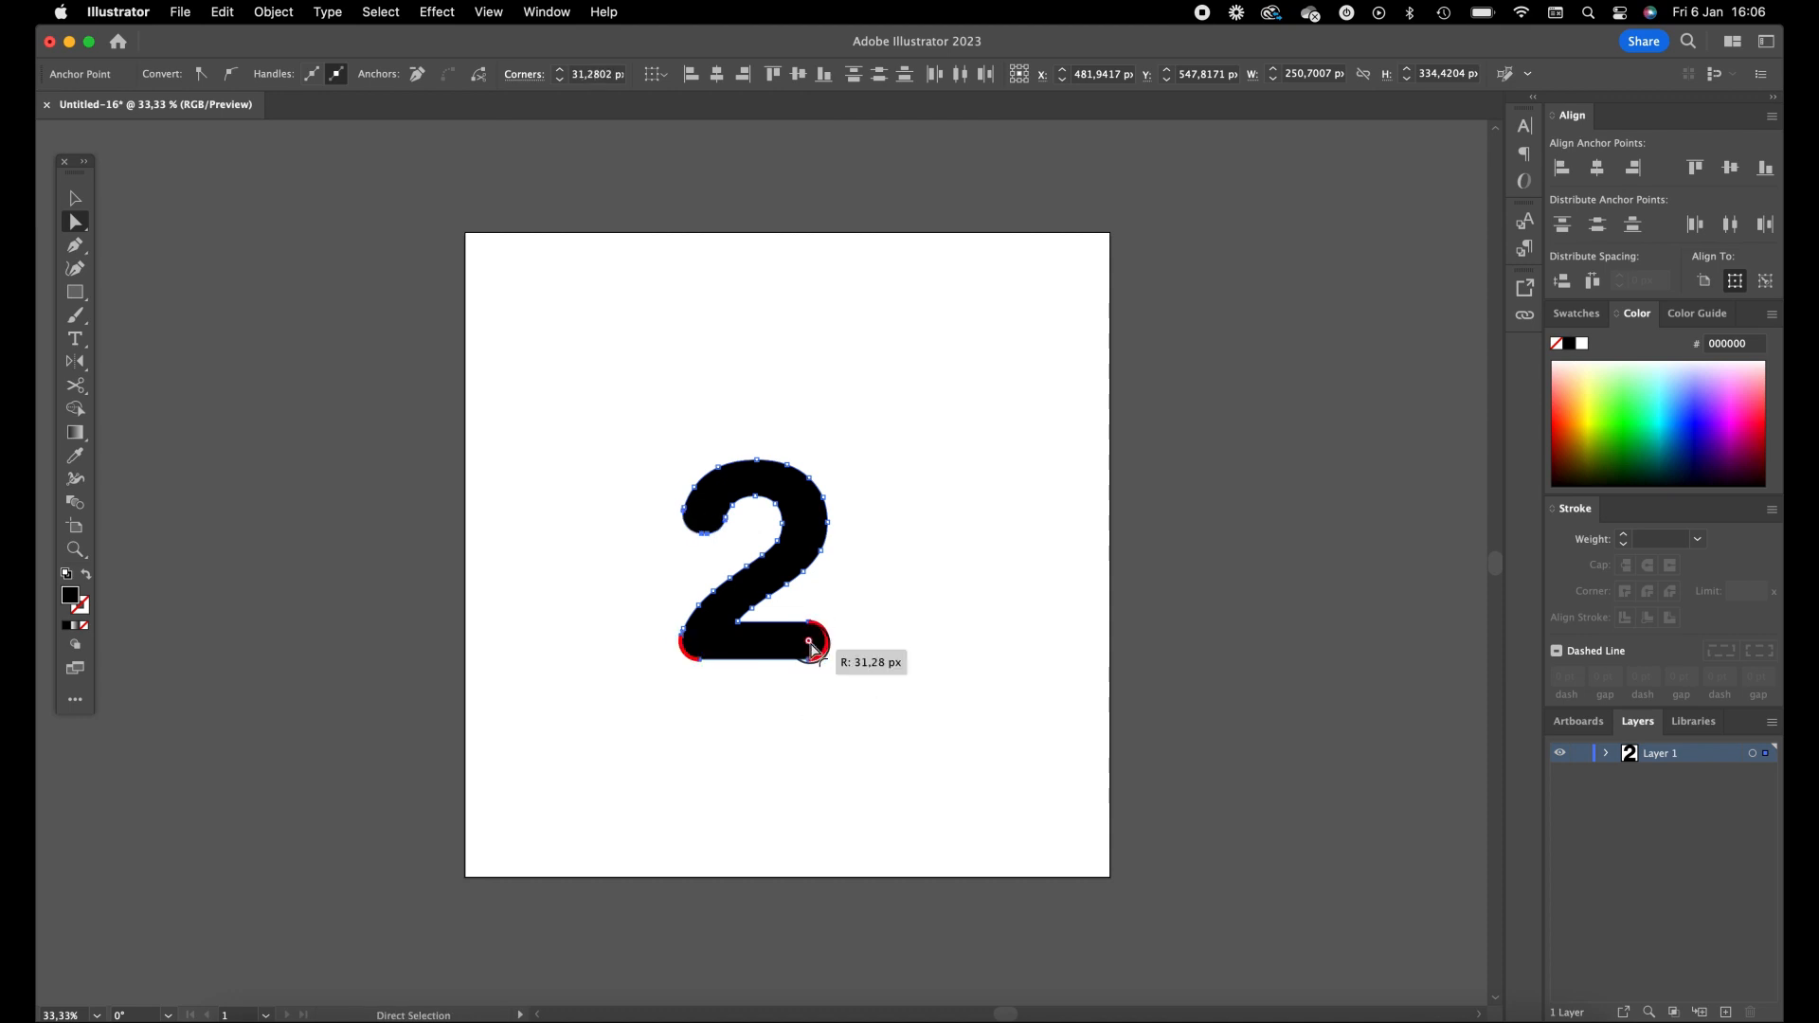
drag(809, 642, 819, 636)
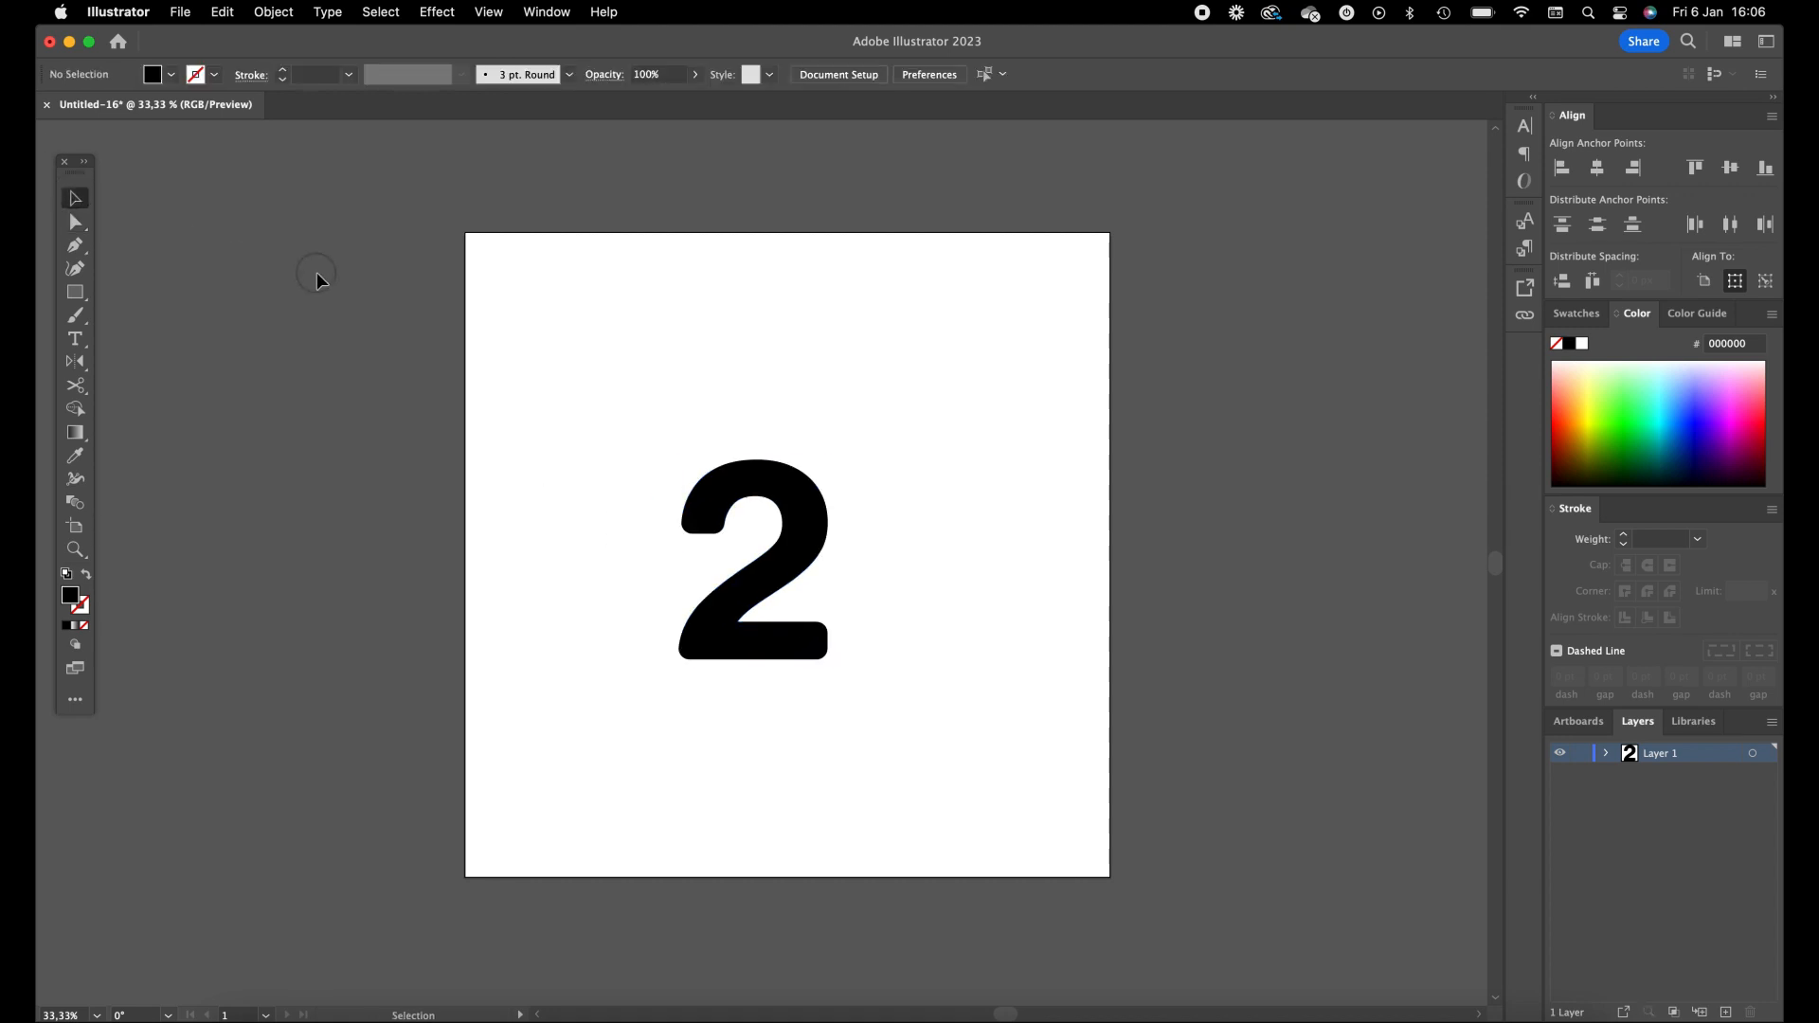
Scale the 2 up to most of the artboard height and copy it
click(752, 557)
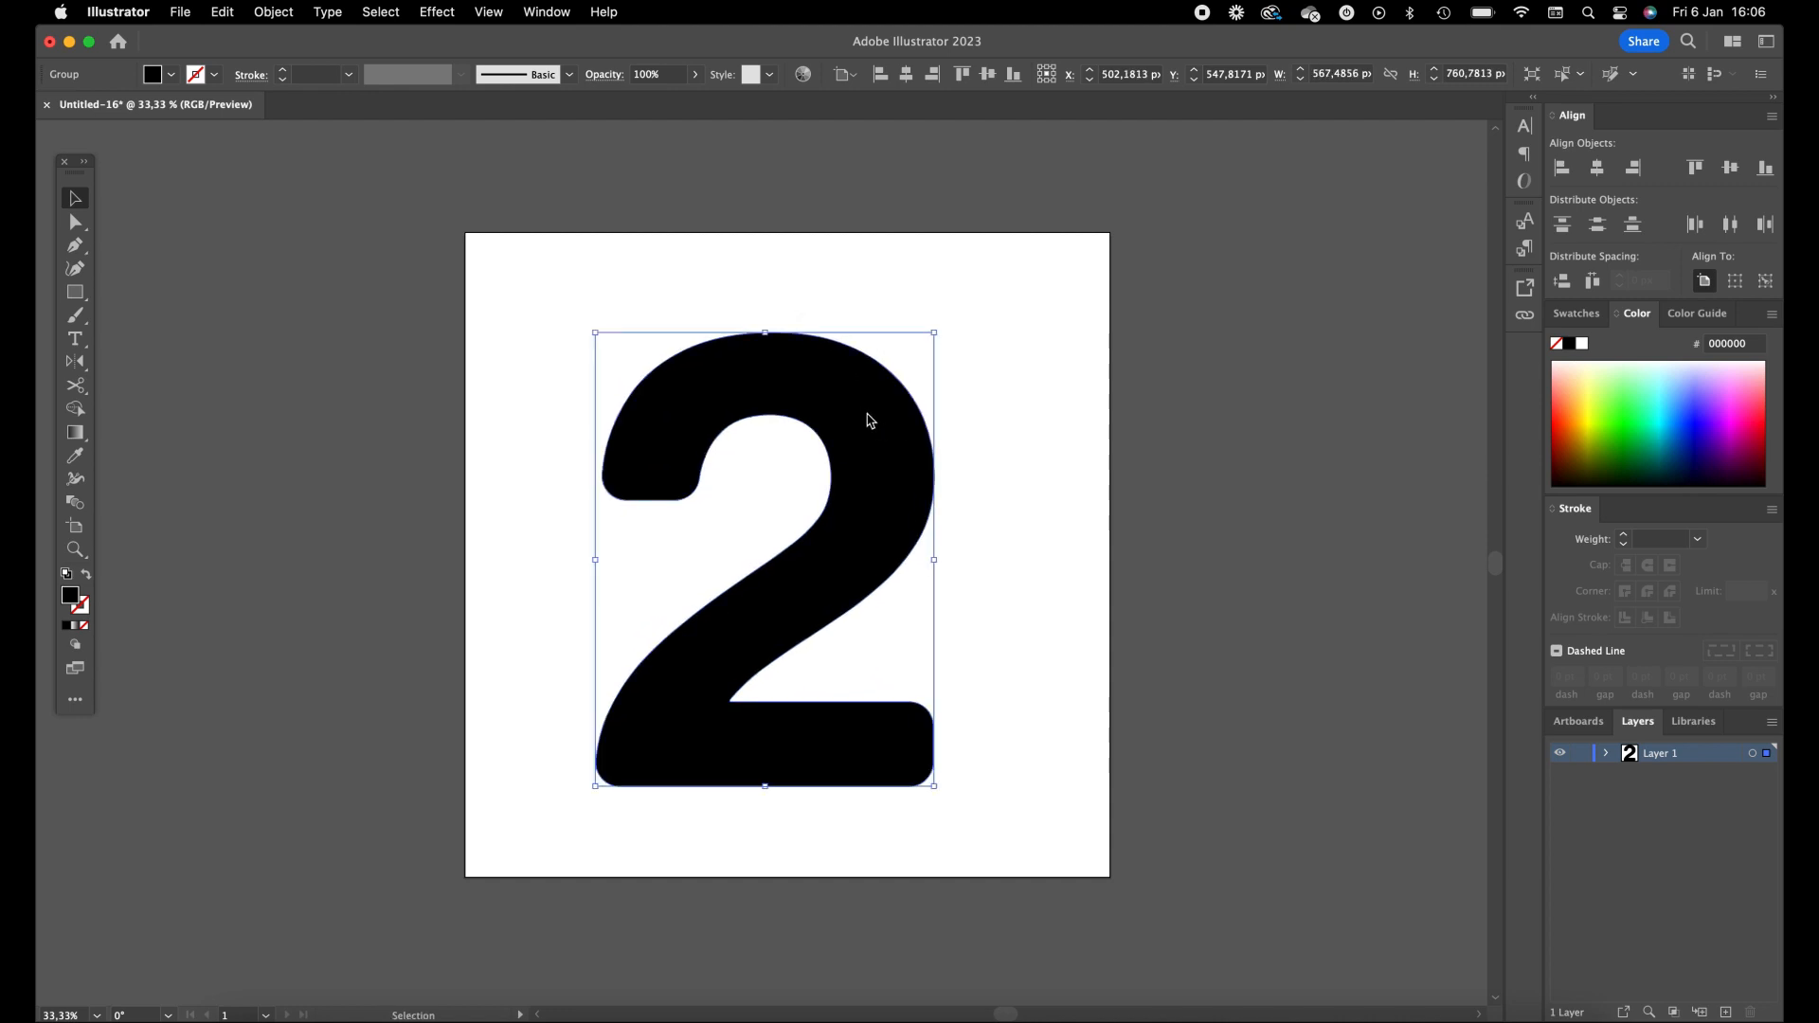
key(cmd+c)
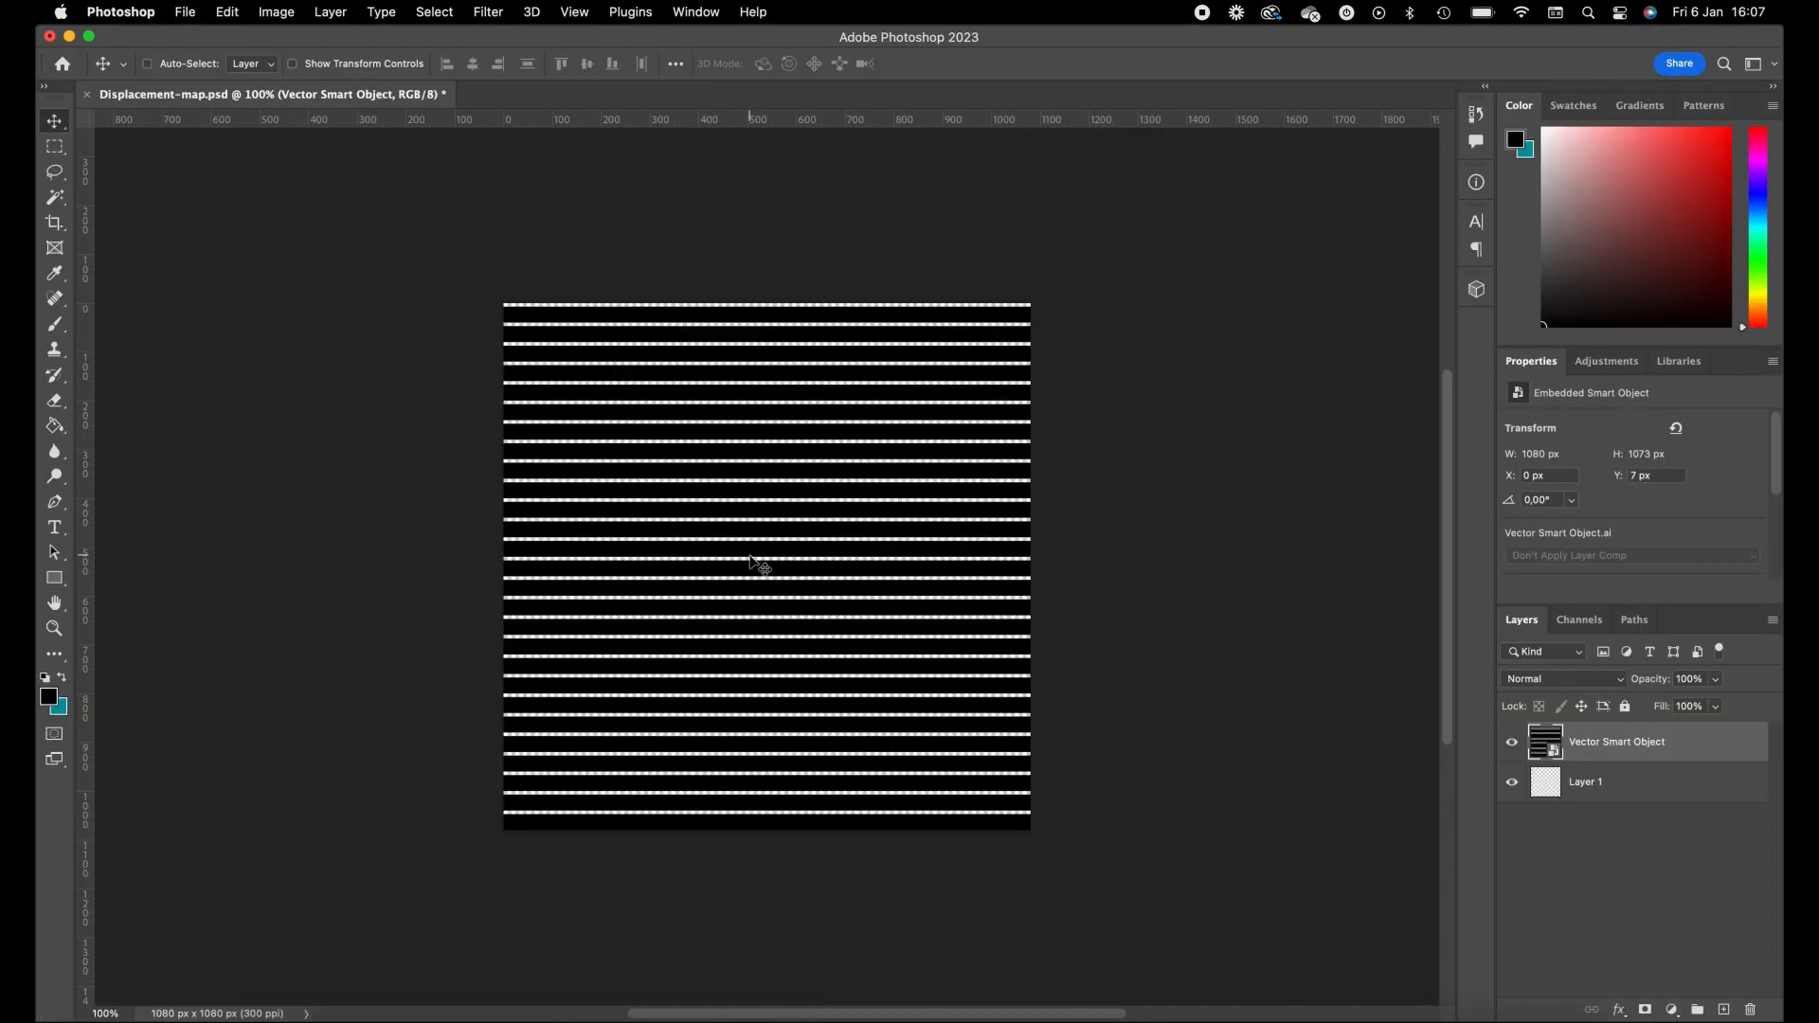
Paste the 2 over the stripes as a Smart Object and commit its placement
key(cmd+v)
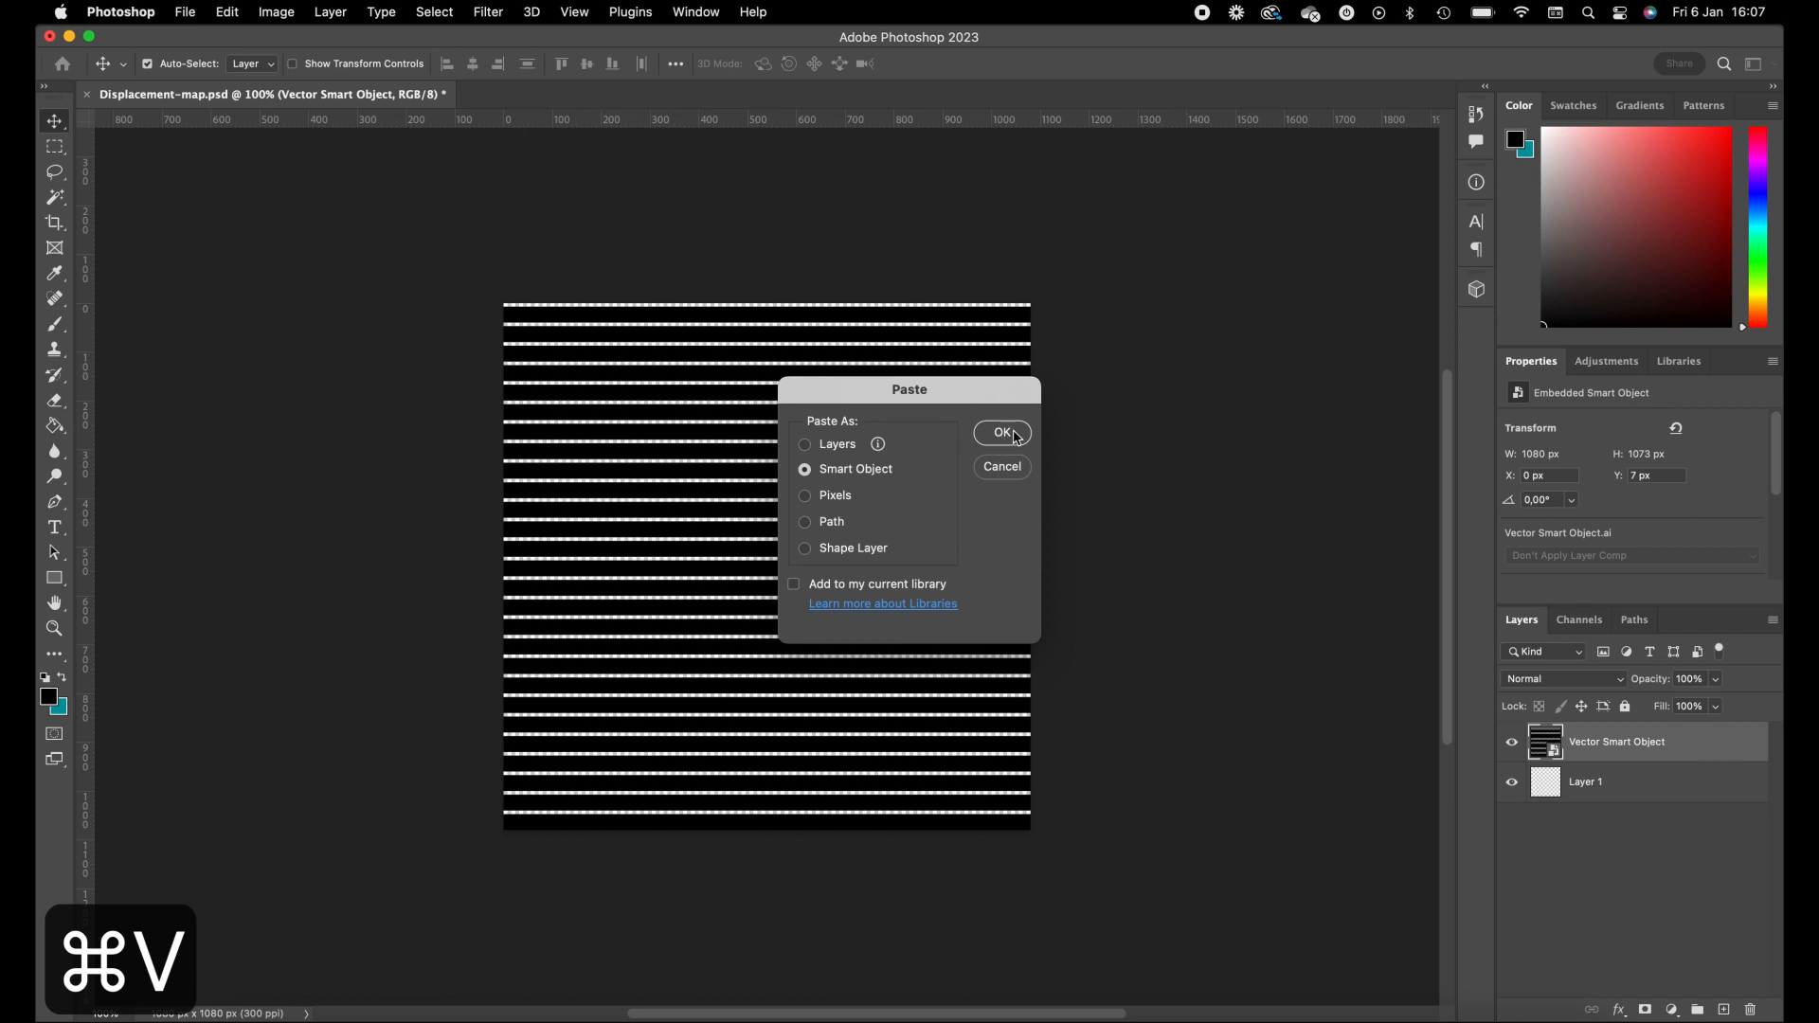
click(1001, 432)
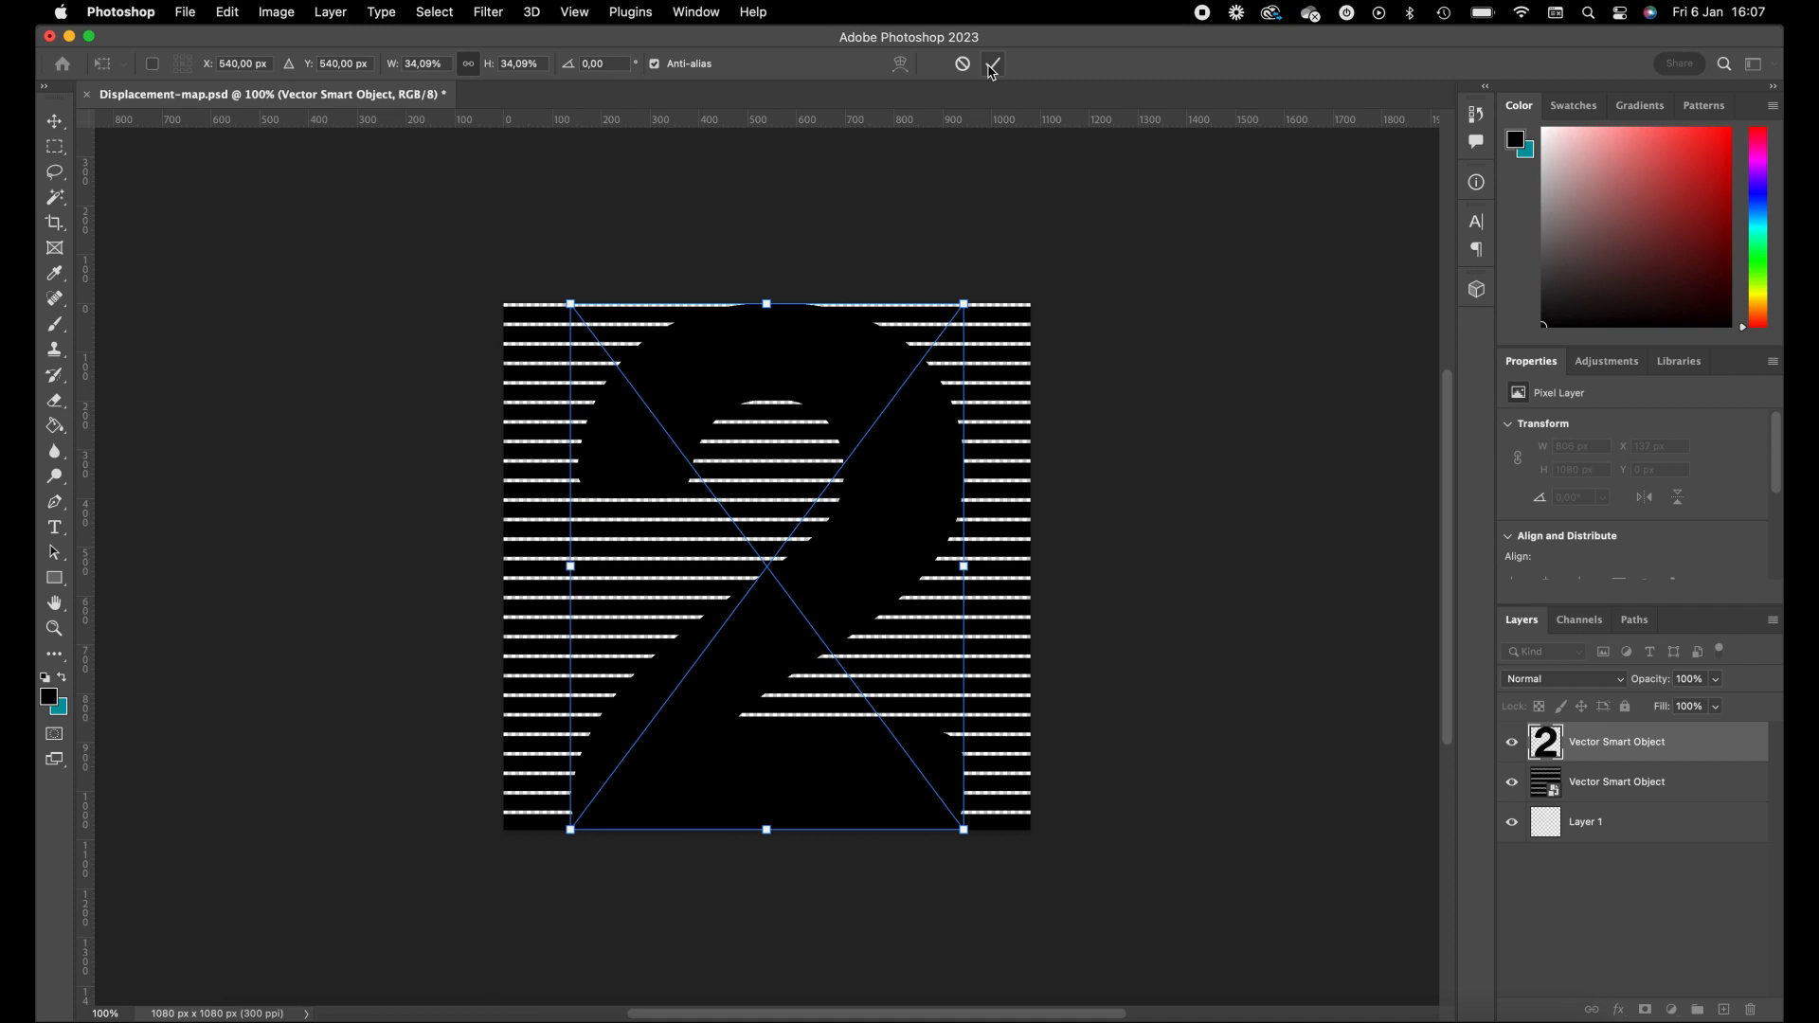
mouse_move(991, 64)
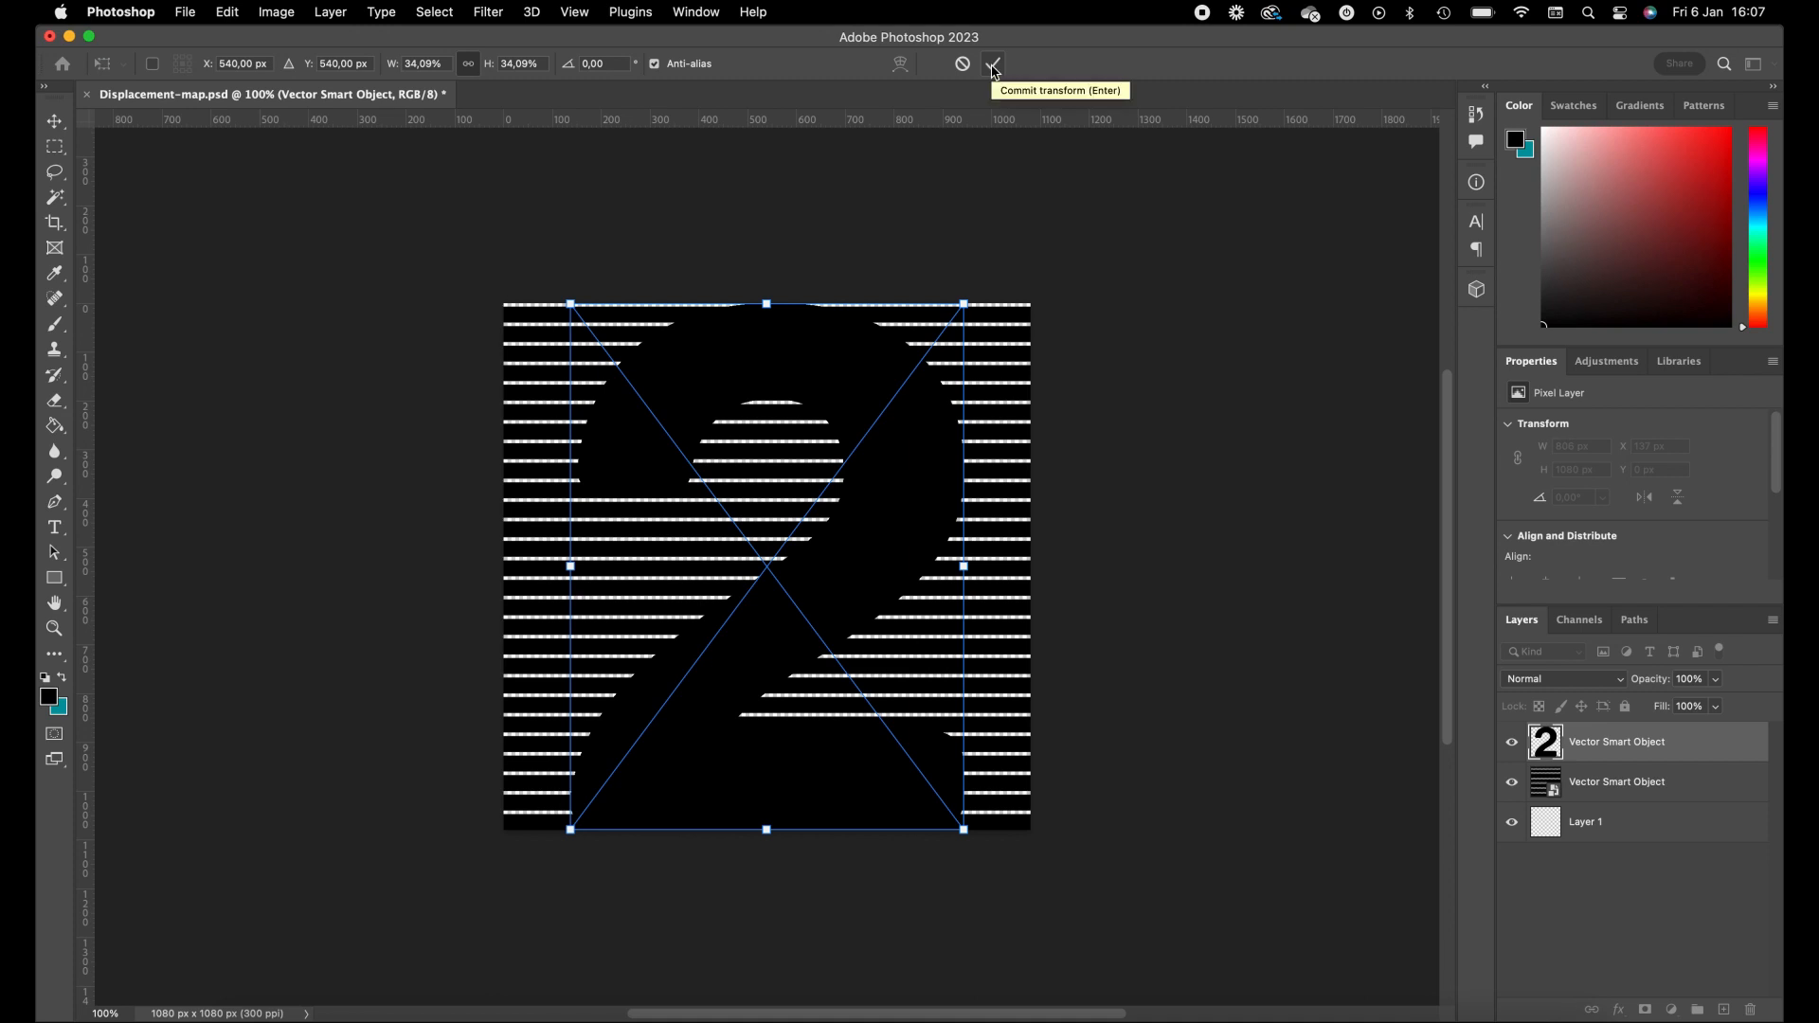
click(991, 63)
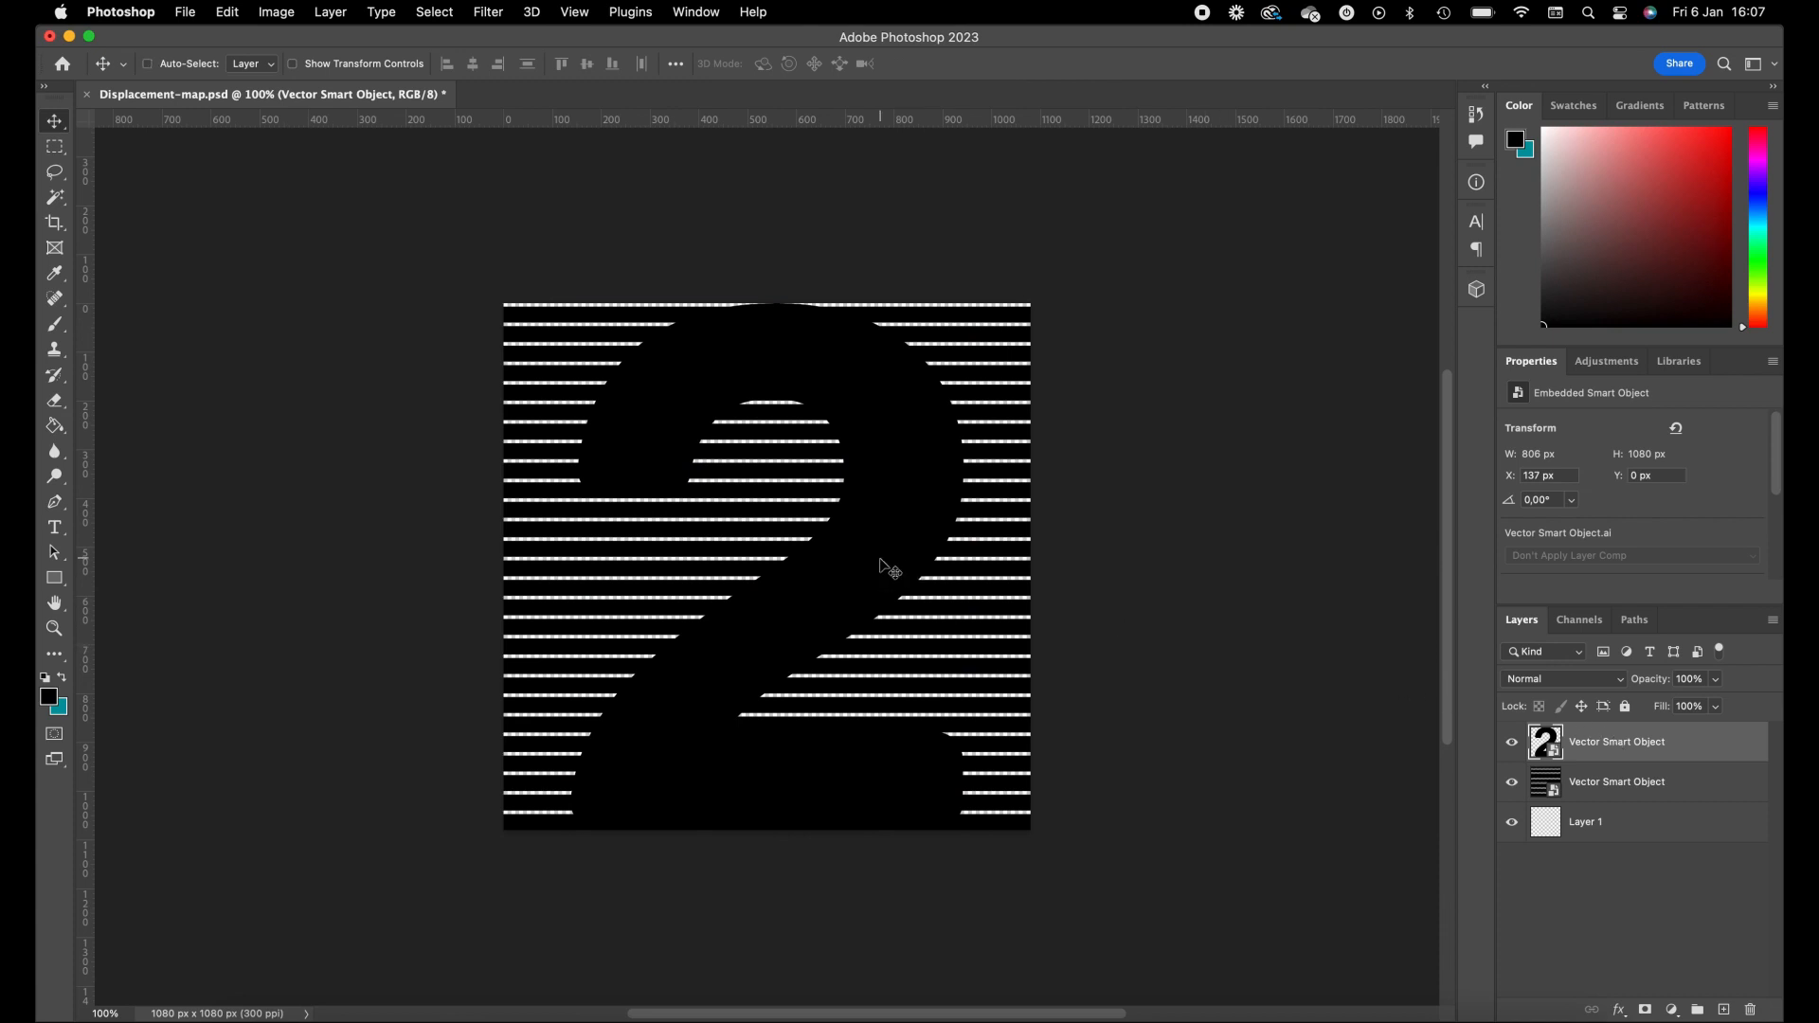
Free-transform the 2 down to a smaller size centred on the canvas
key(cmd+t)
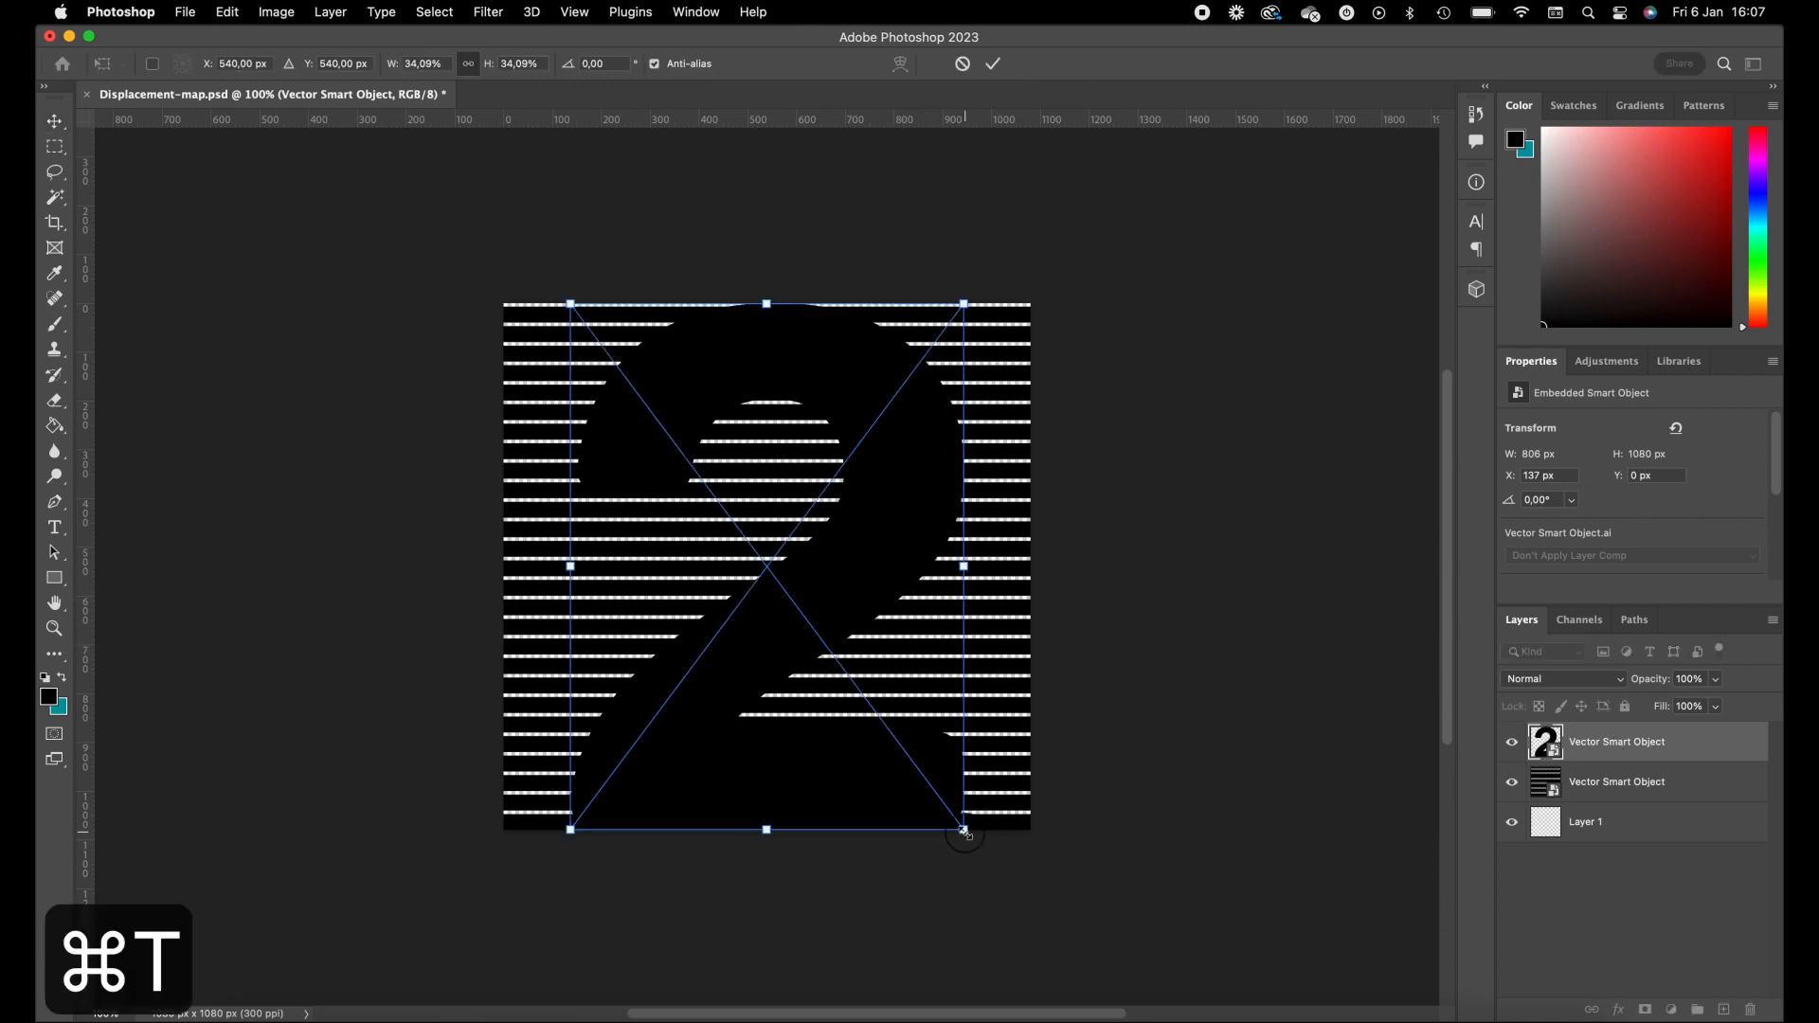
drag(963, 832, 855, 684)
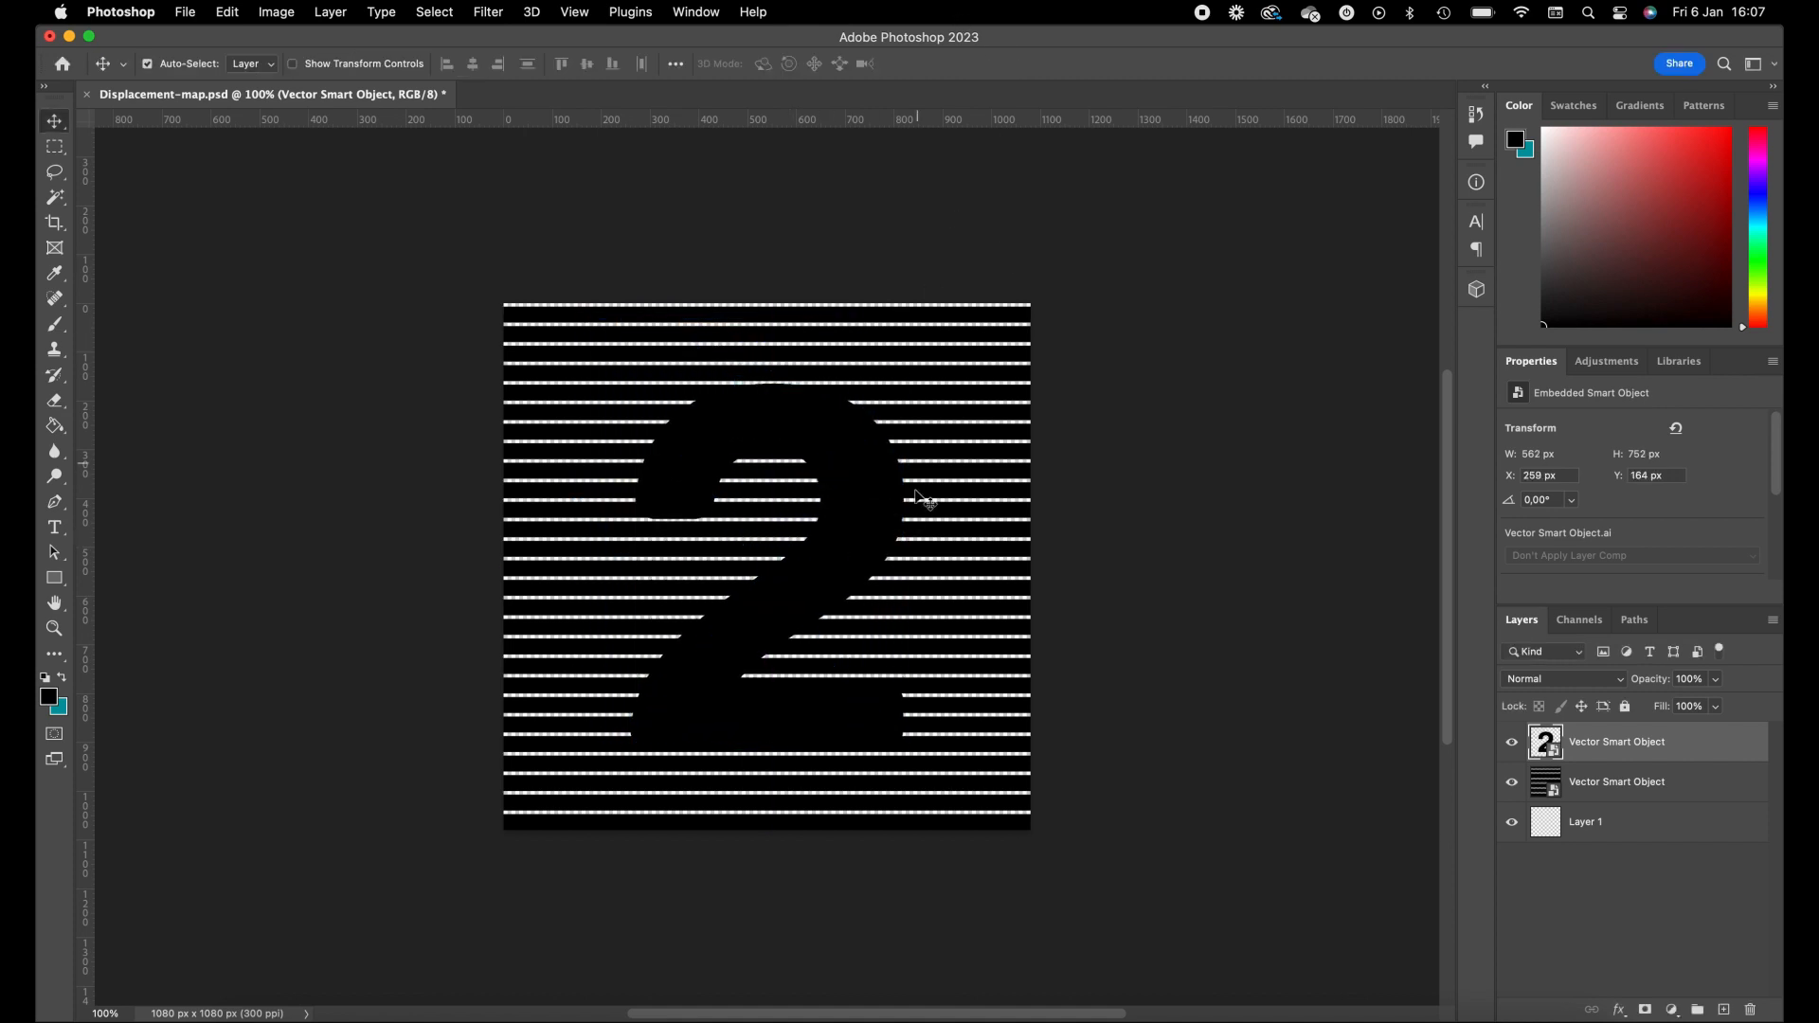
mouse_move(886, 593)
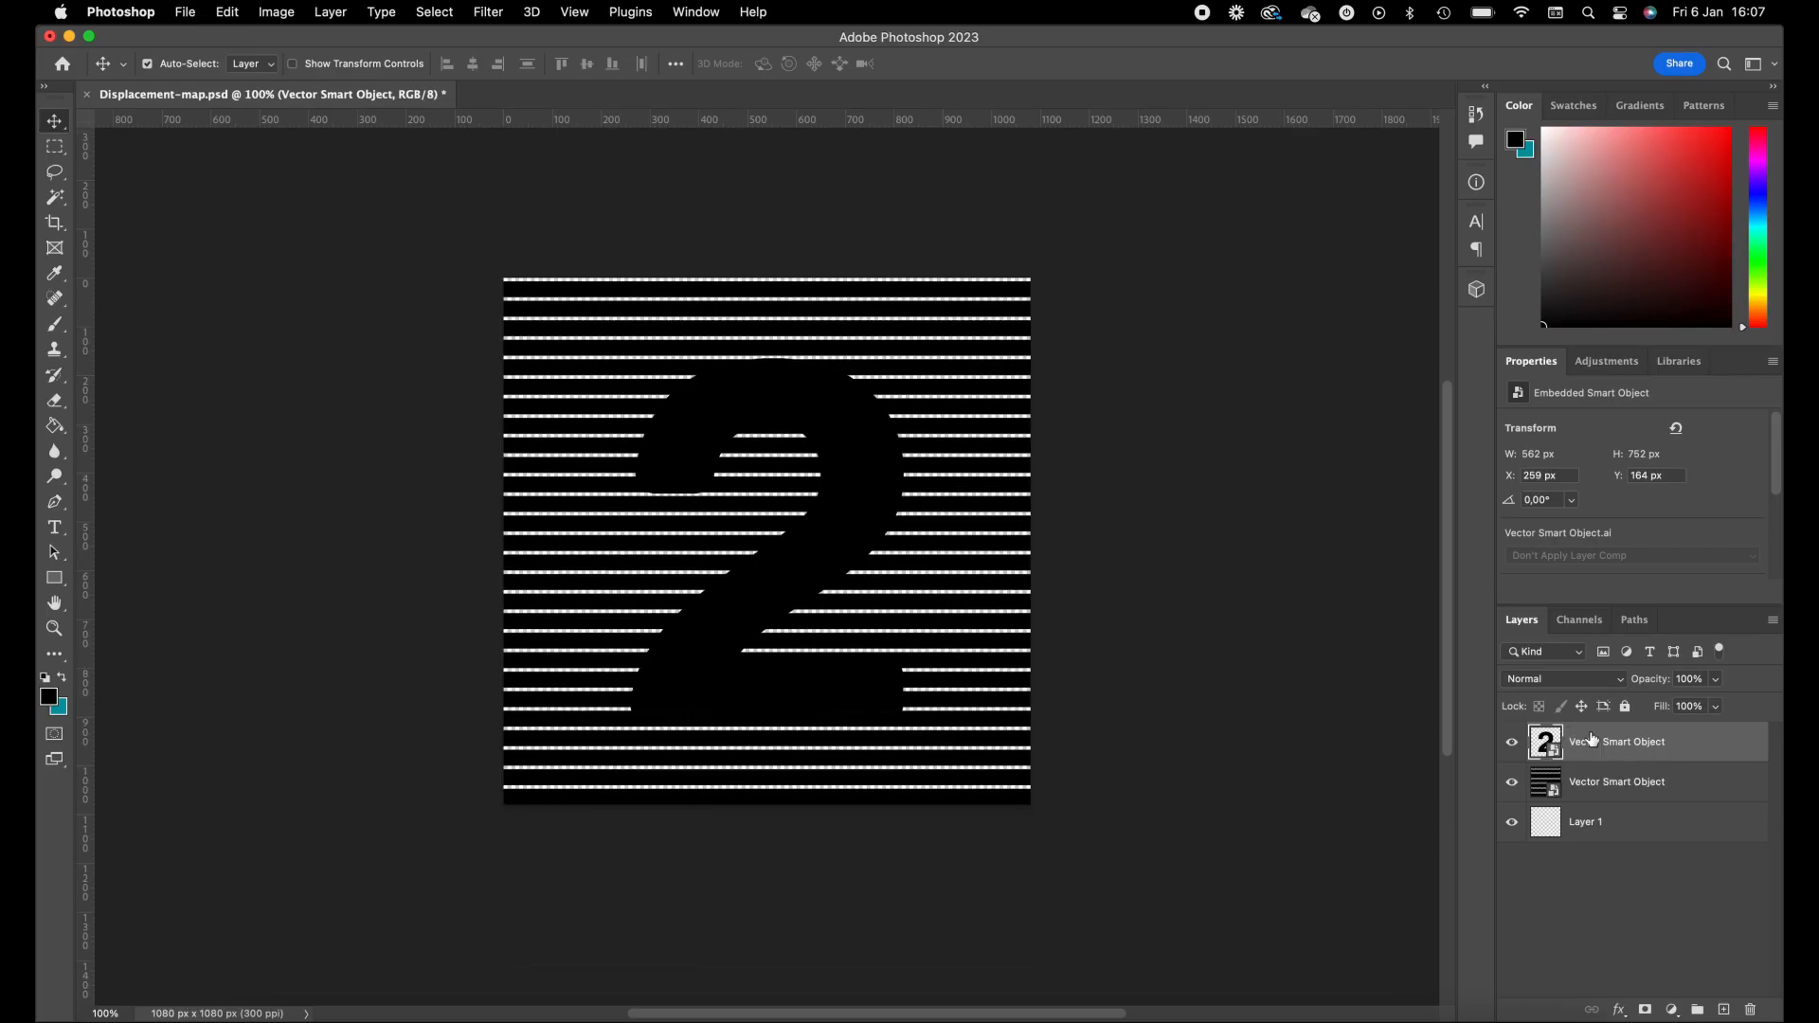
mouse_move(1590, 747)
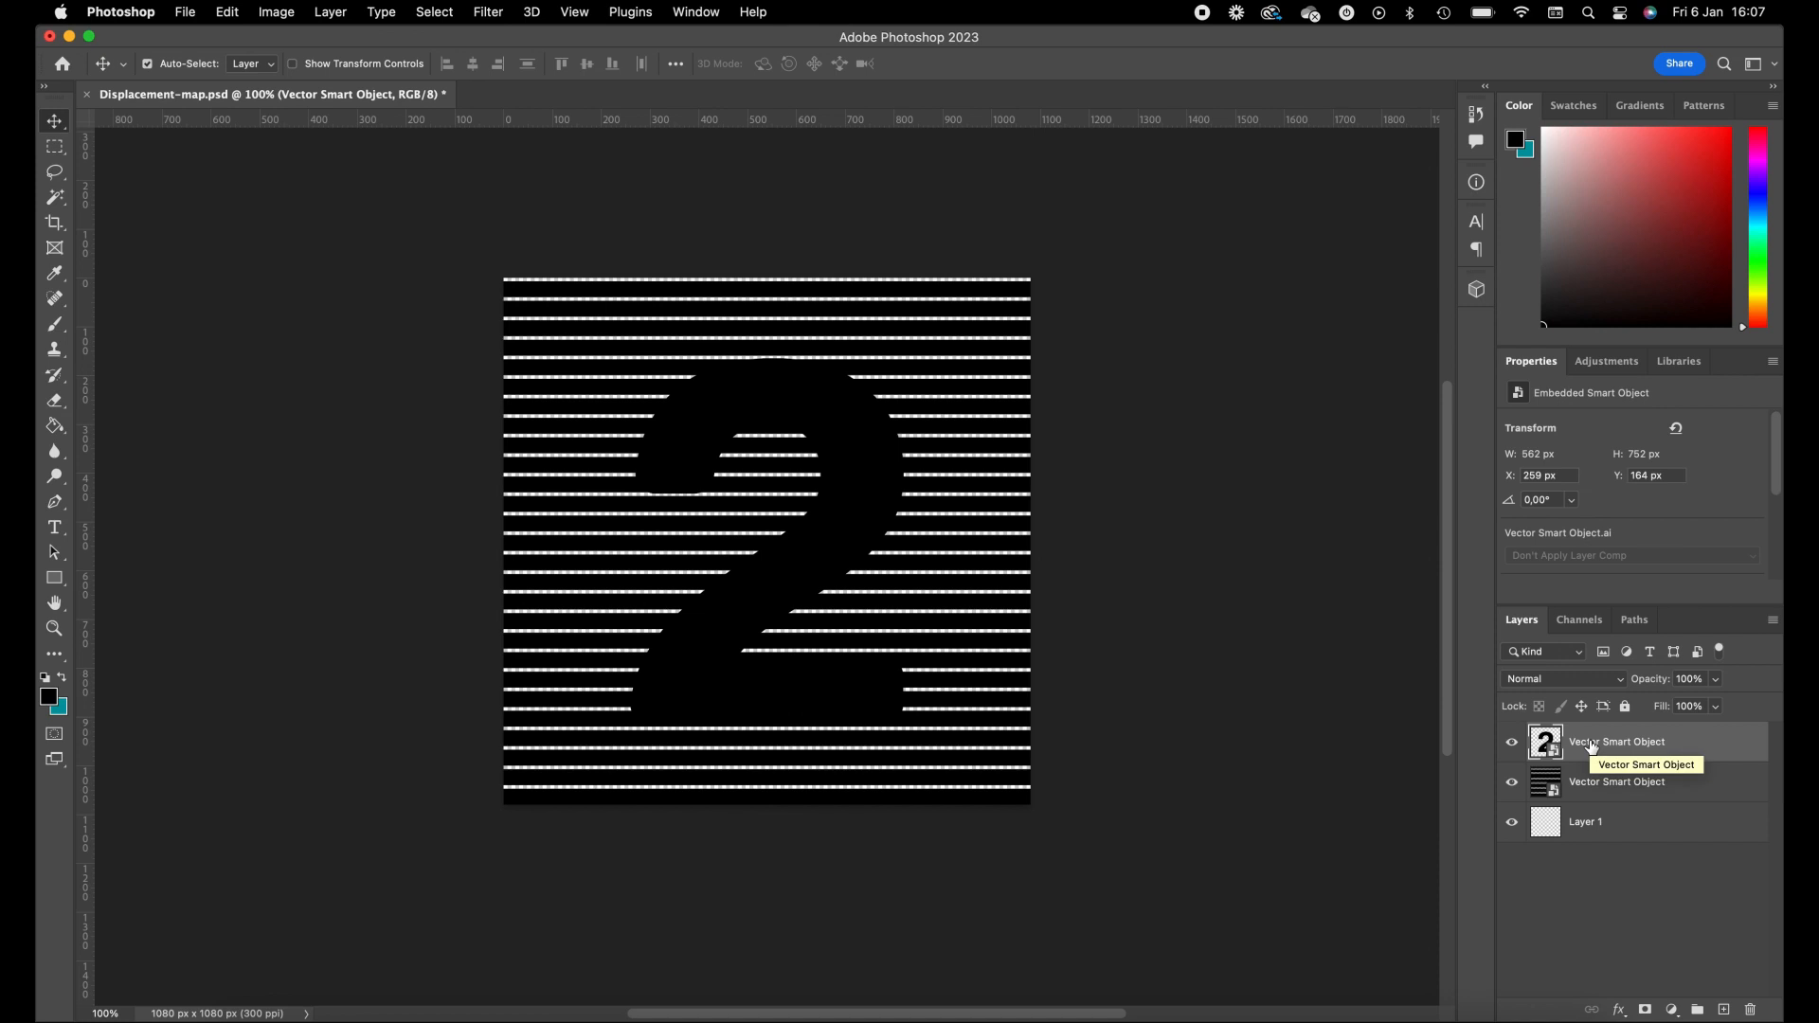
right_click(1616, 743)
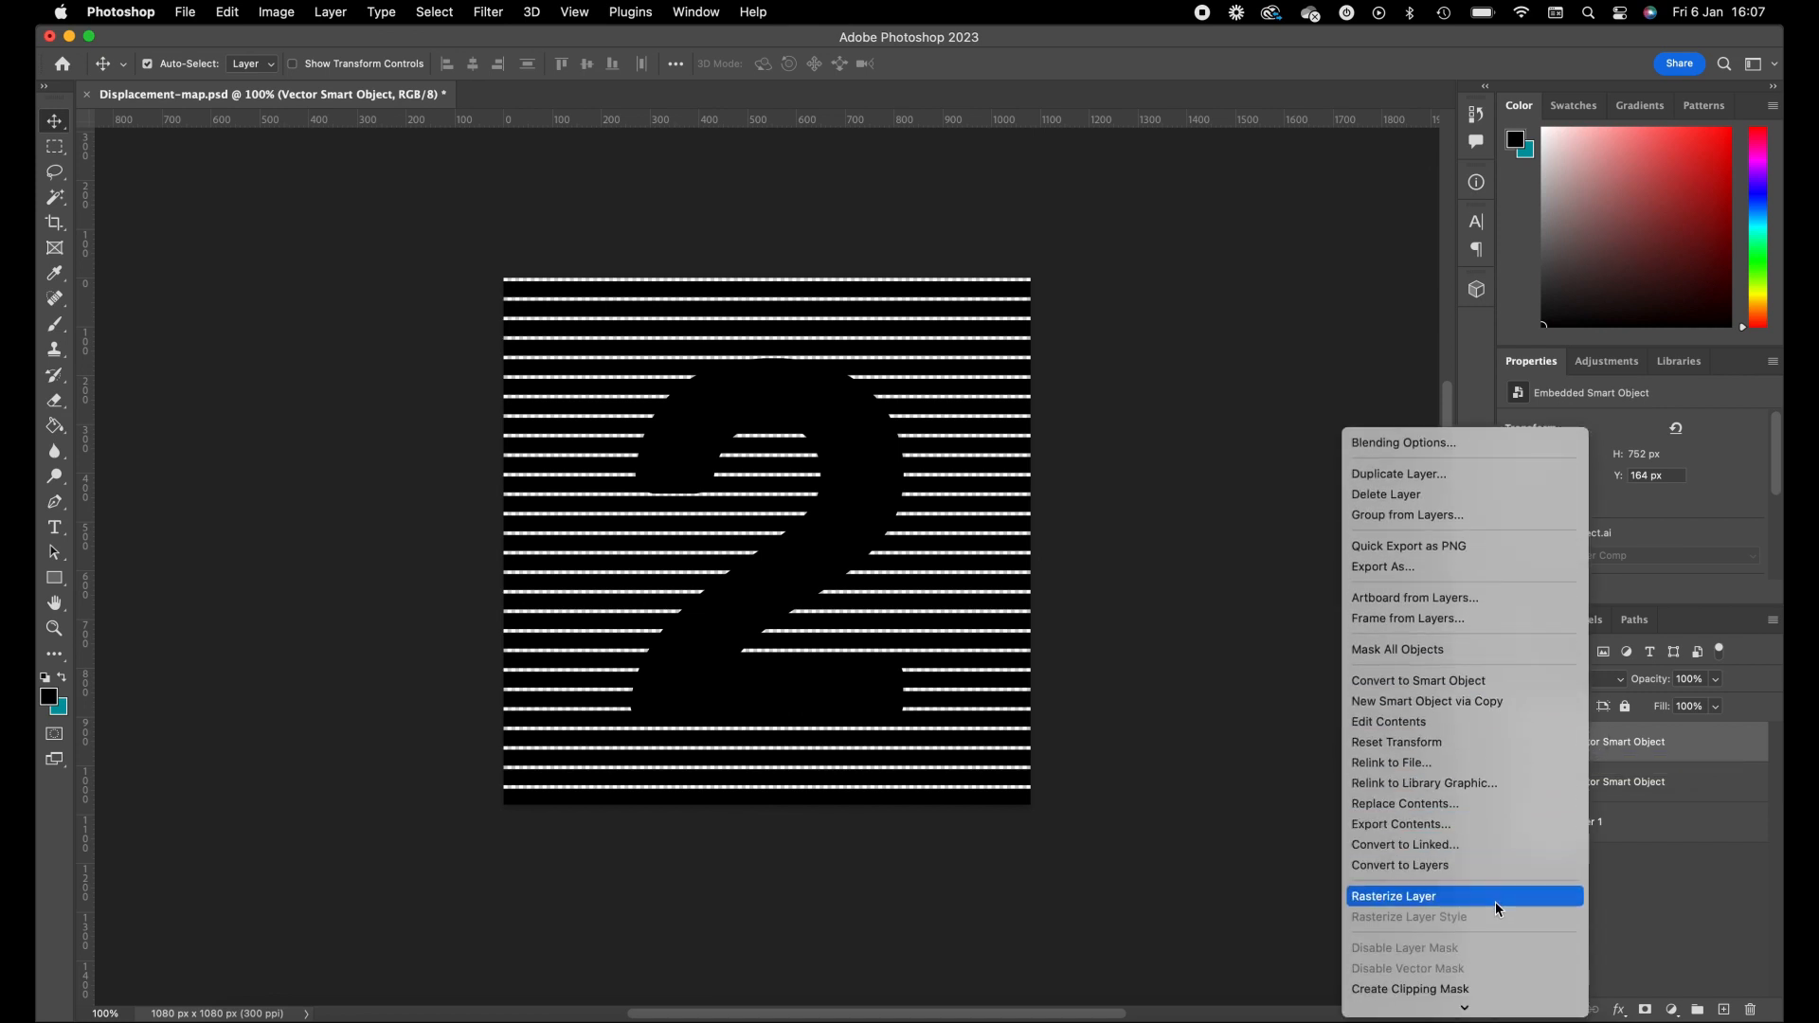
Rasterize the 2 layer and give it a white Color Overlay
click(1393, 897)
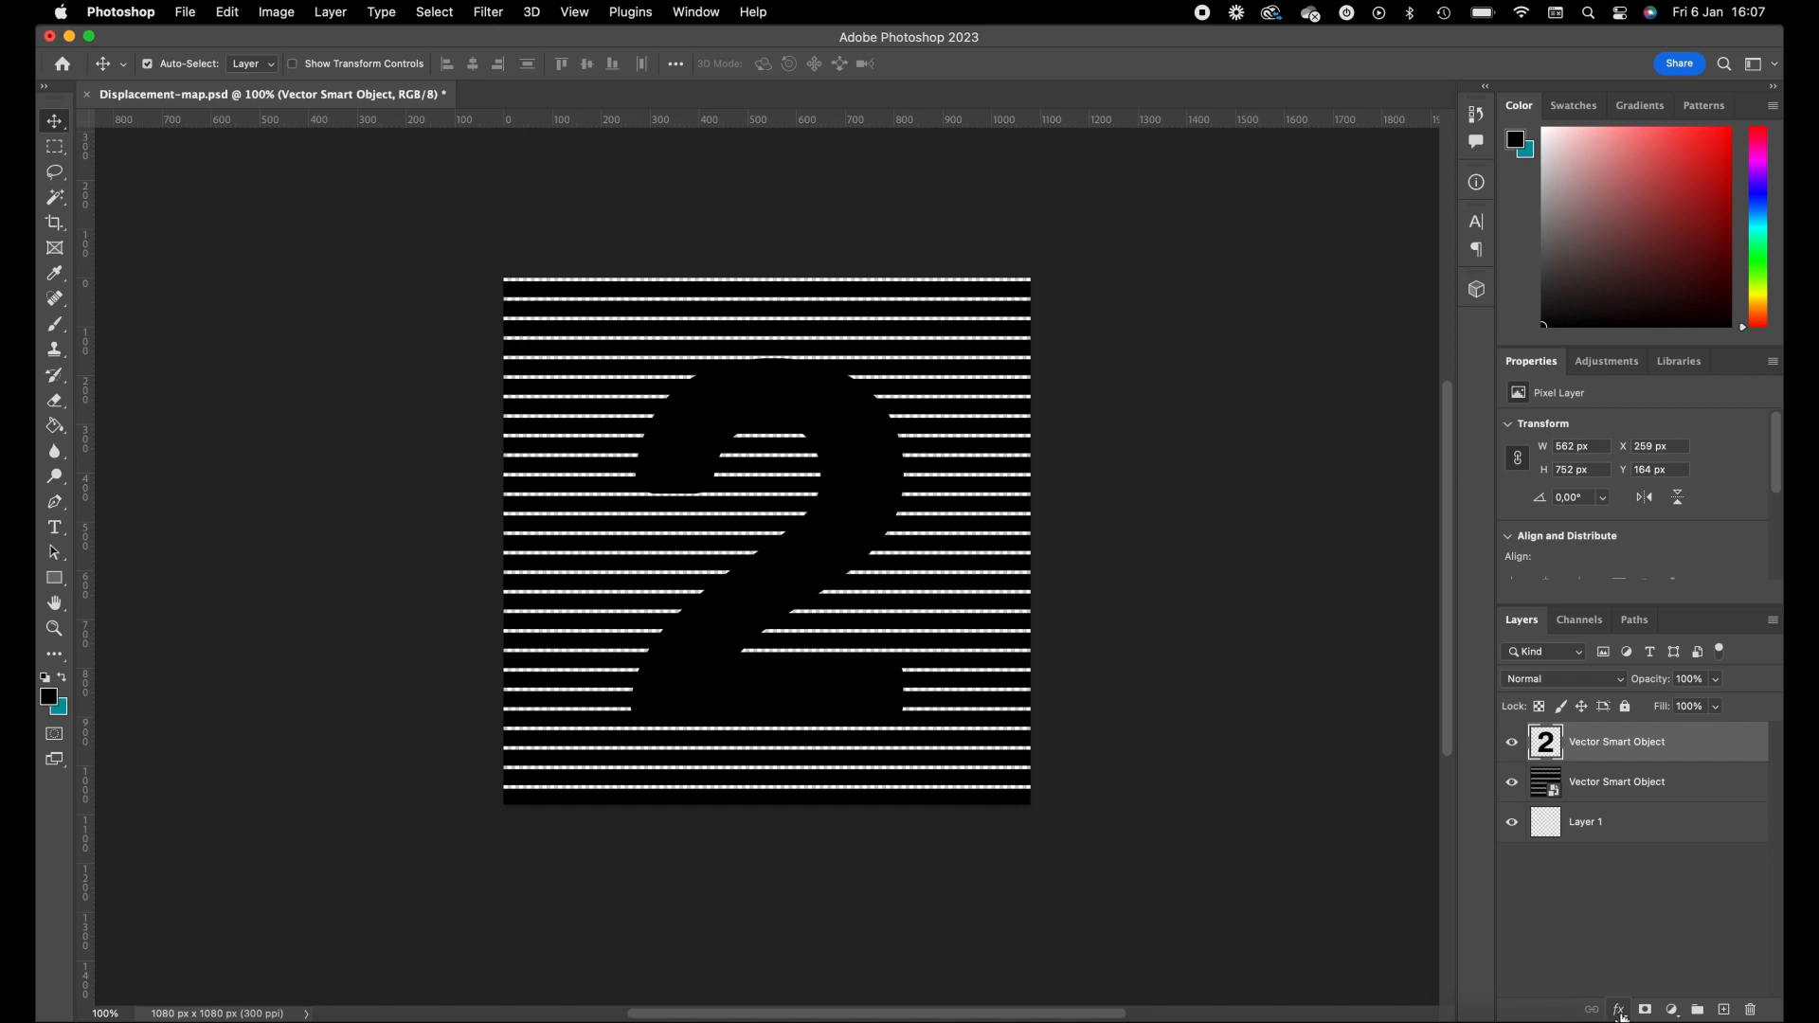
click(1616, 1008)
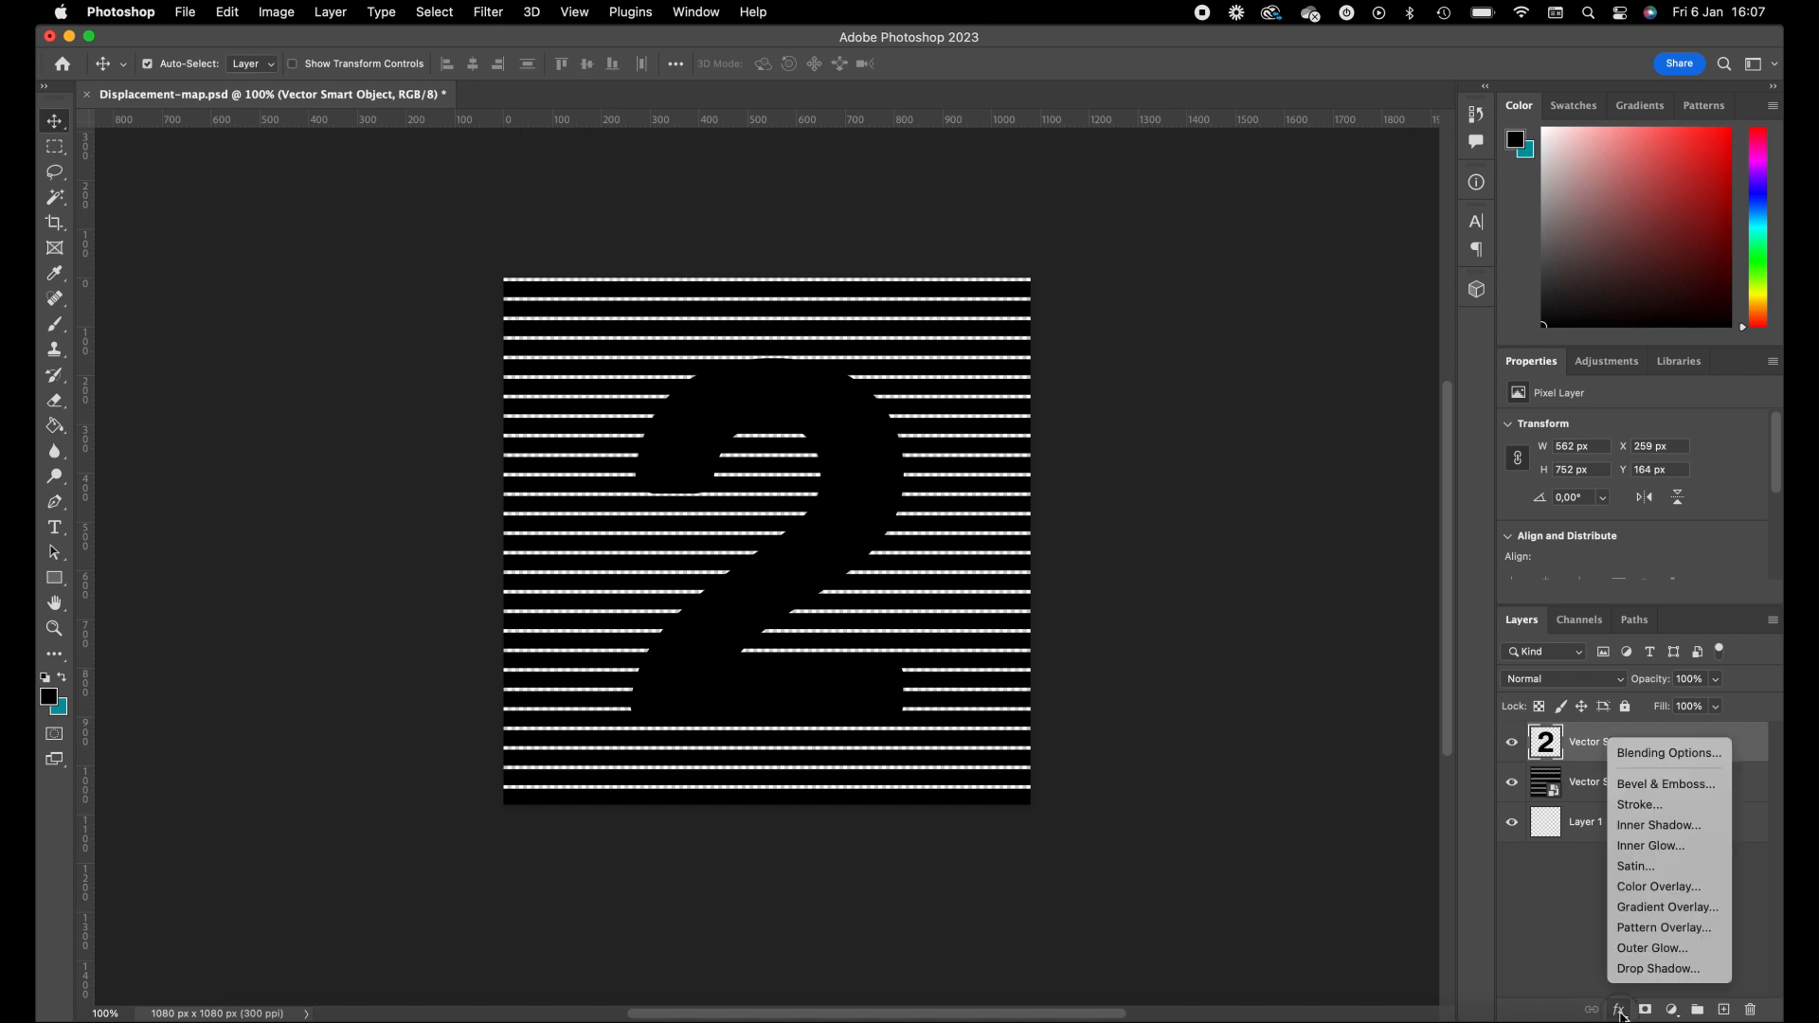
mouse_move(1635, 866)
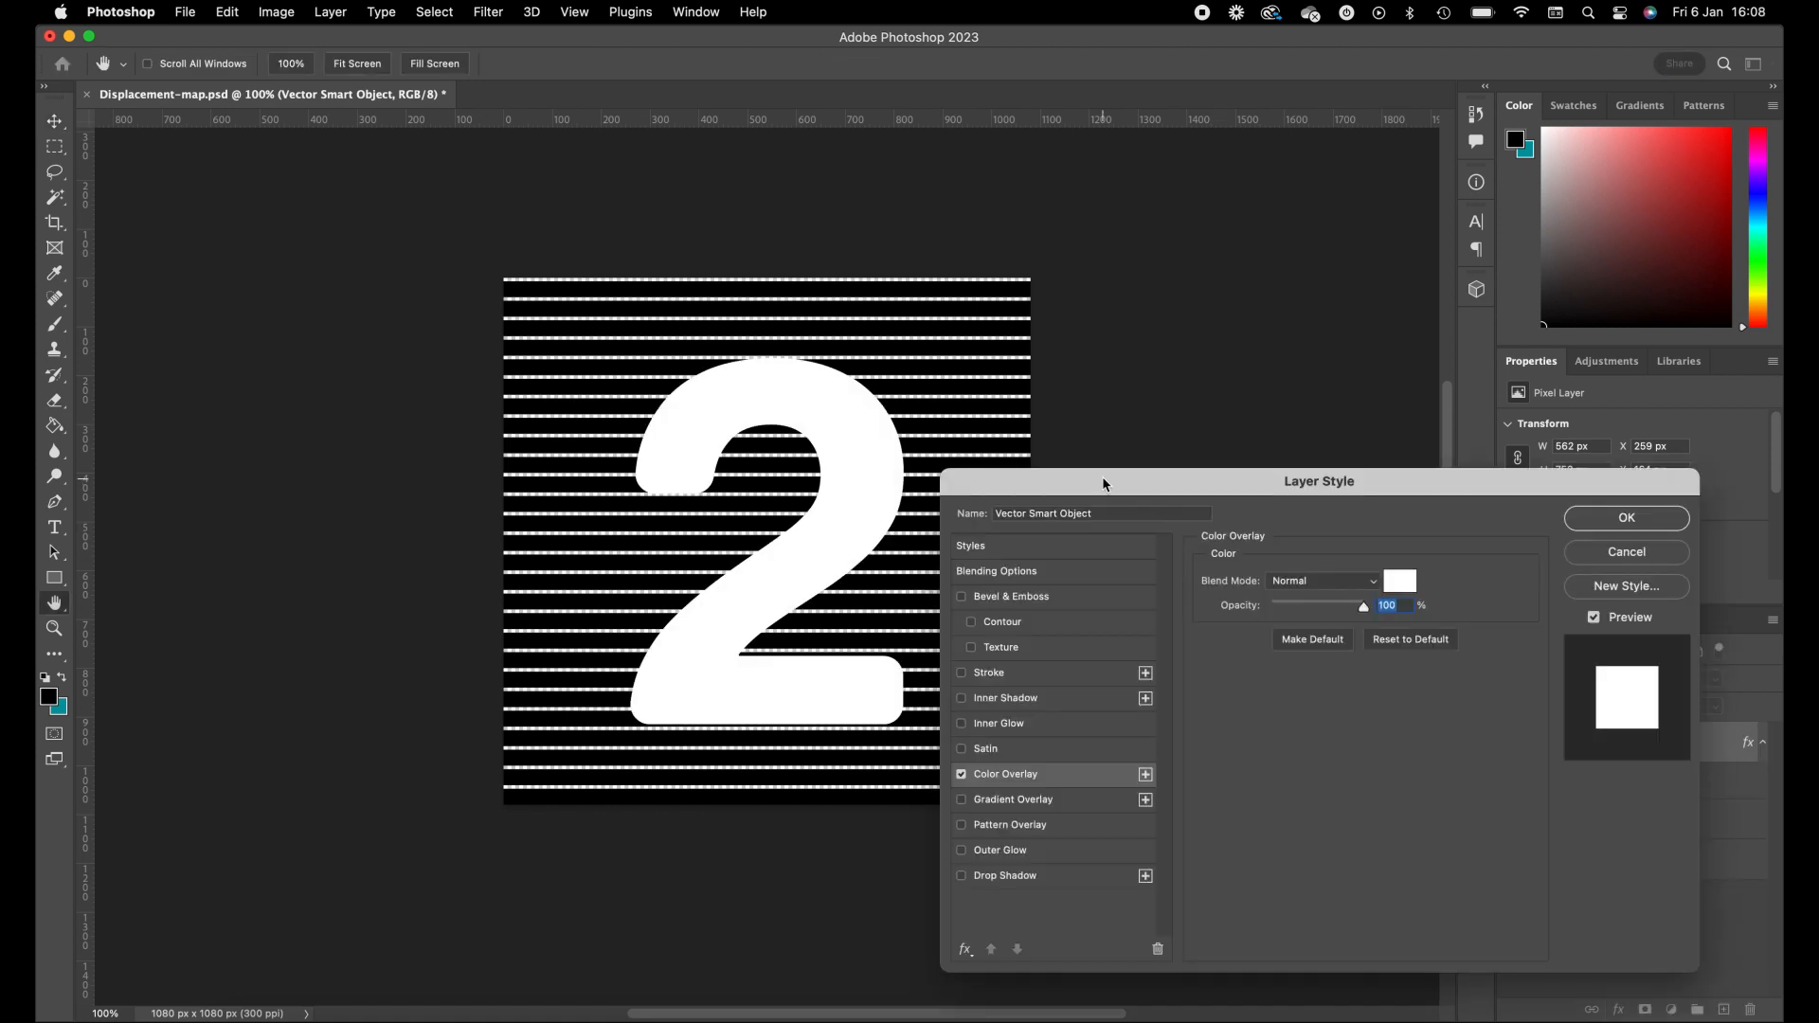
click(1398, 580)
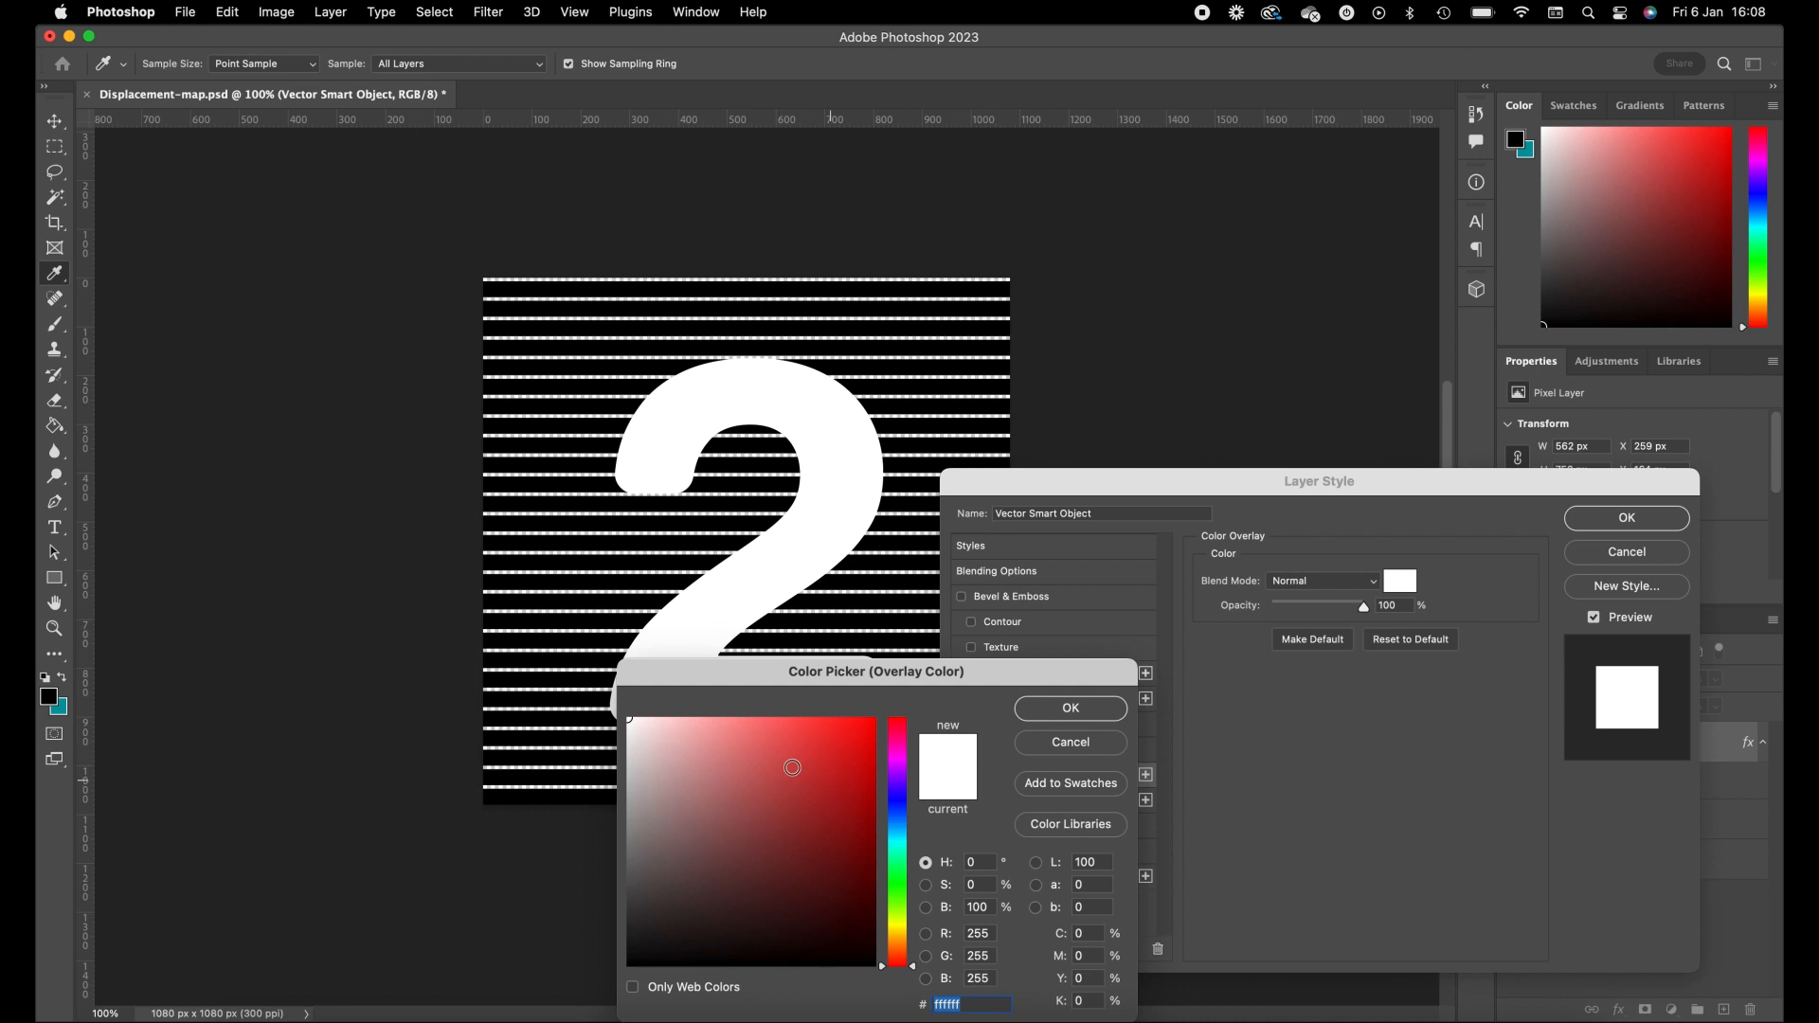
click(1069, 709)
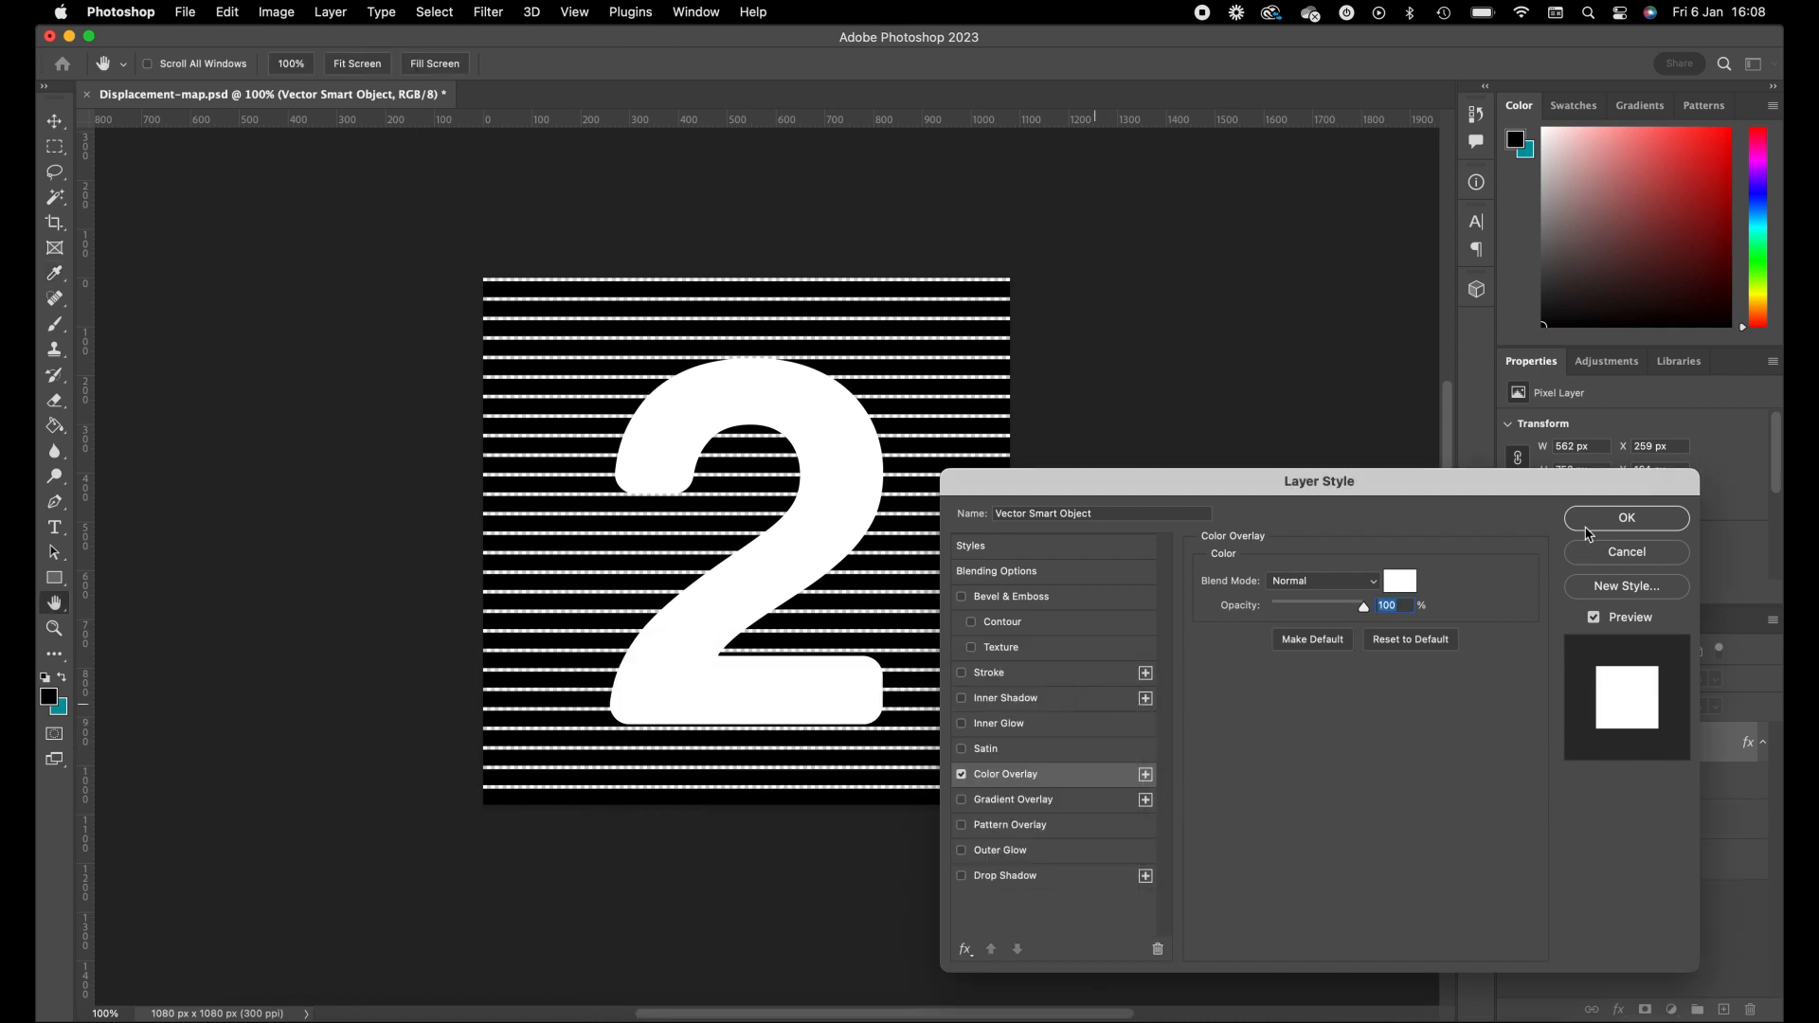
click(1625, 520)
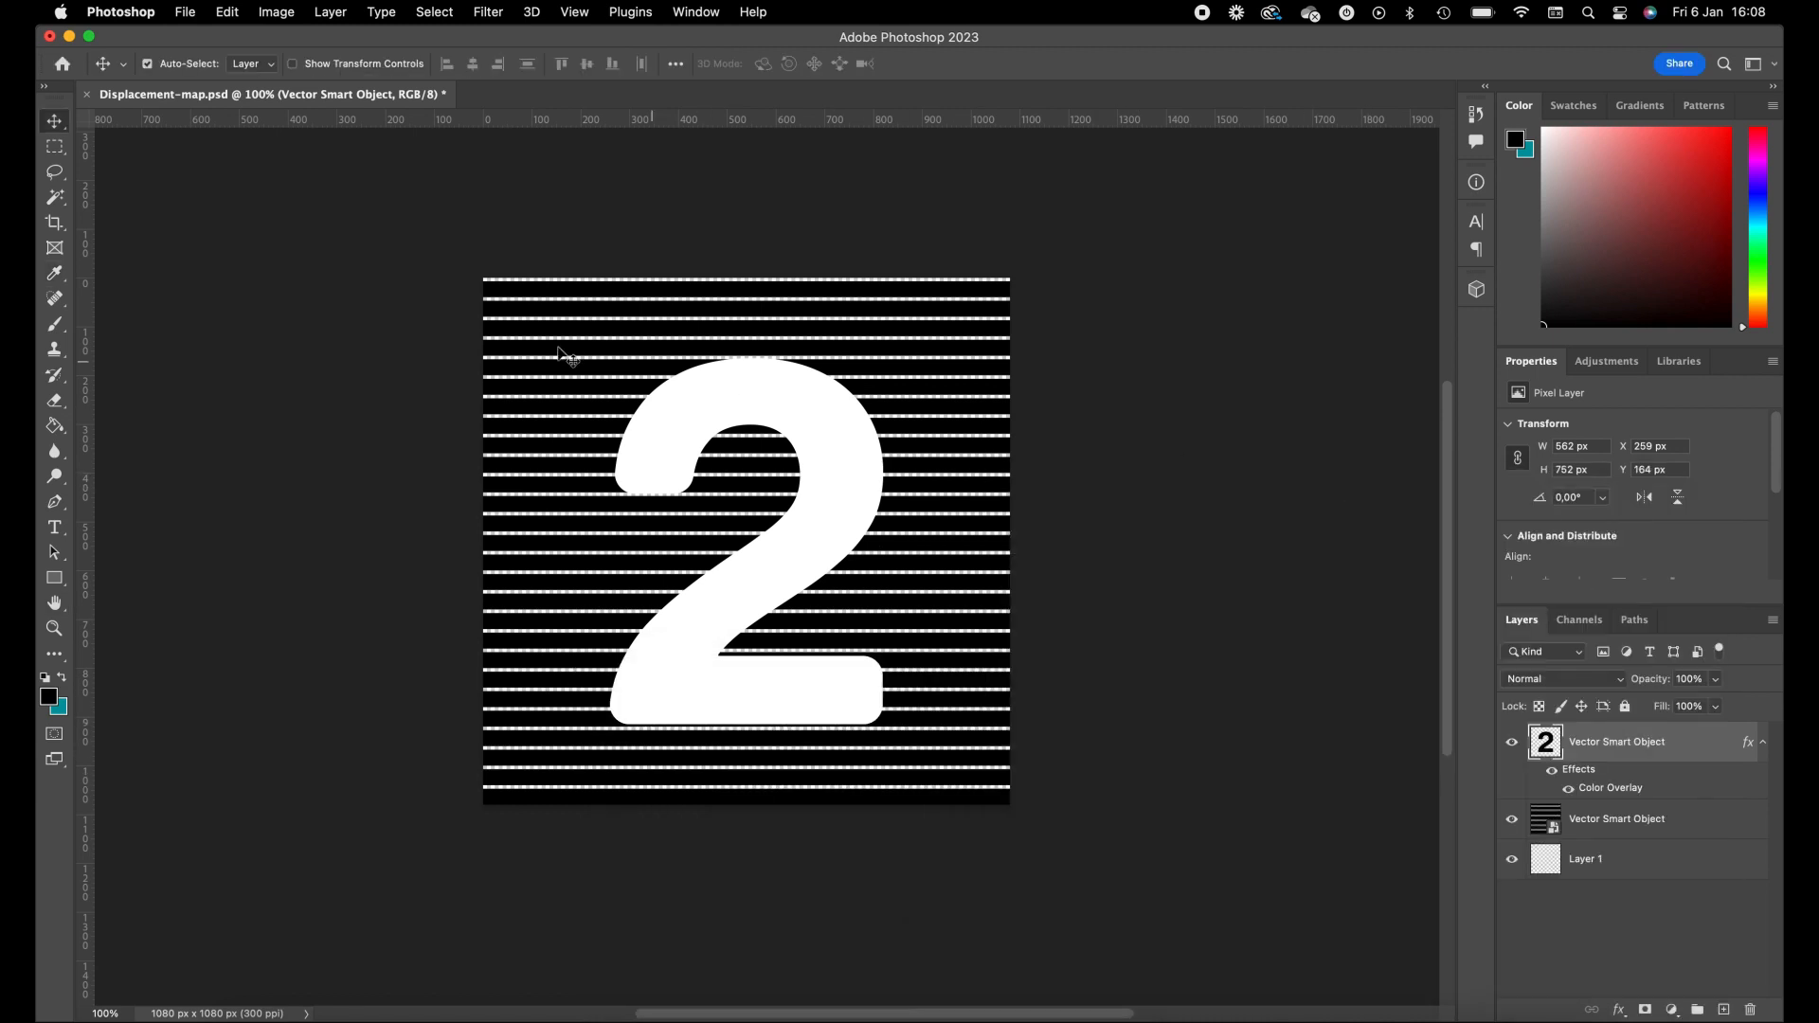
Soften the white 2 with a Gaussian Blur
click(487, 11)
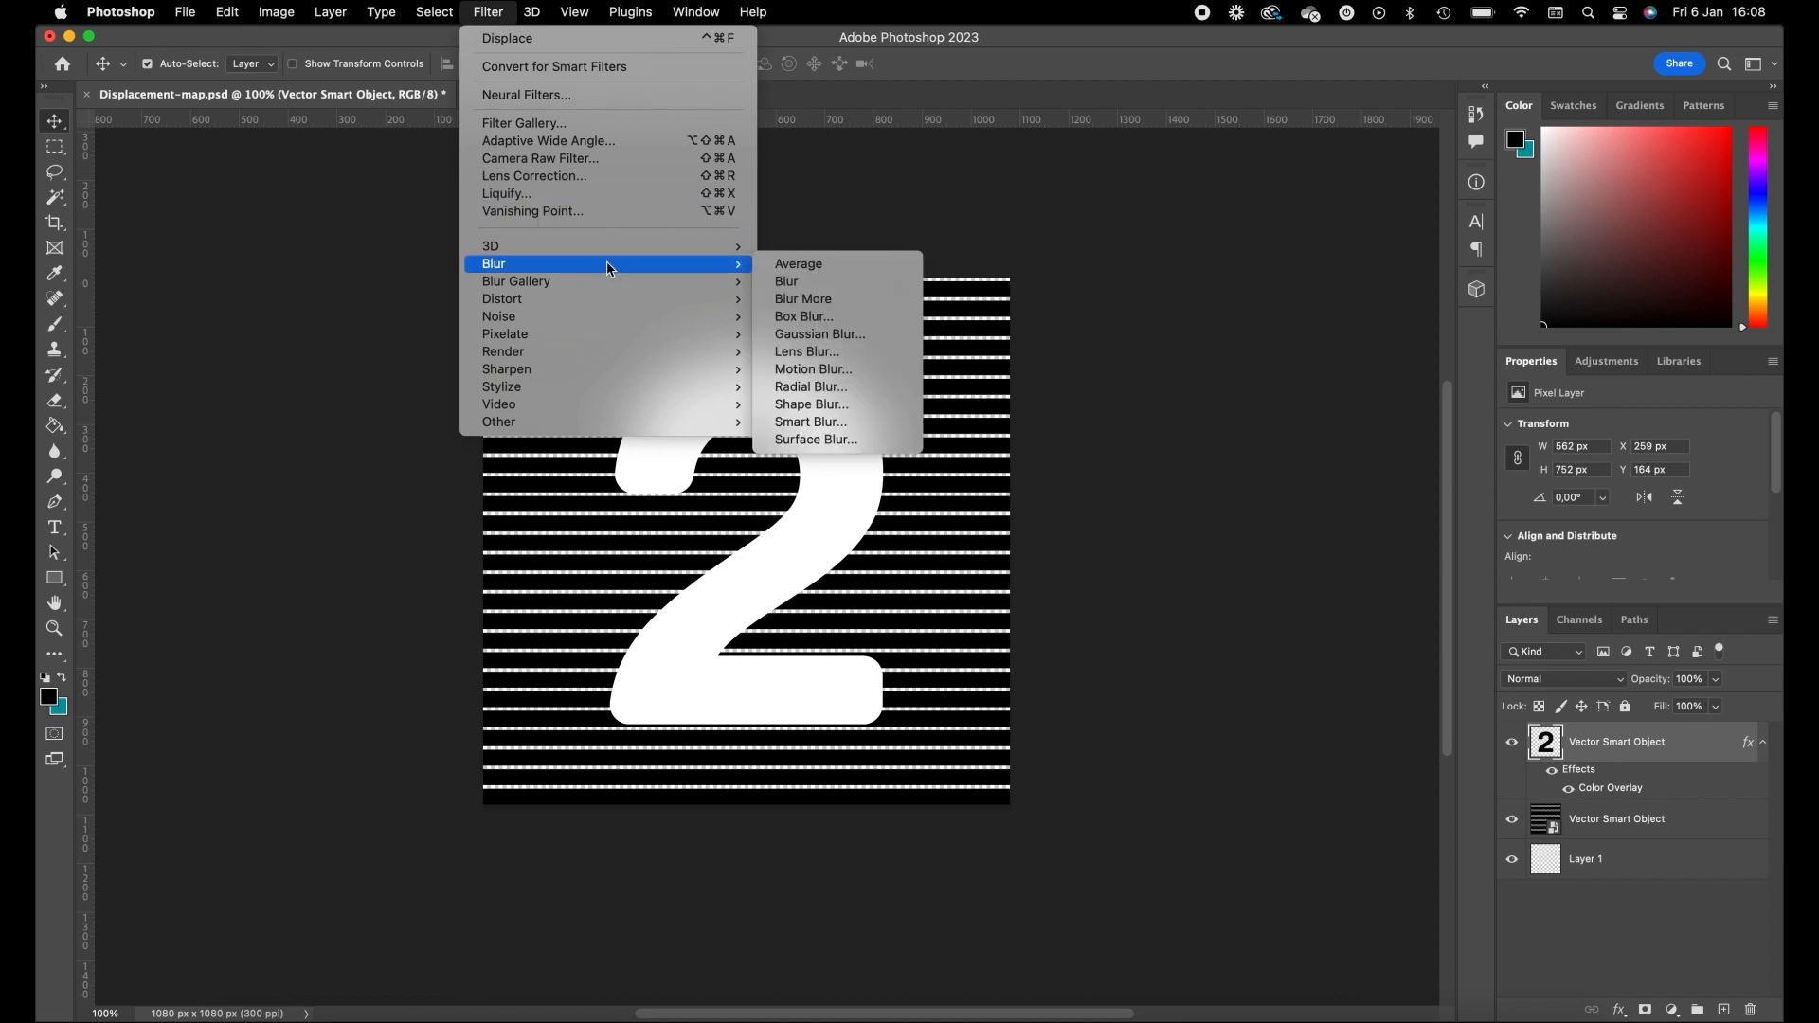
click(818, 333)
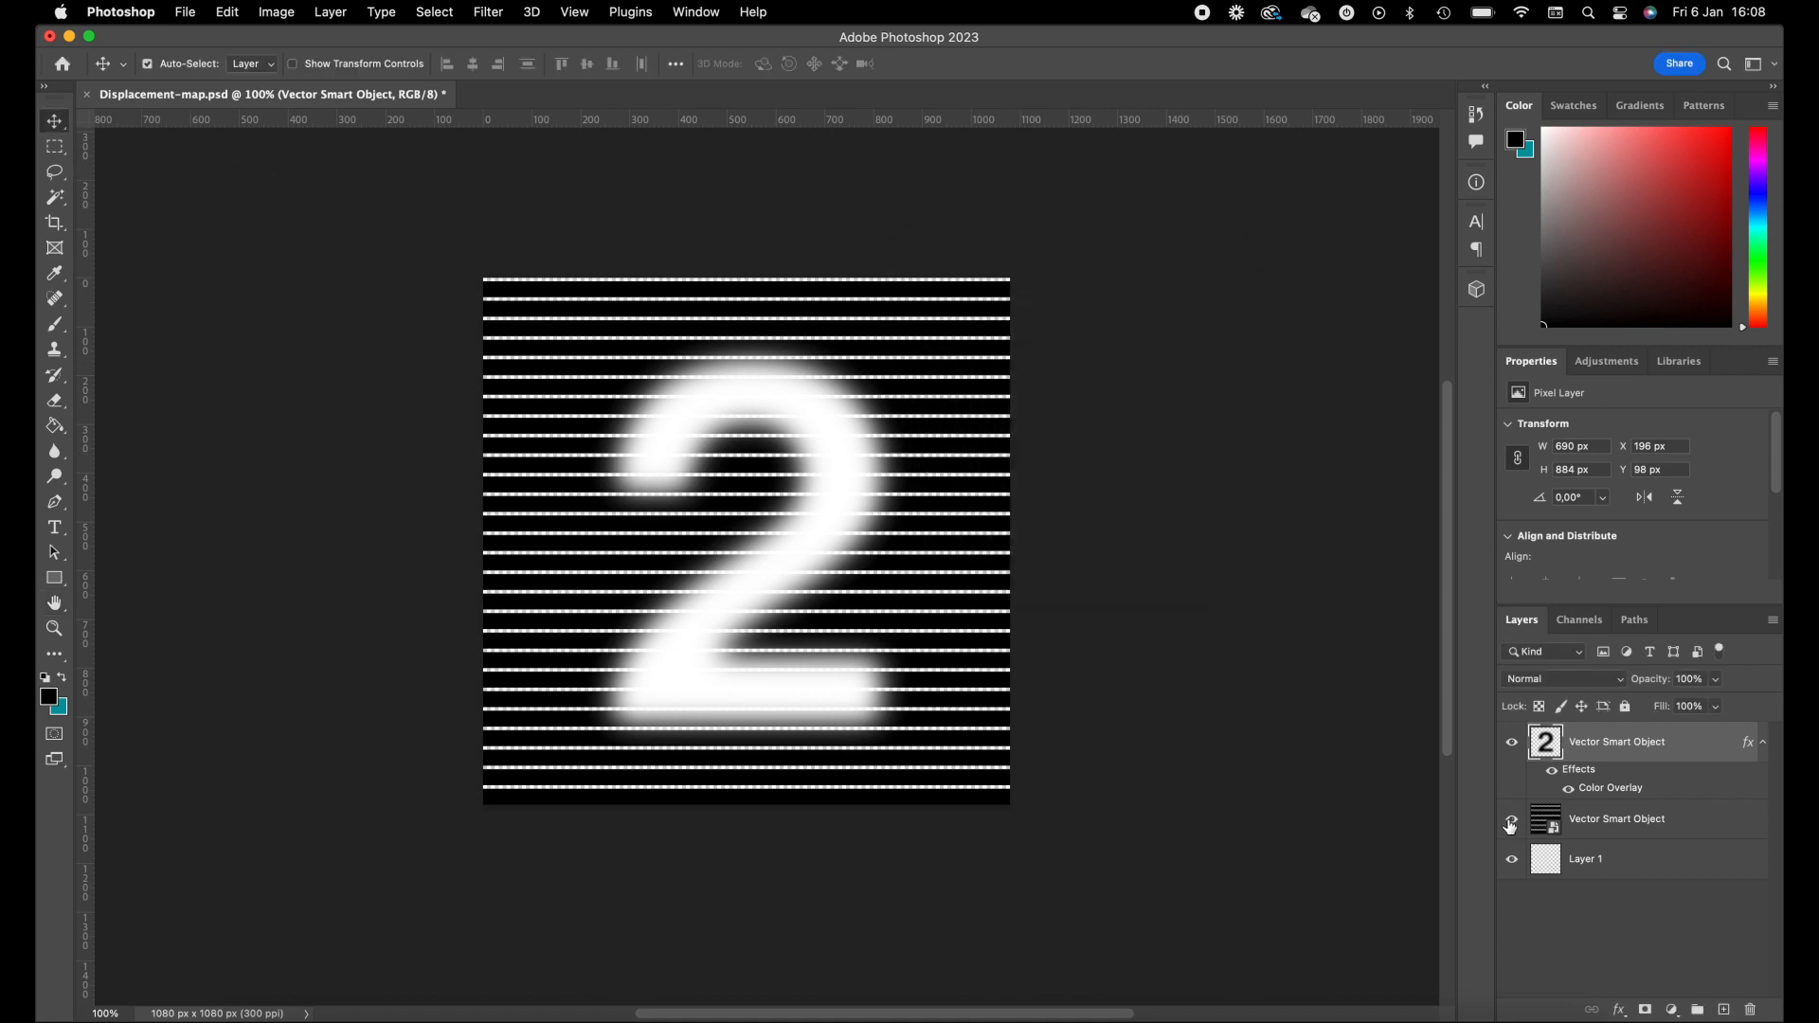
Hide the stripes layer and fill Layer 1 with black
click(1512, 824)
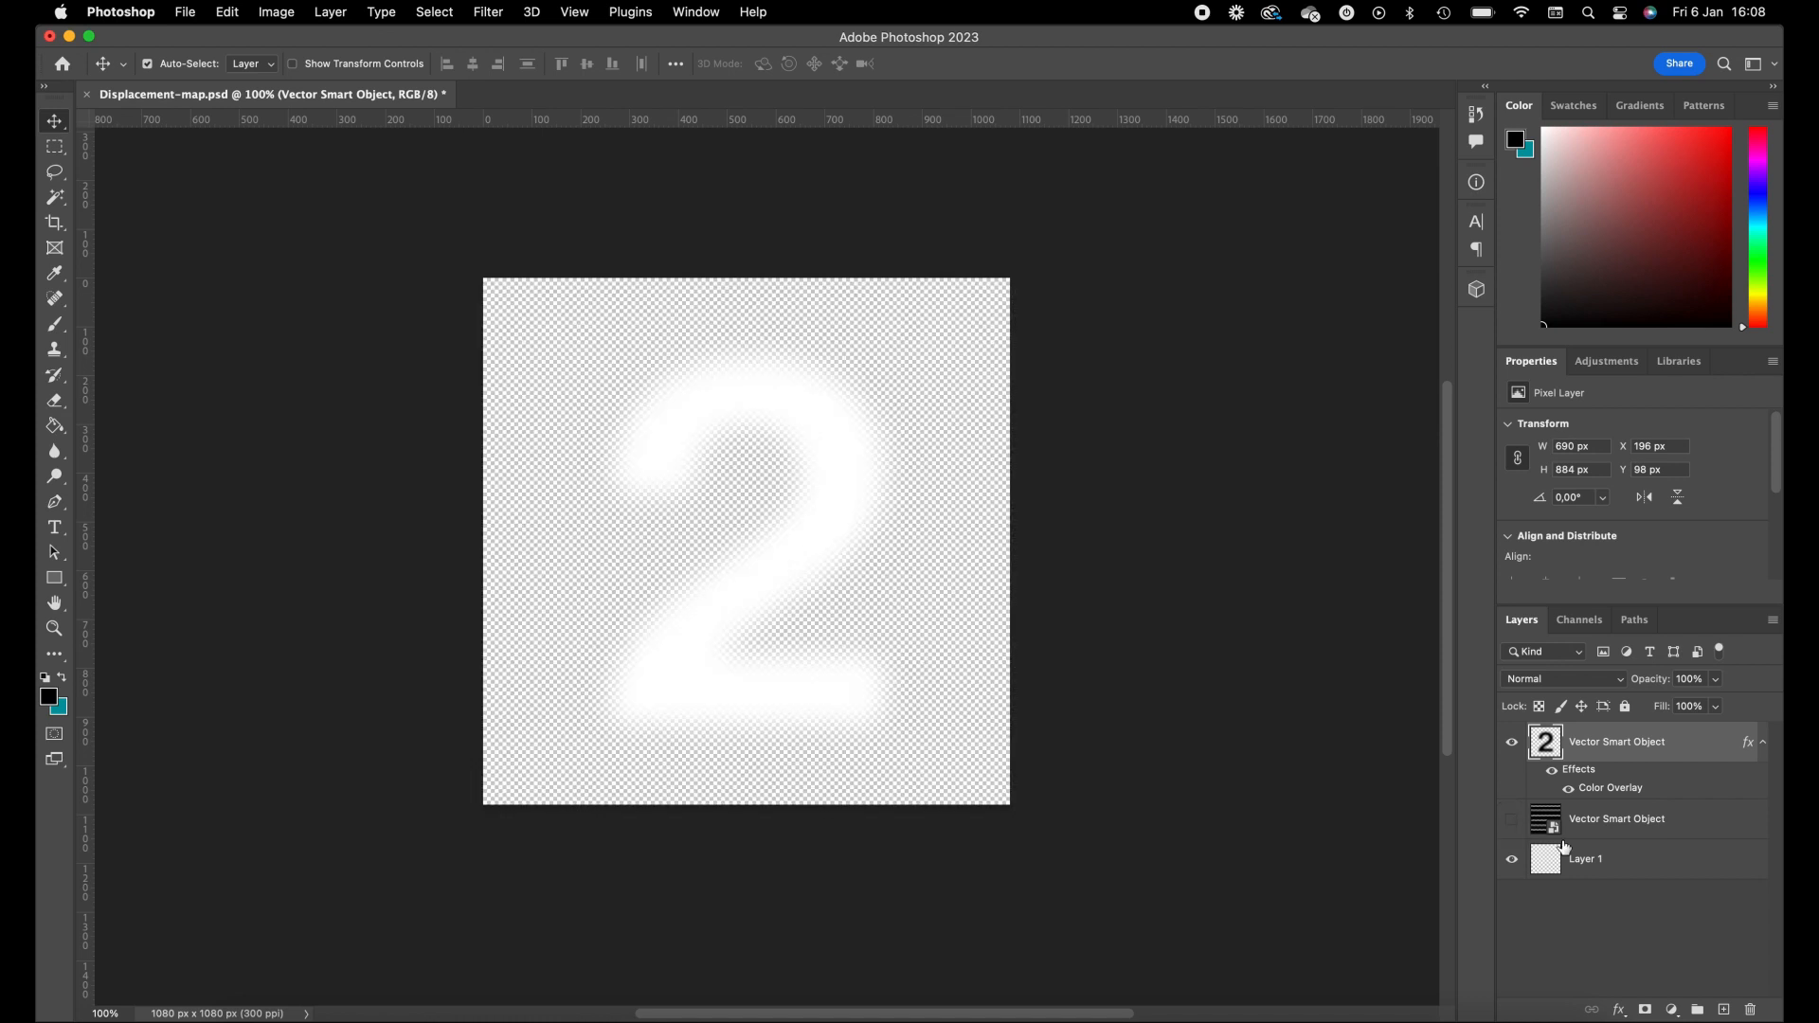
click(1584, 858)
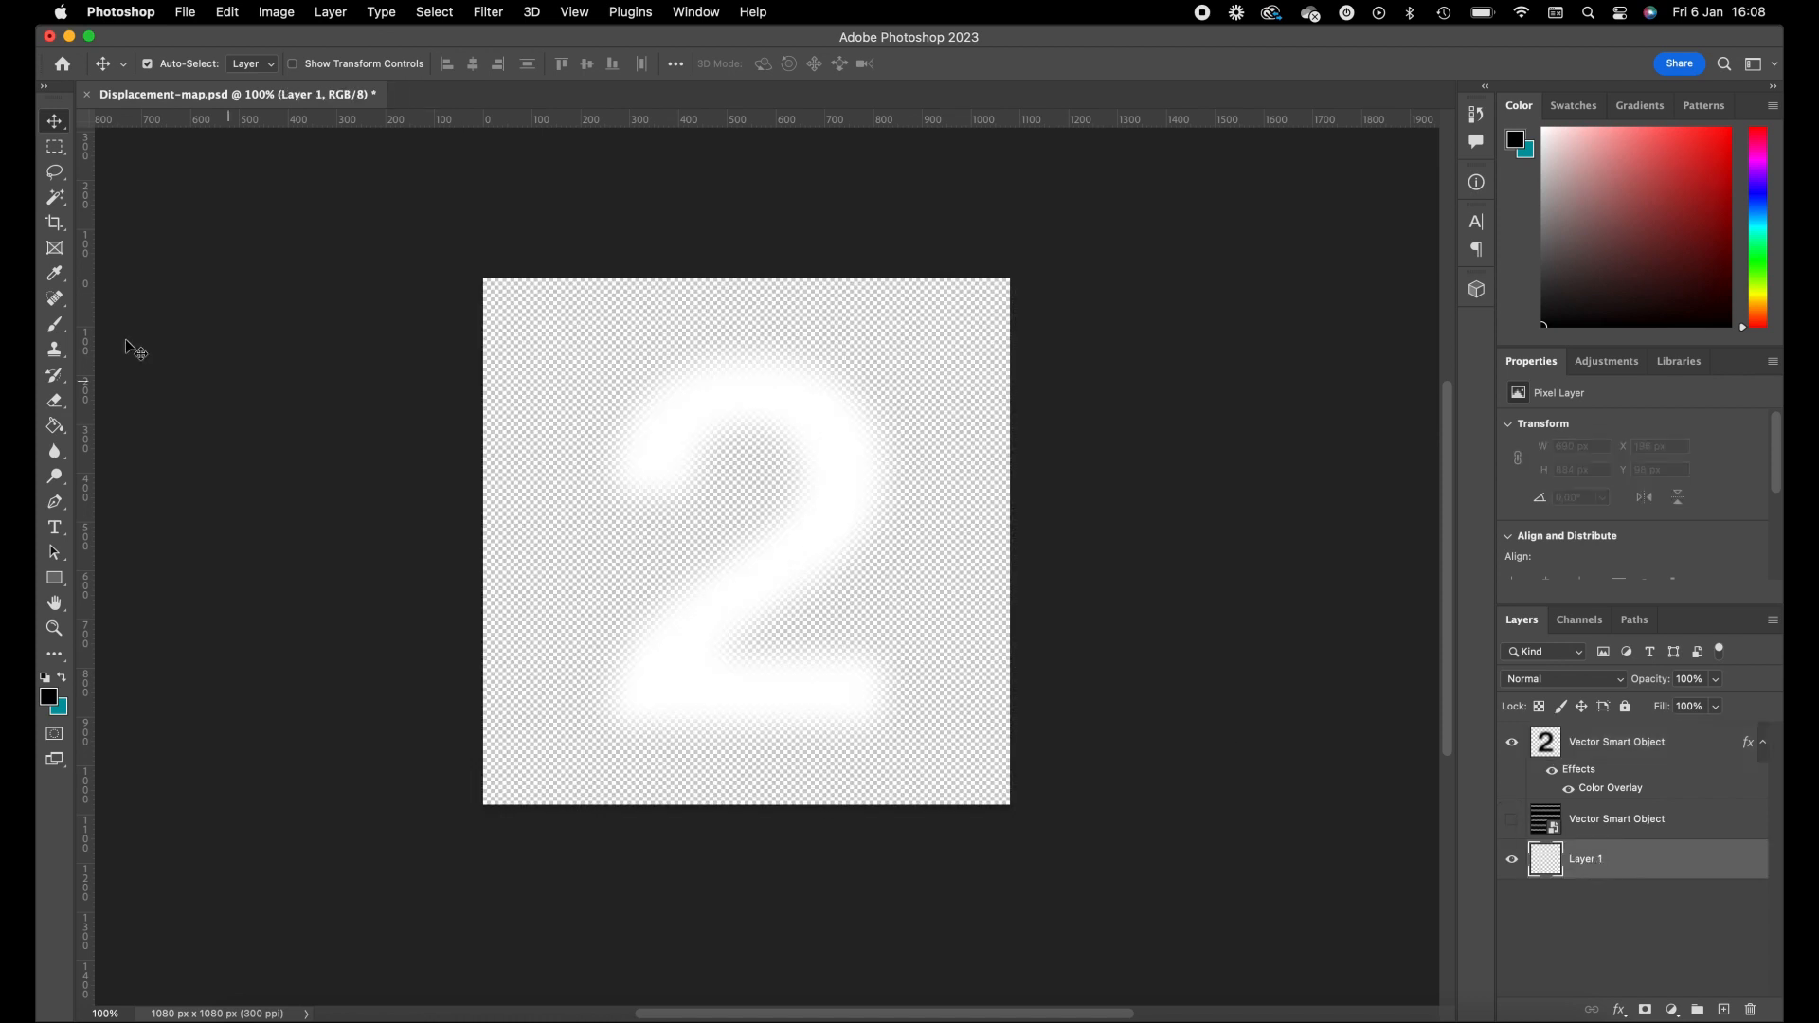
mouse_move(53, 145)
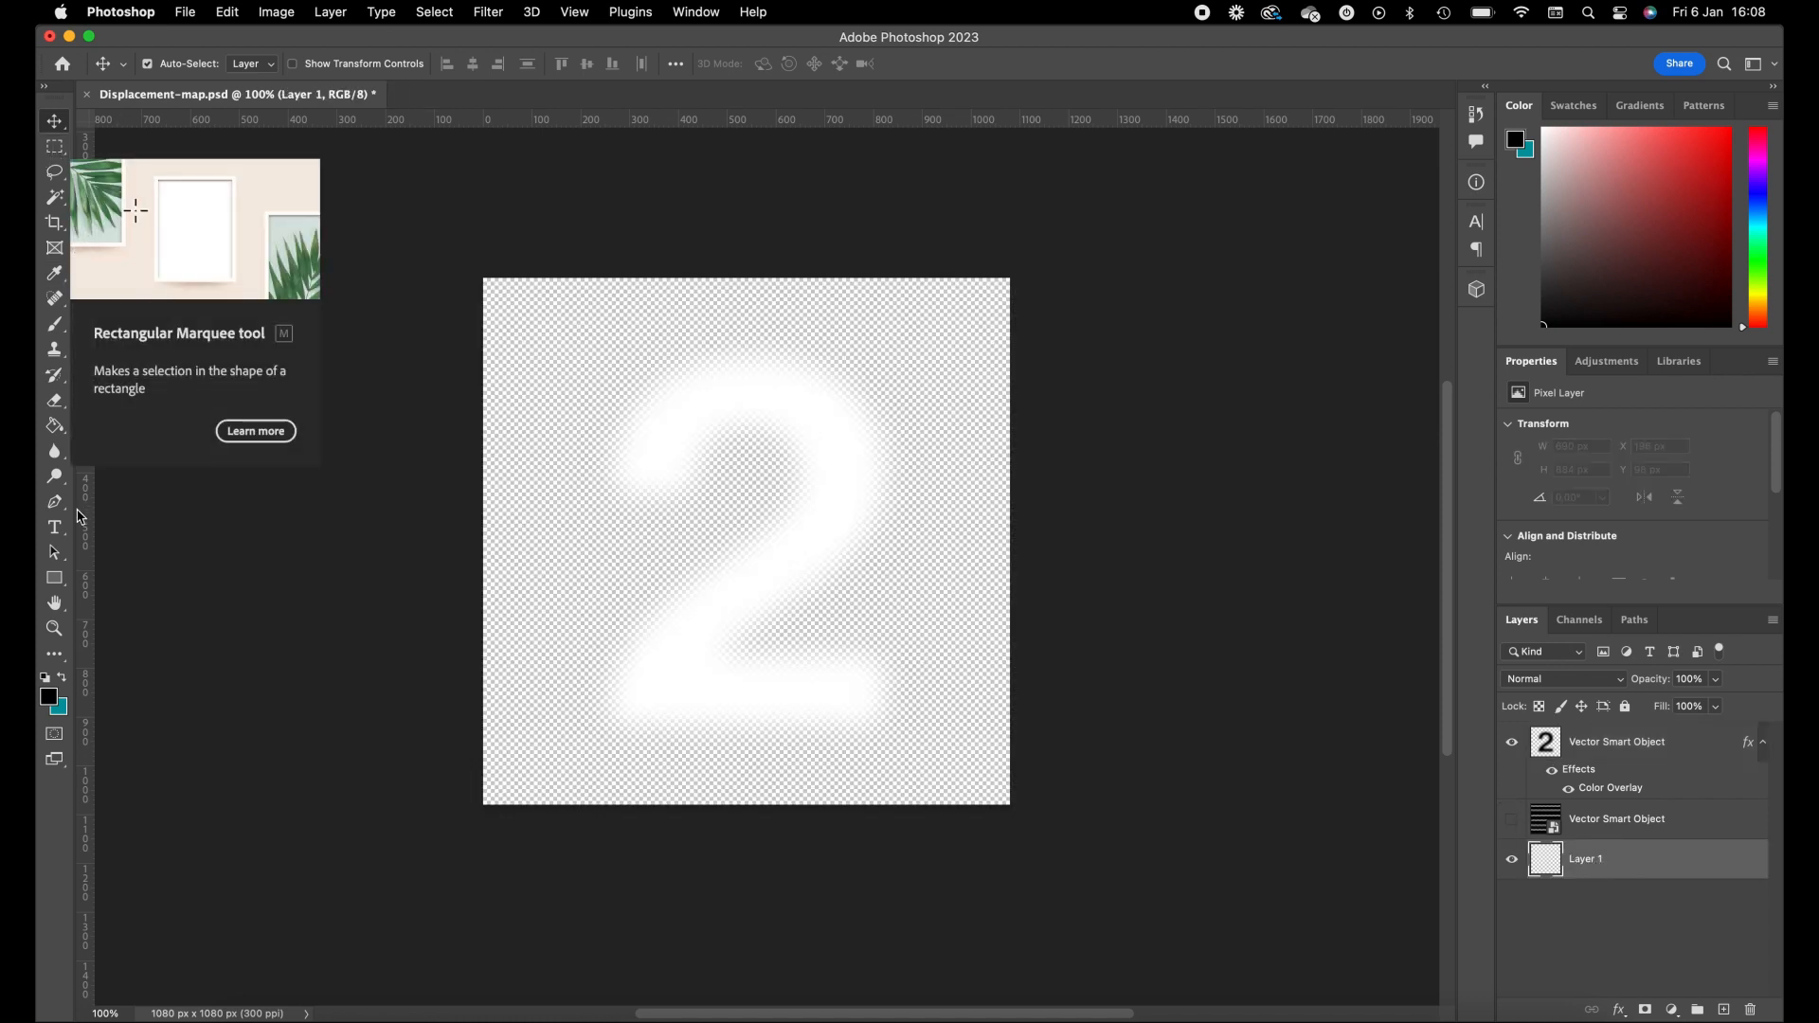
click(53, 426)
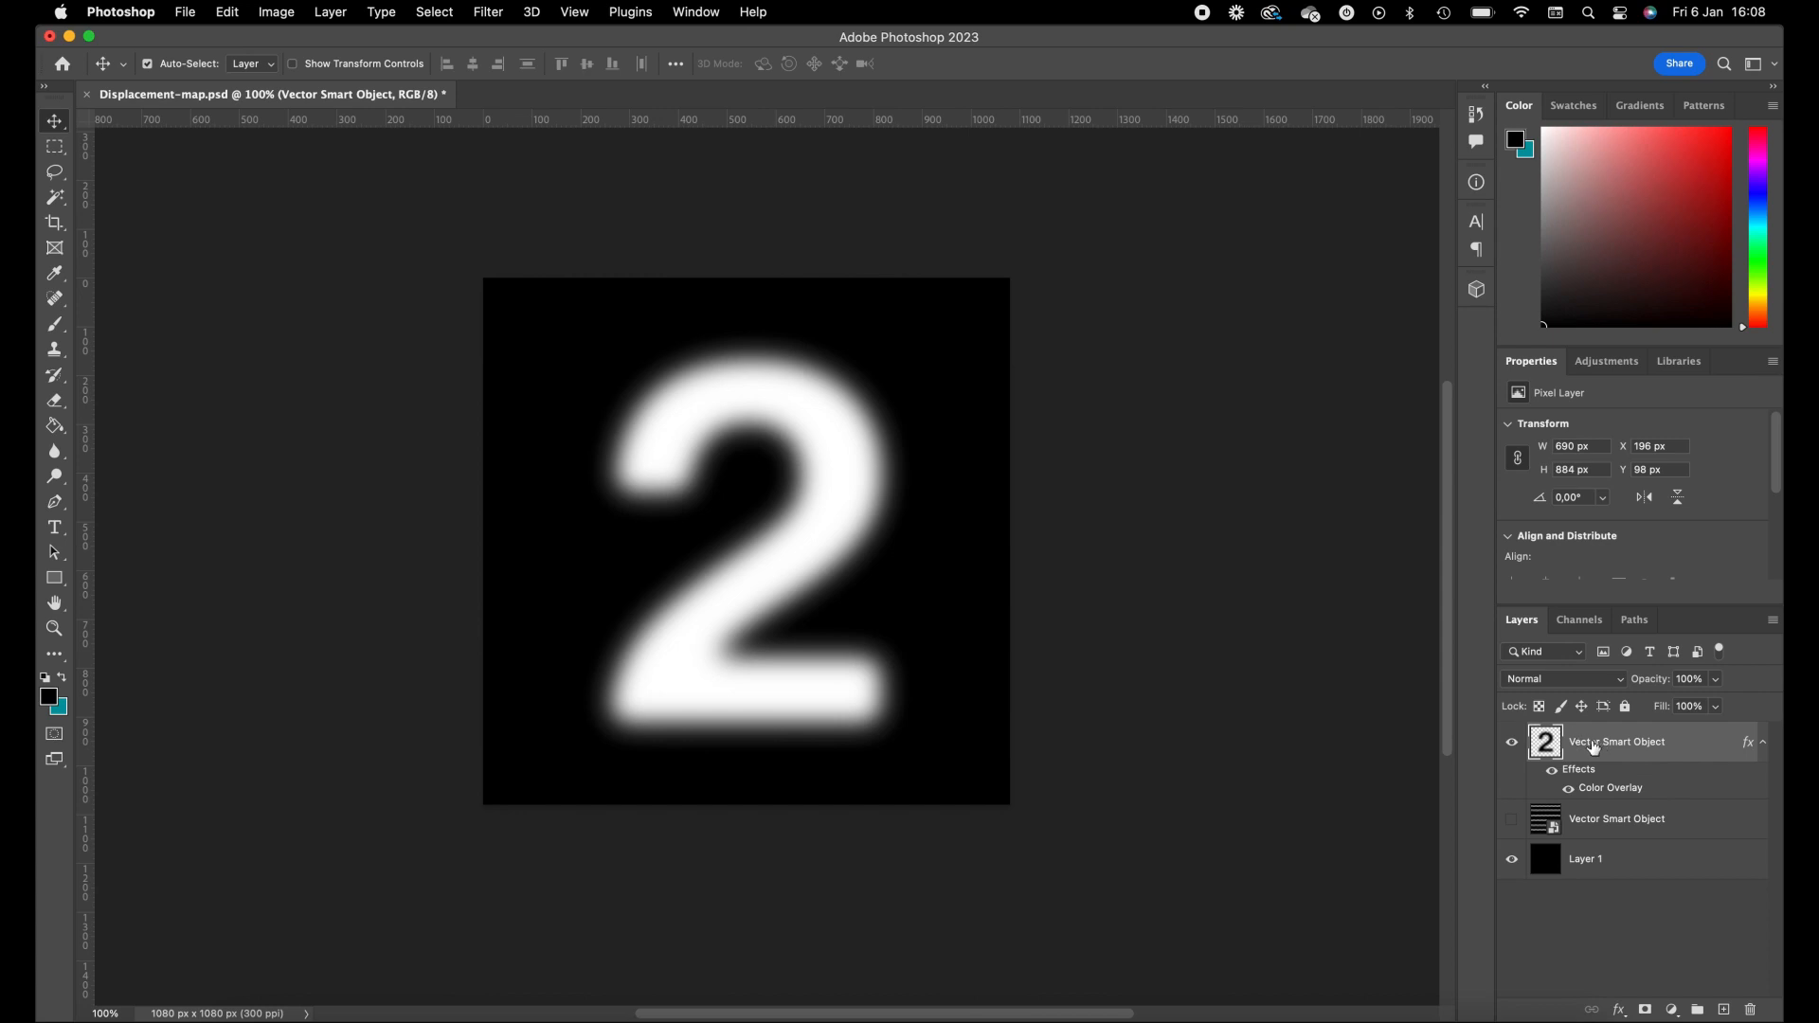
key(cmd+t)
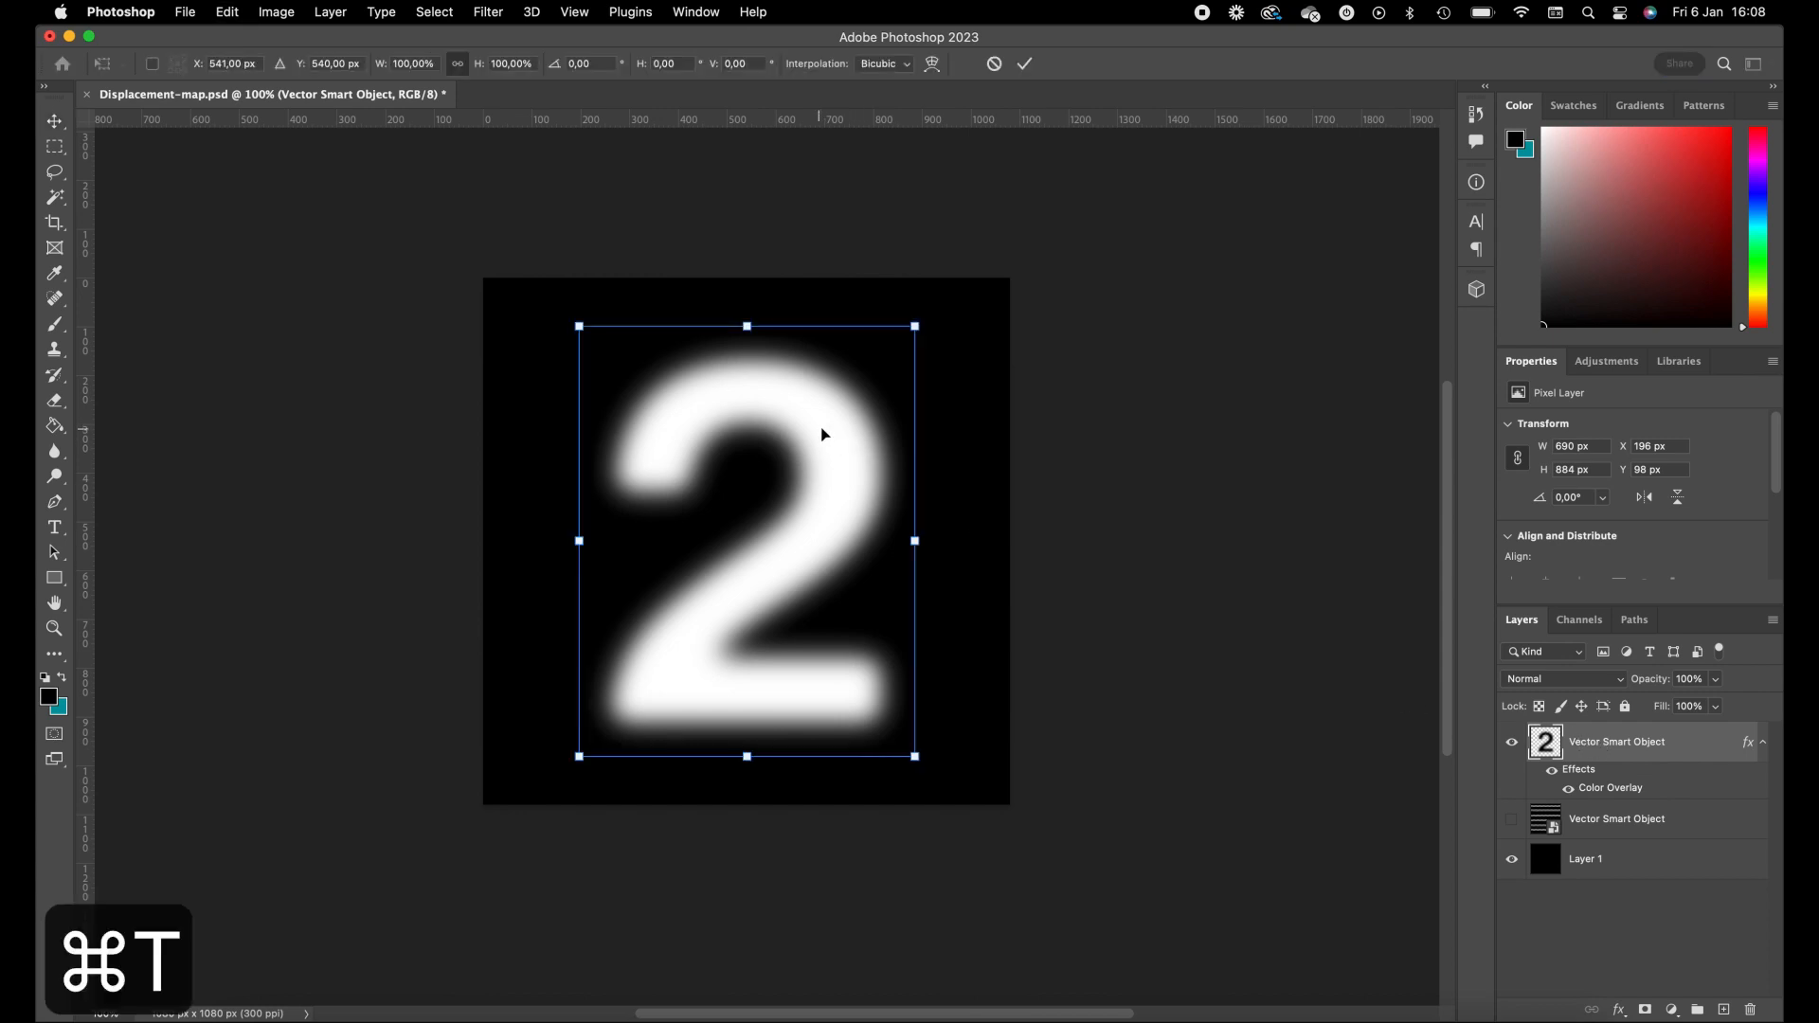
drag(915, 326, 965, 377)
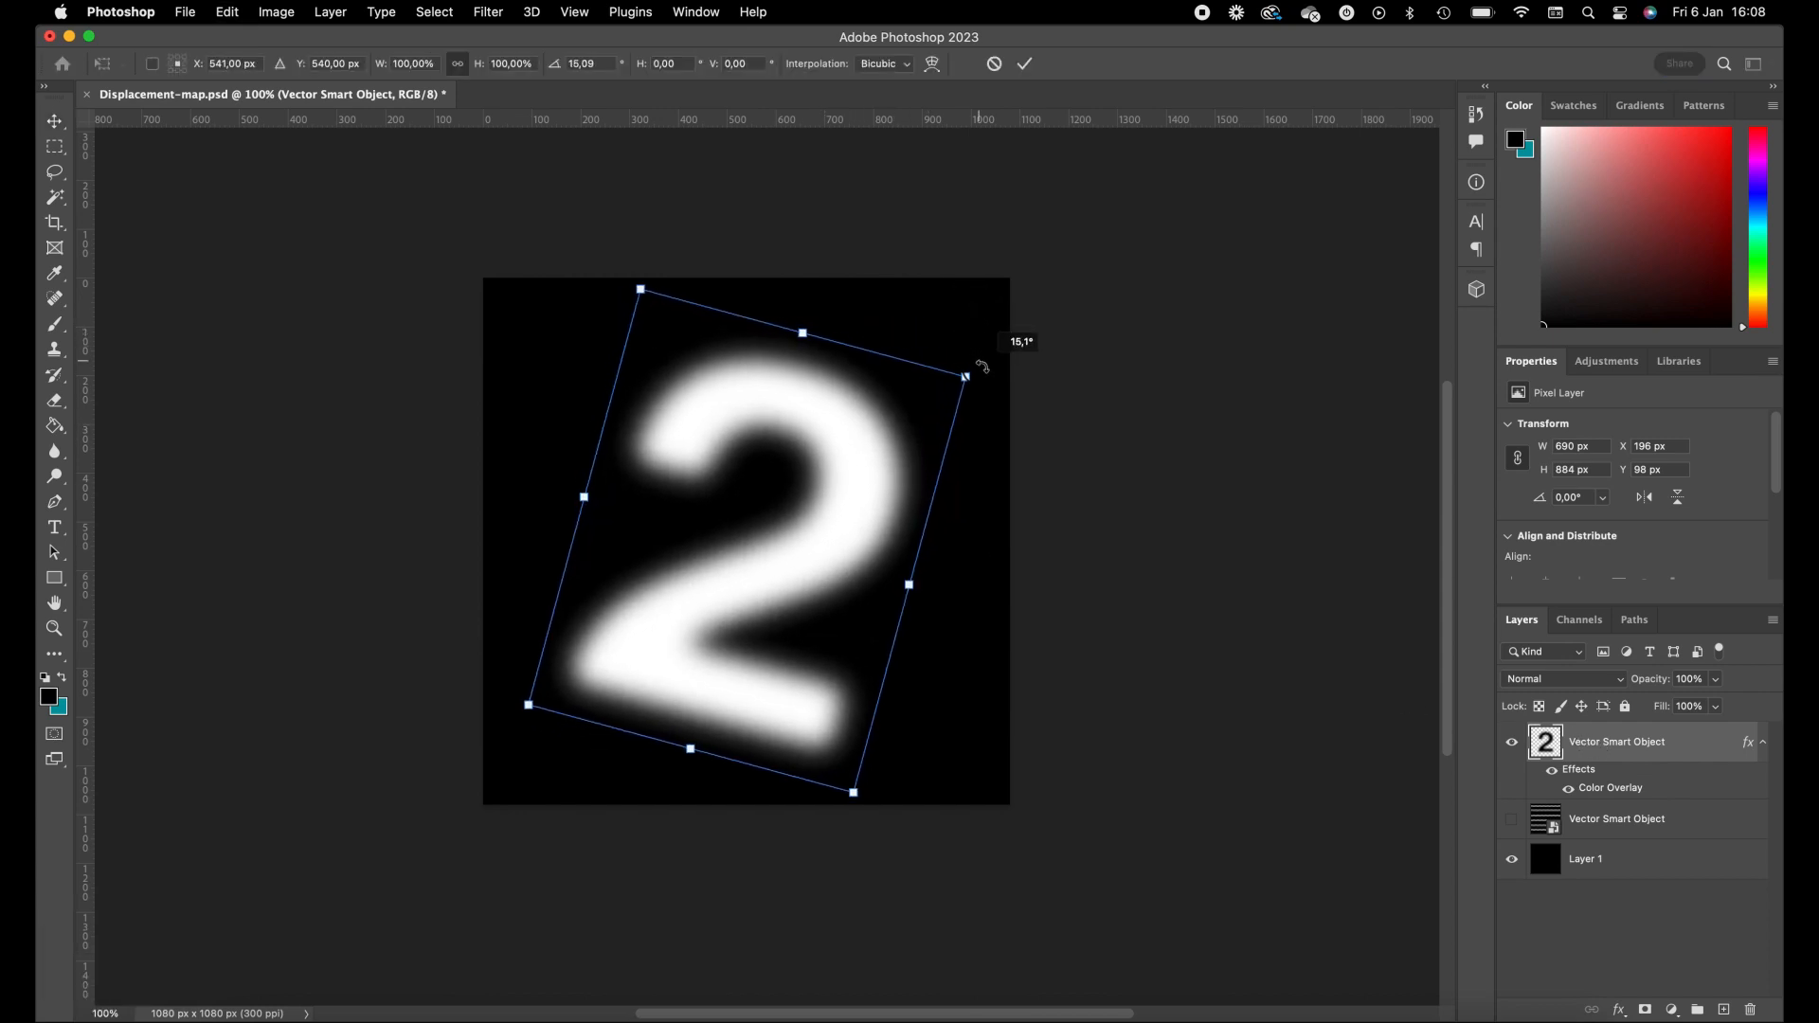
click(1025, 64)
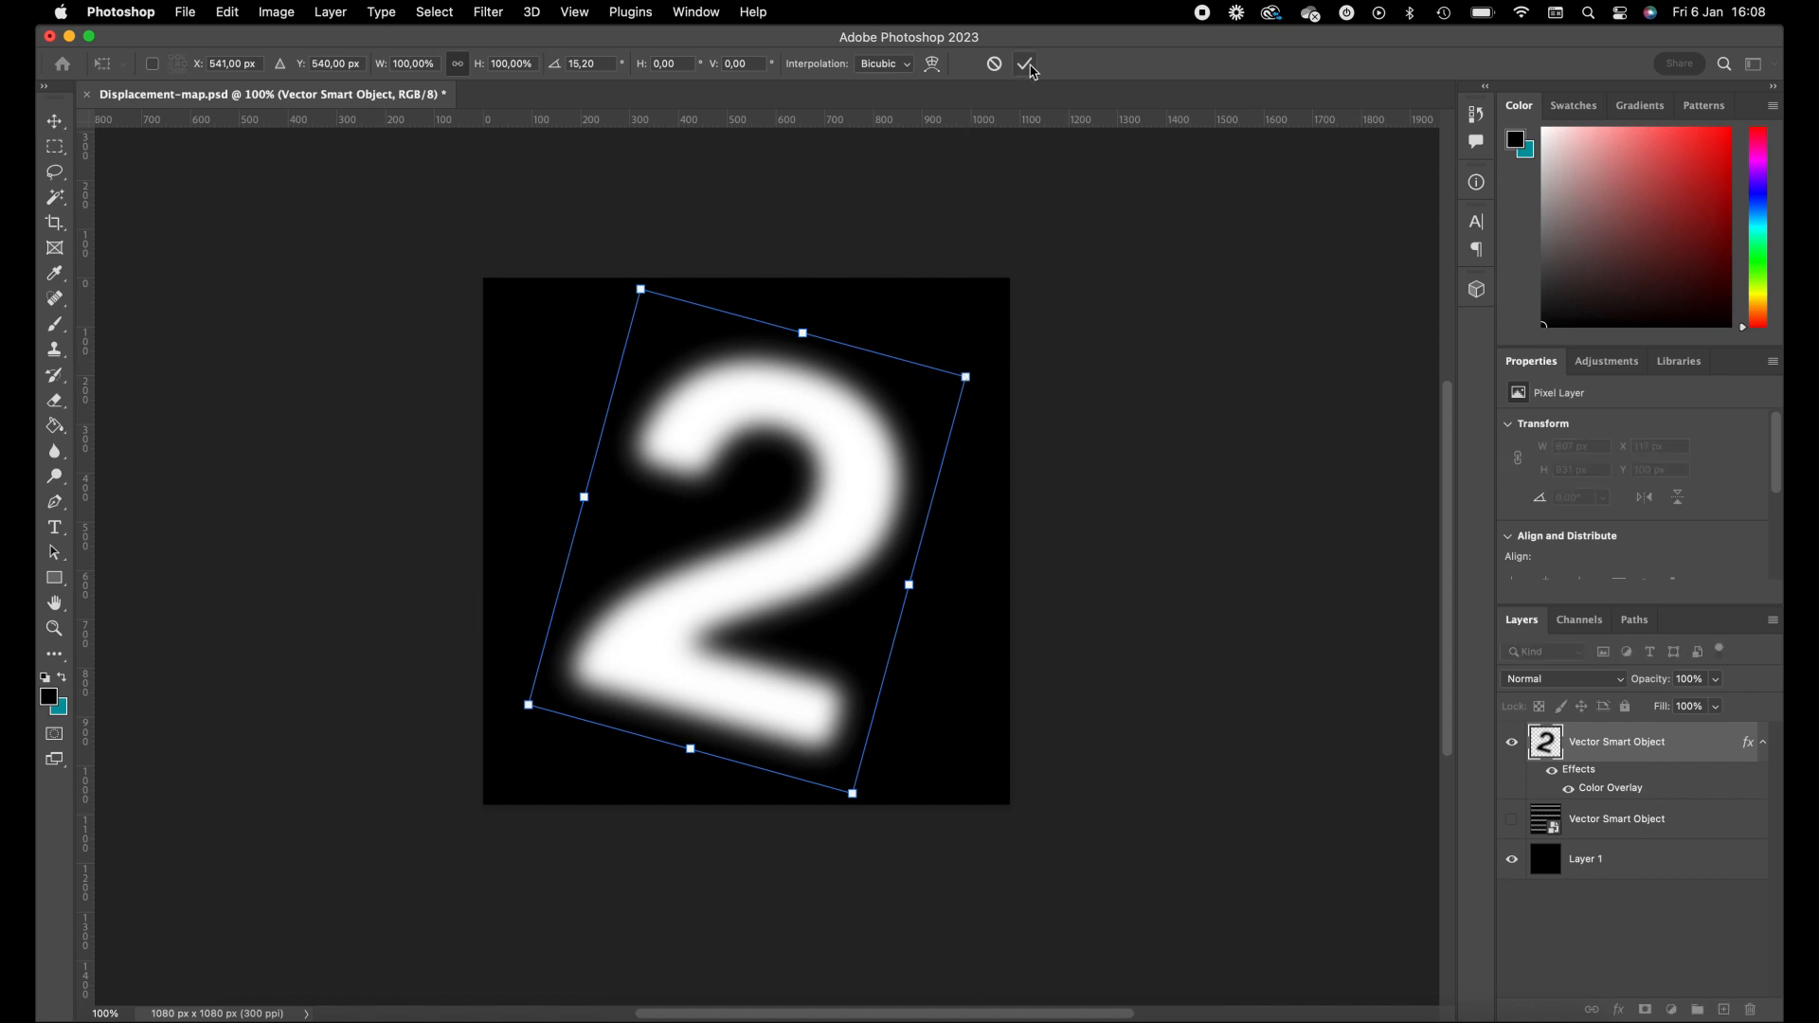
click(1025, 65)
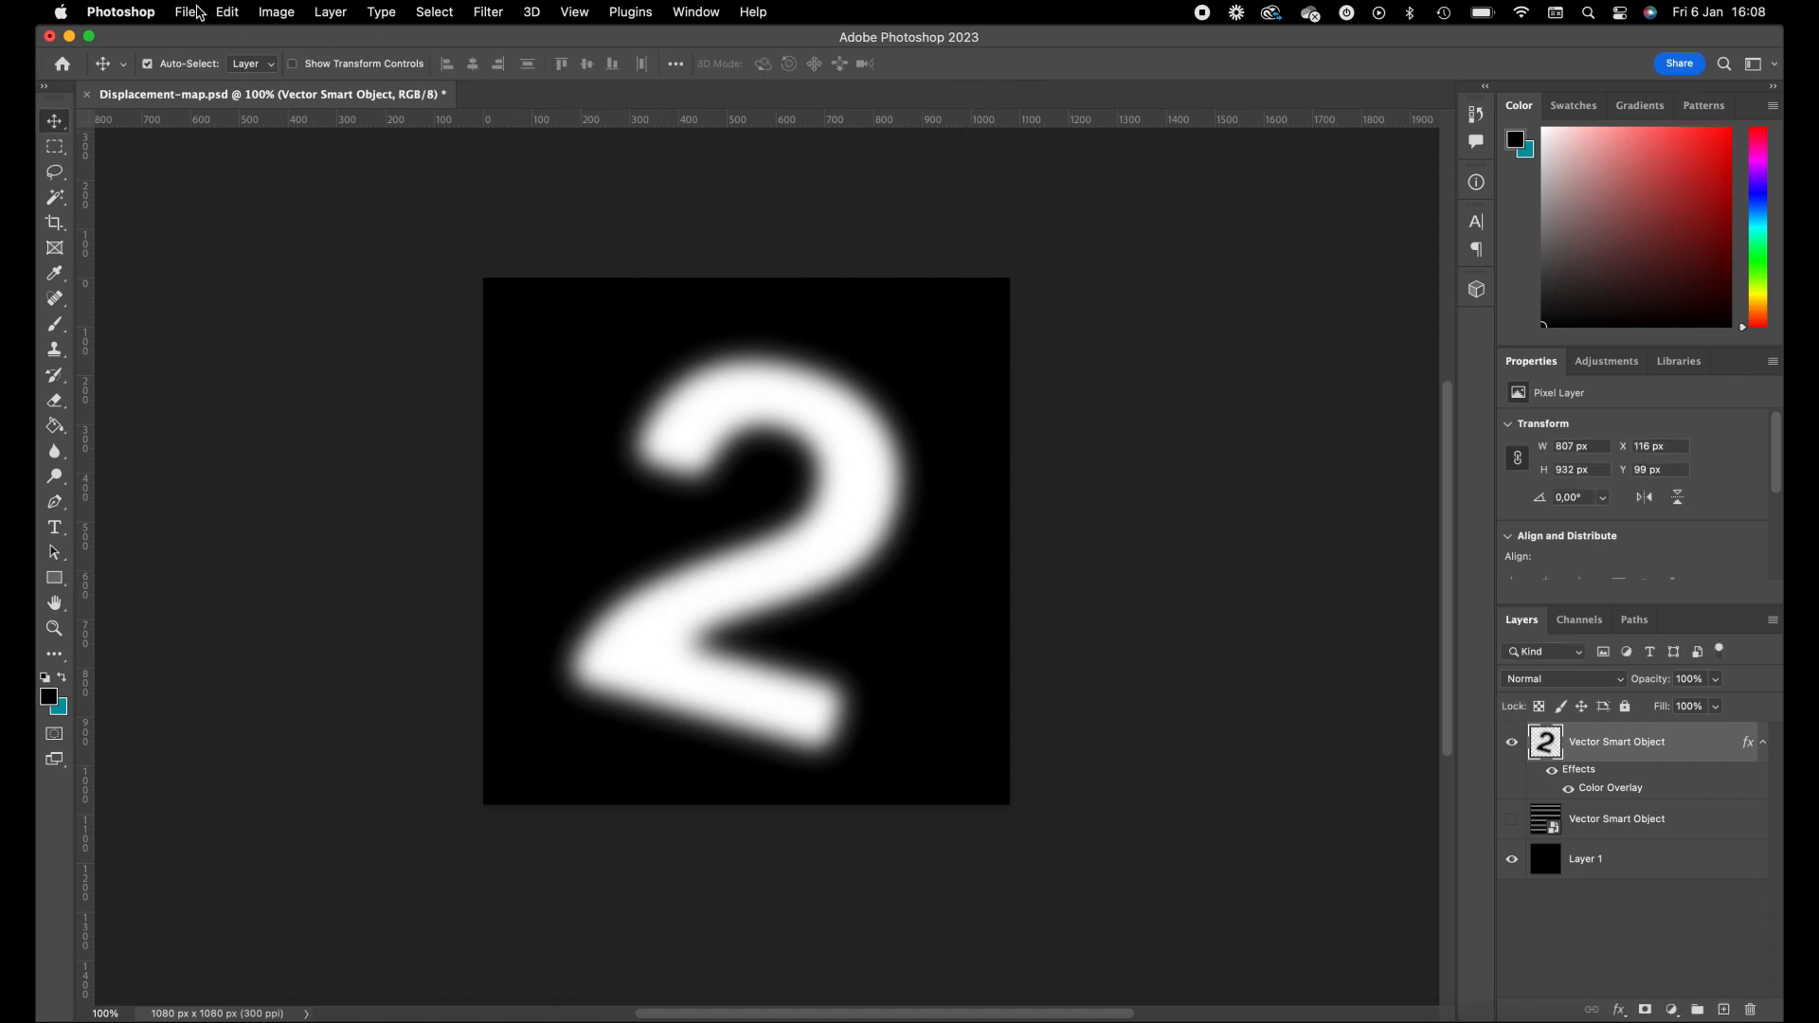
click(184, 11)
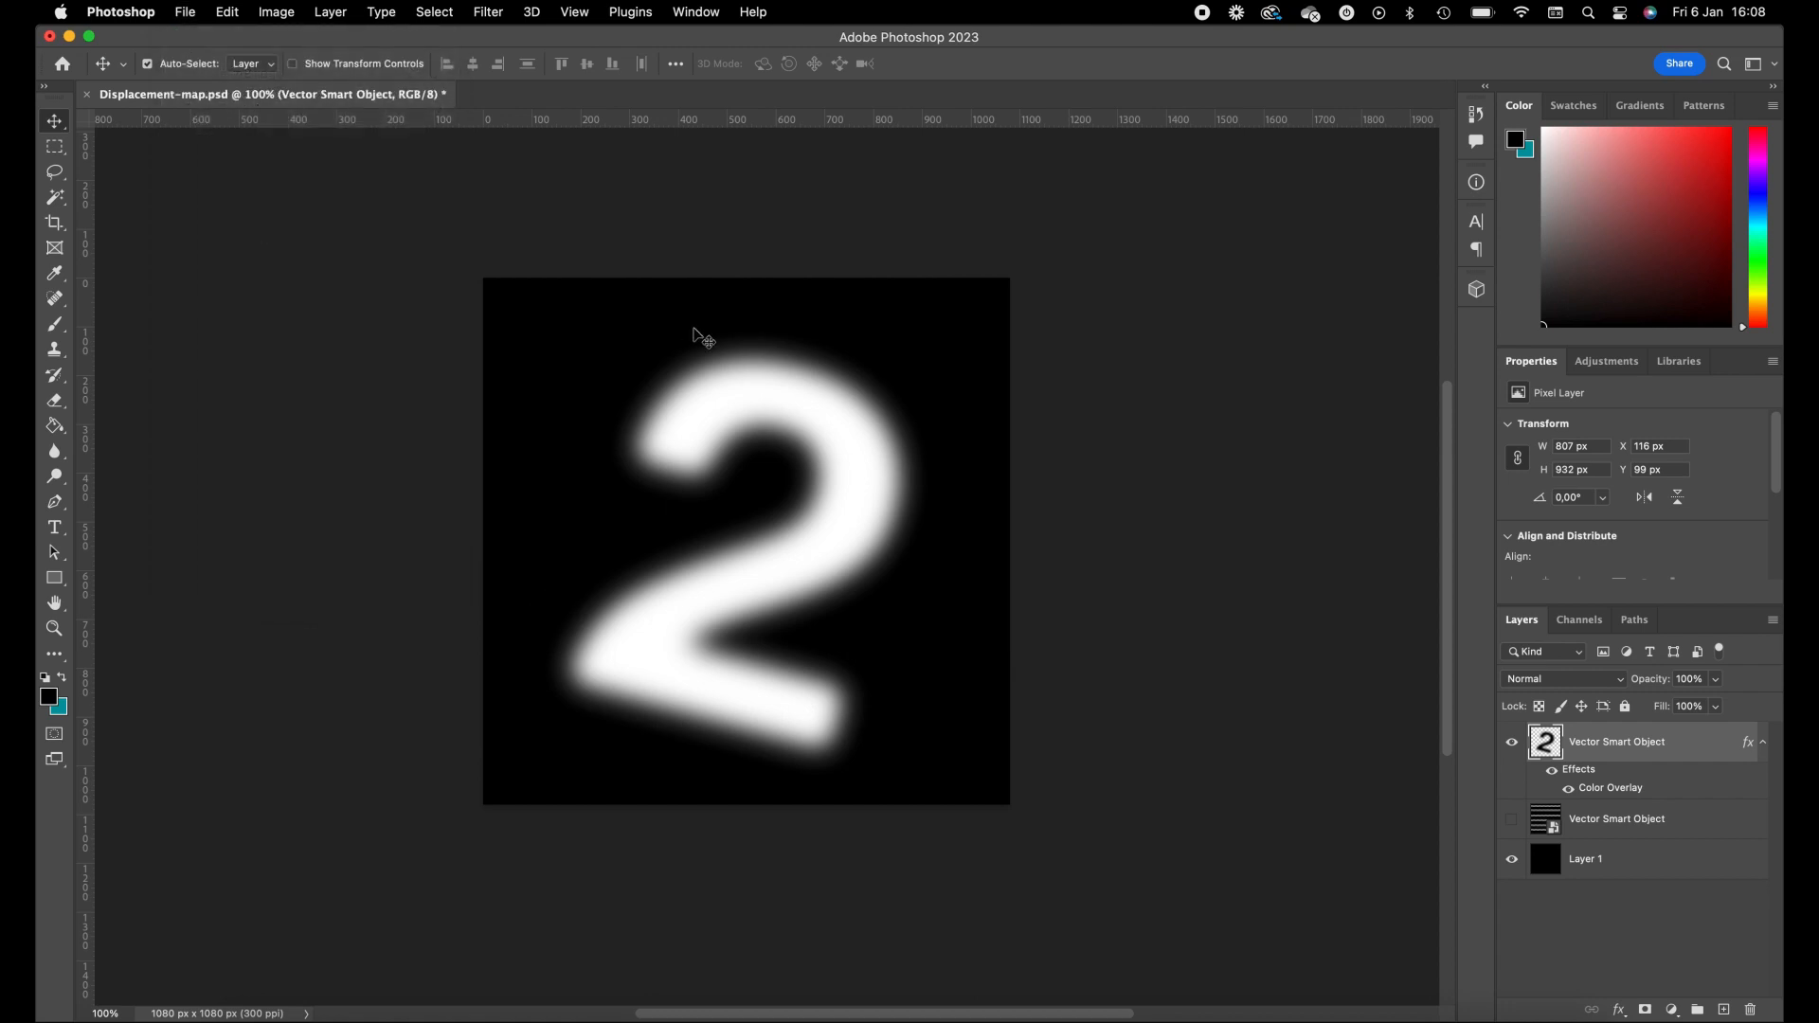
Save the map as Displacement-S.psd with maximum compatibility, then hide the 2 layer
key(cmd+shift+s)
text(Displacement-S.psd)
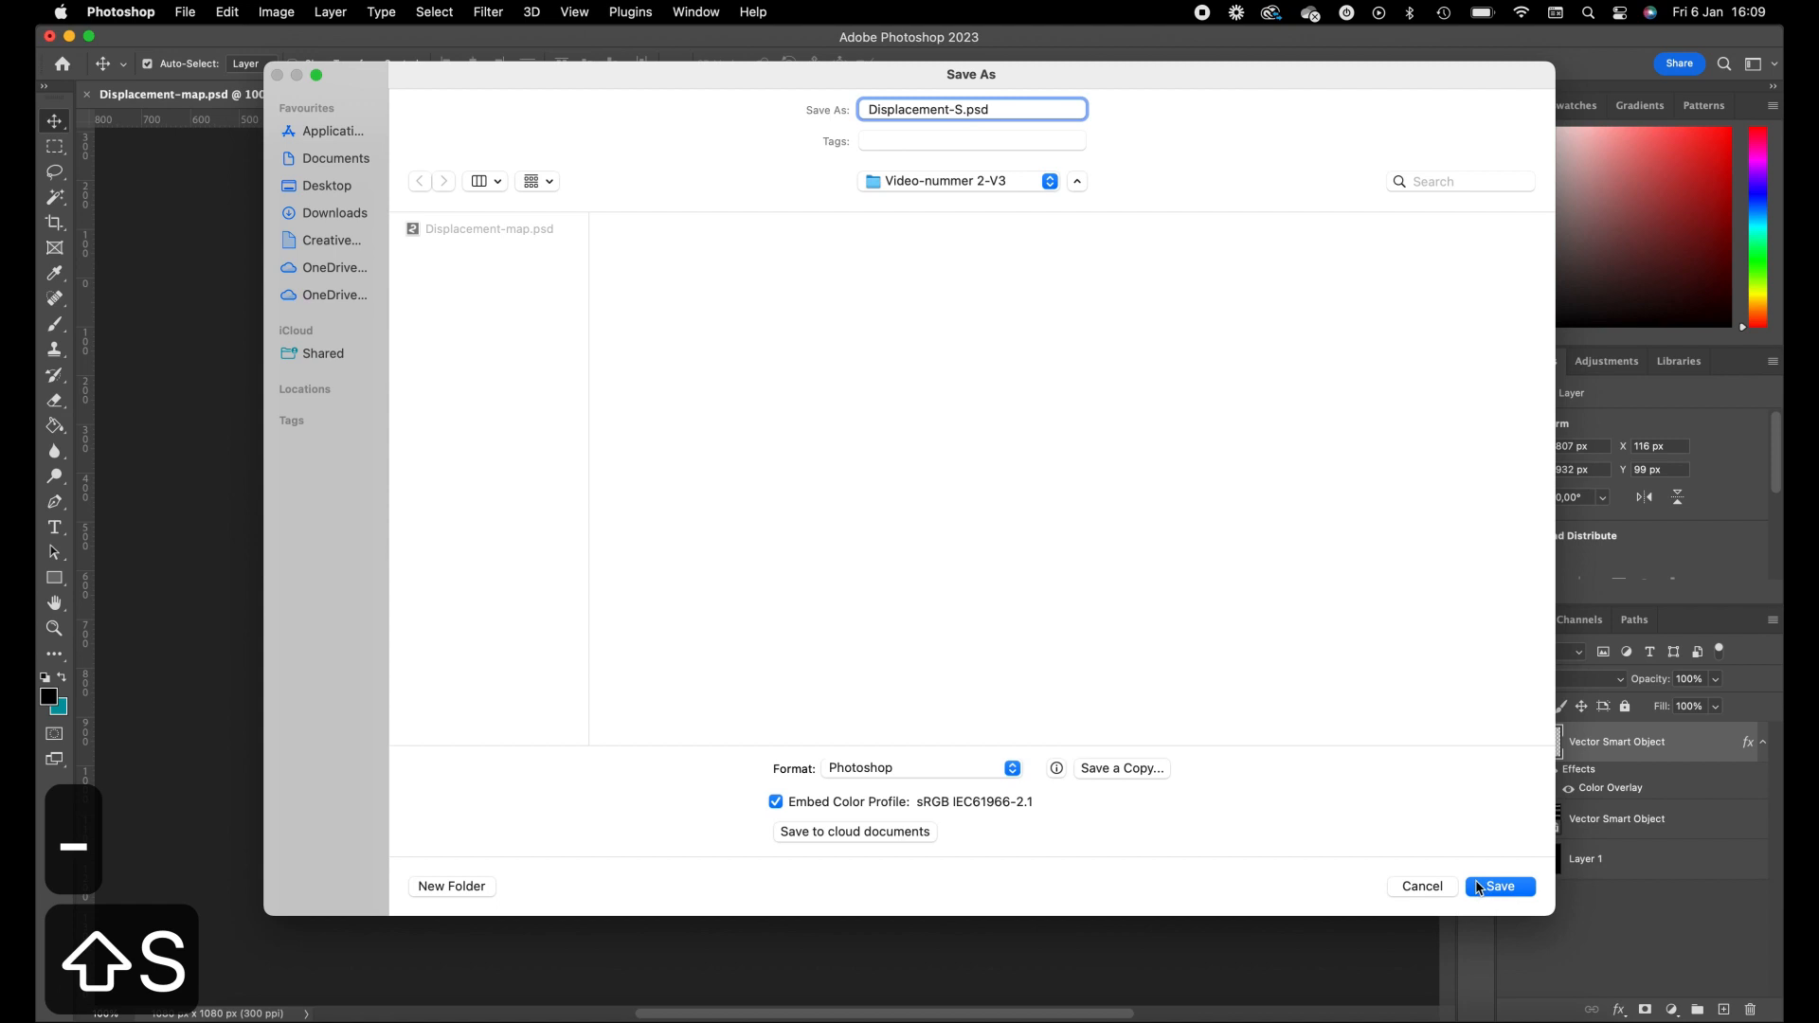
click(1501, 887)
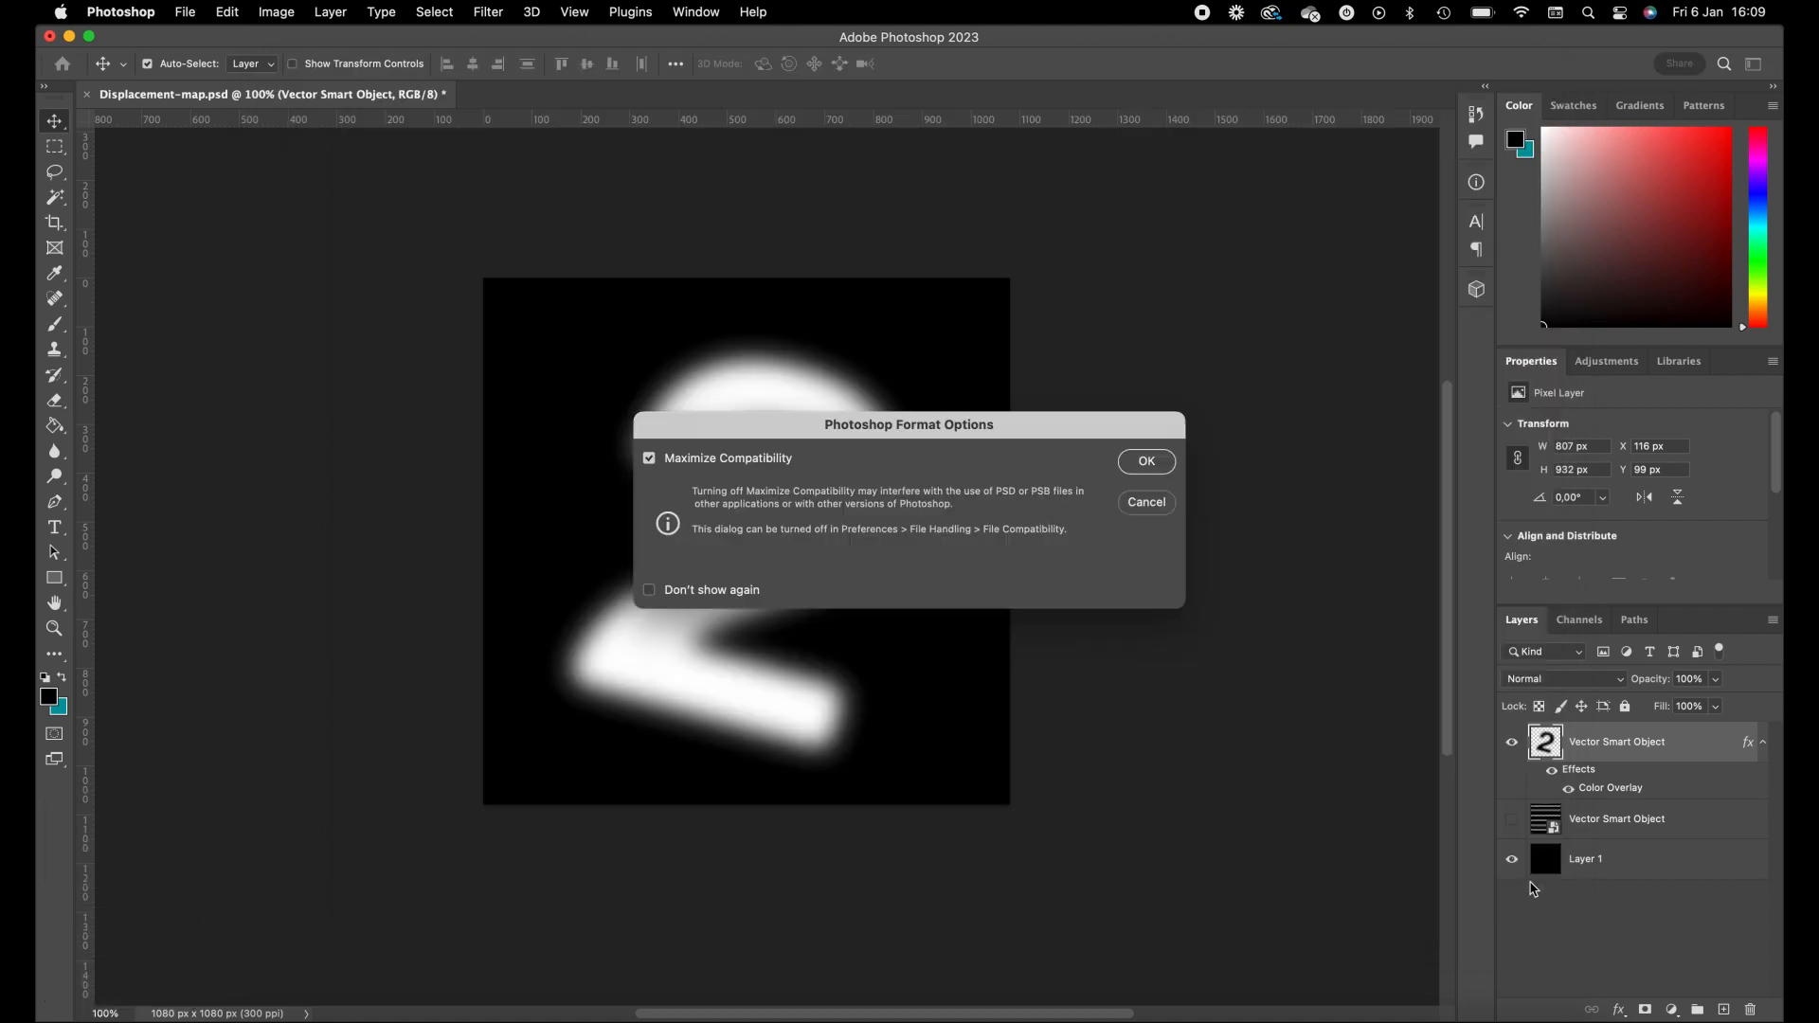
click(1145, 460)
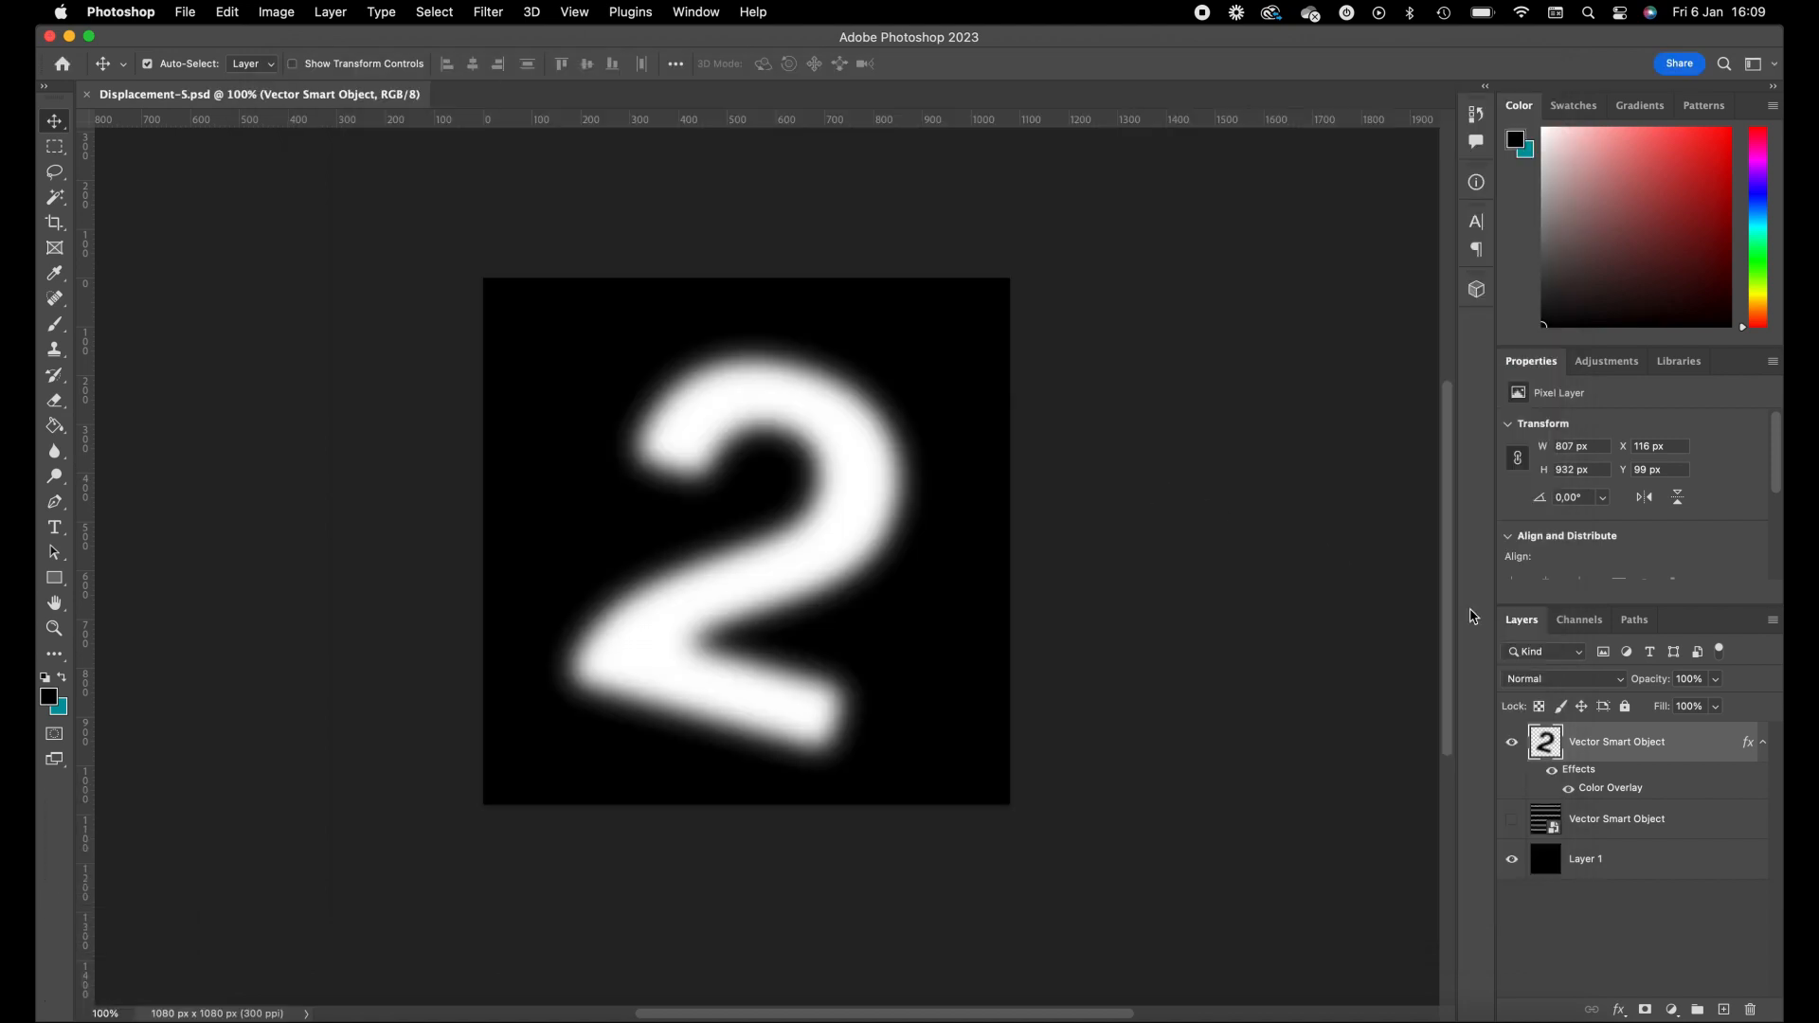
click(1512, 743)
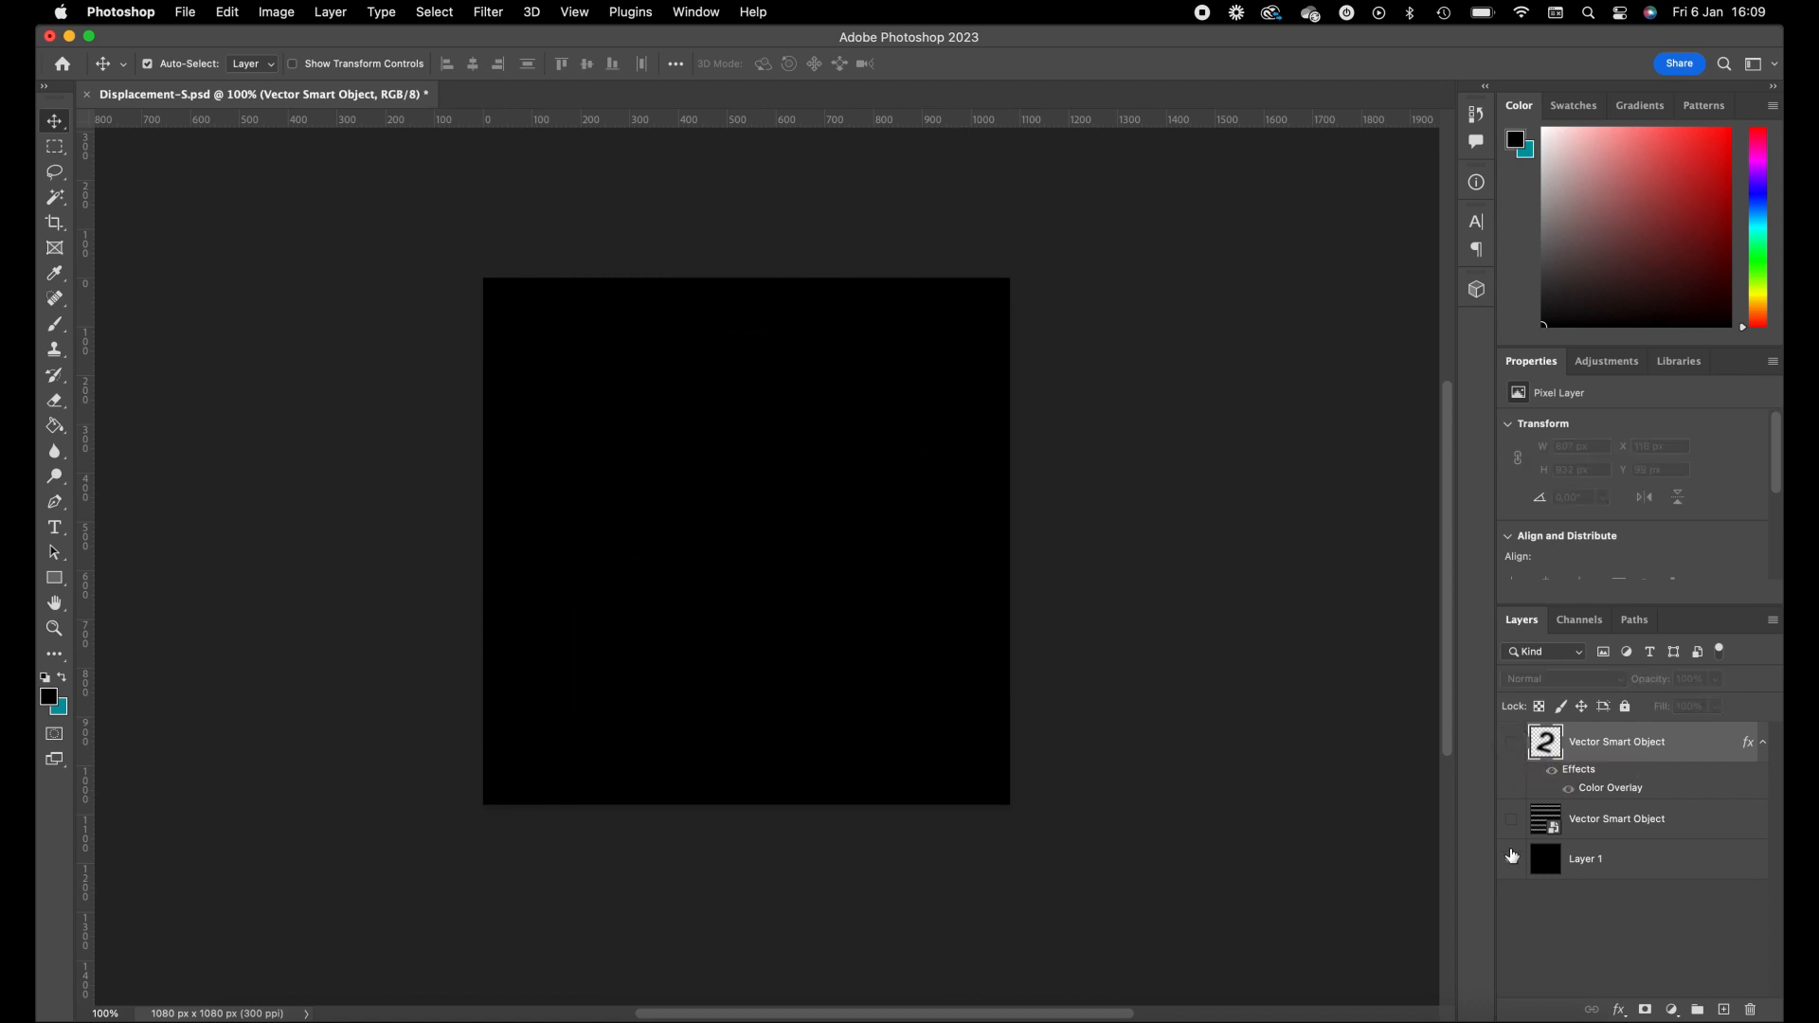
Hide Layer 1, show the stripes smart object and select it for filtering
click(1512, 862)
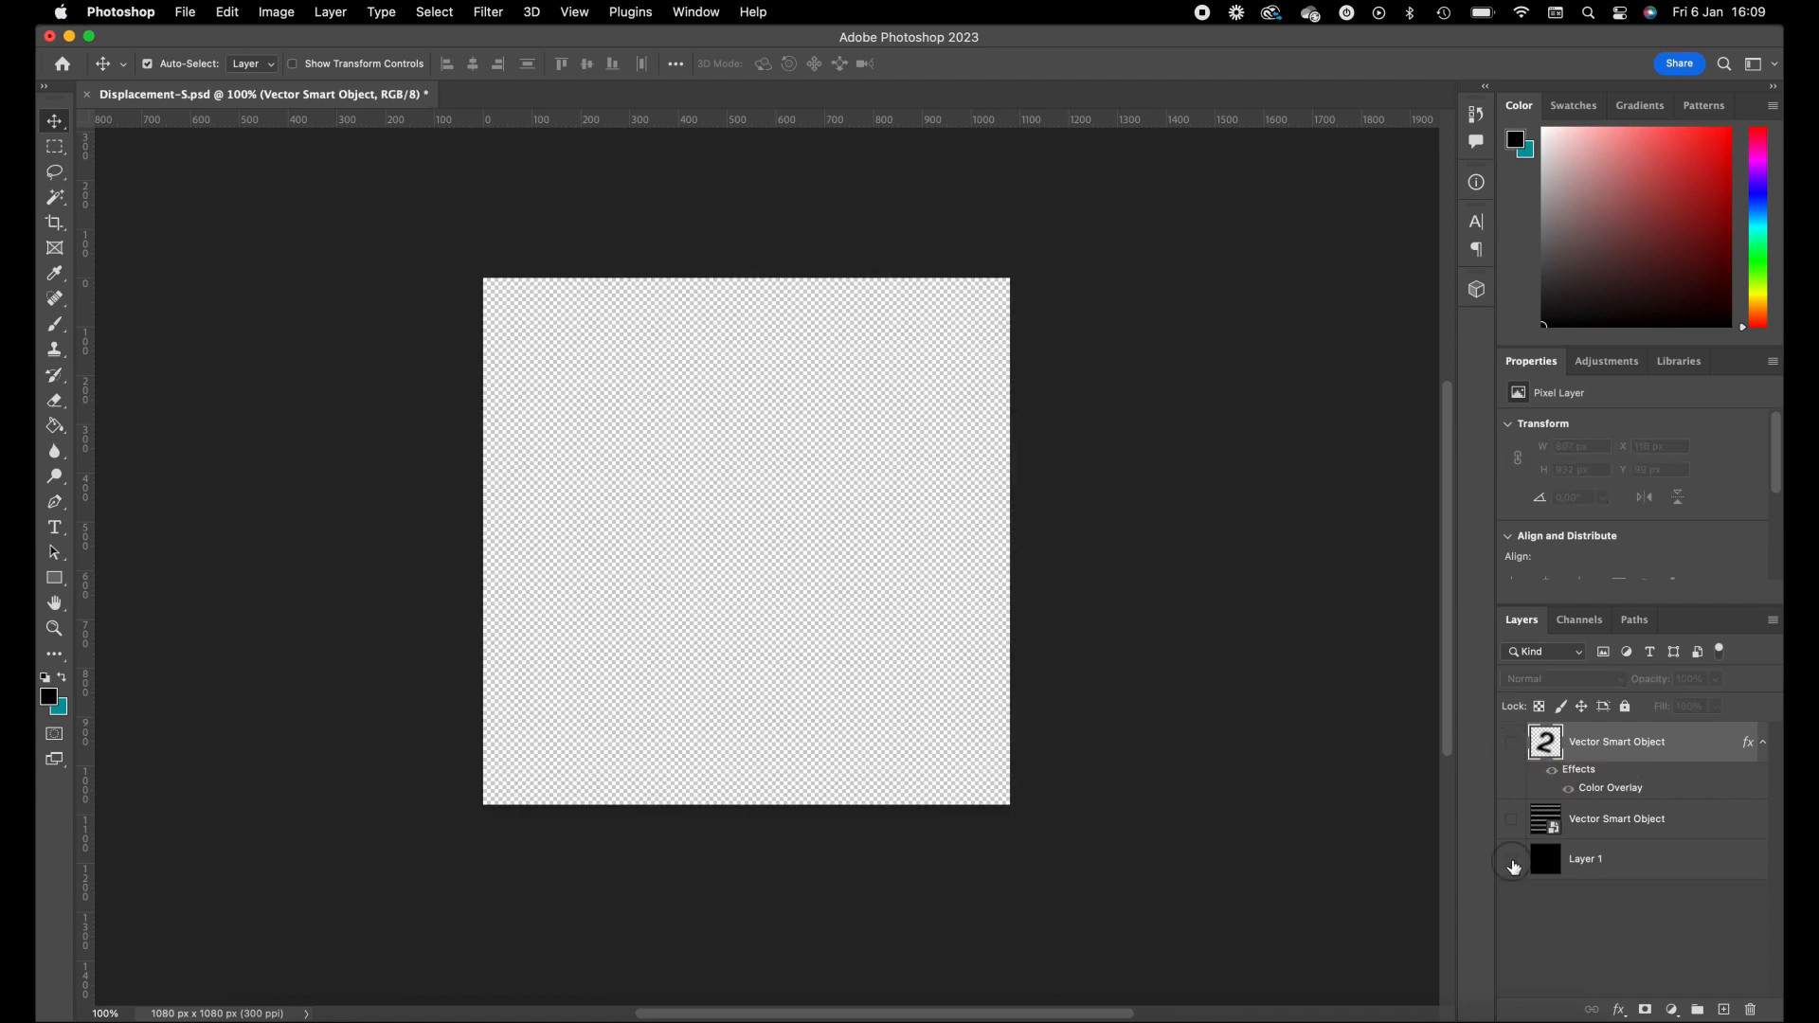
click(1511, 824)
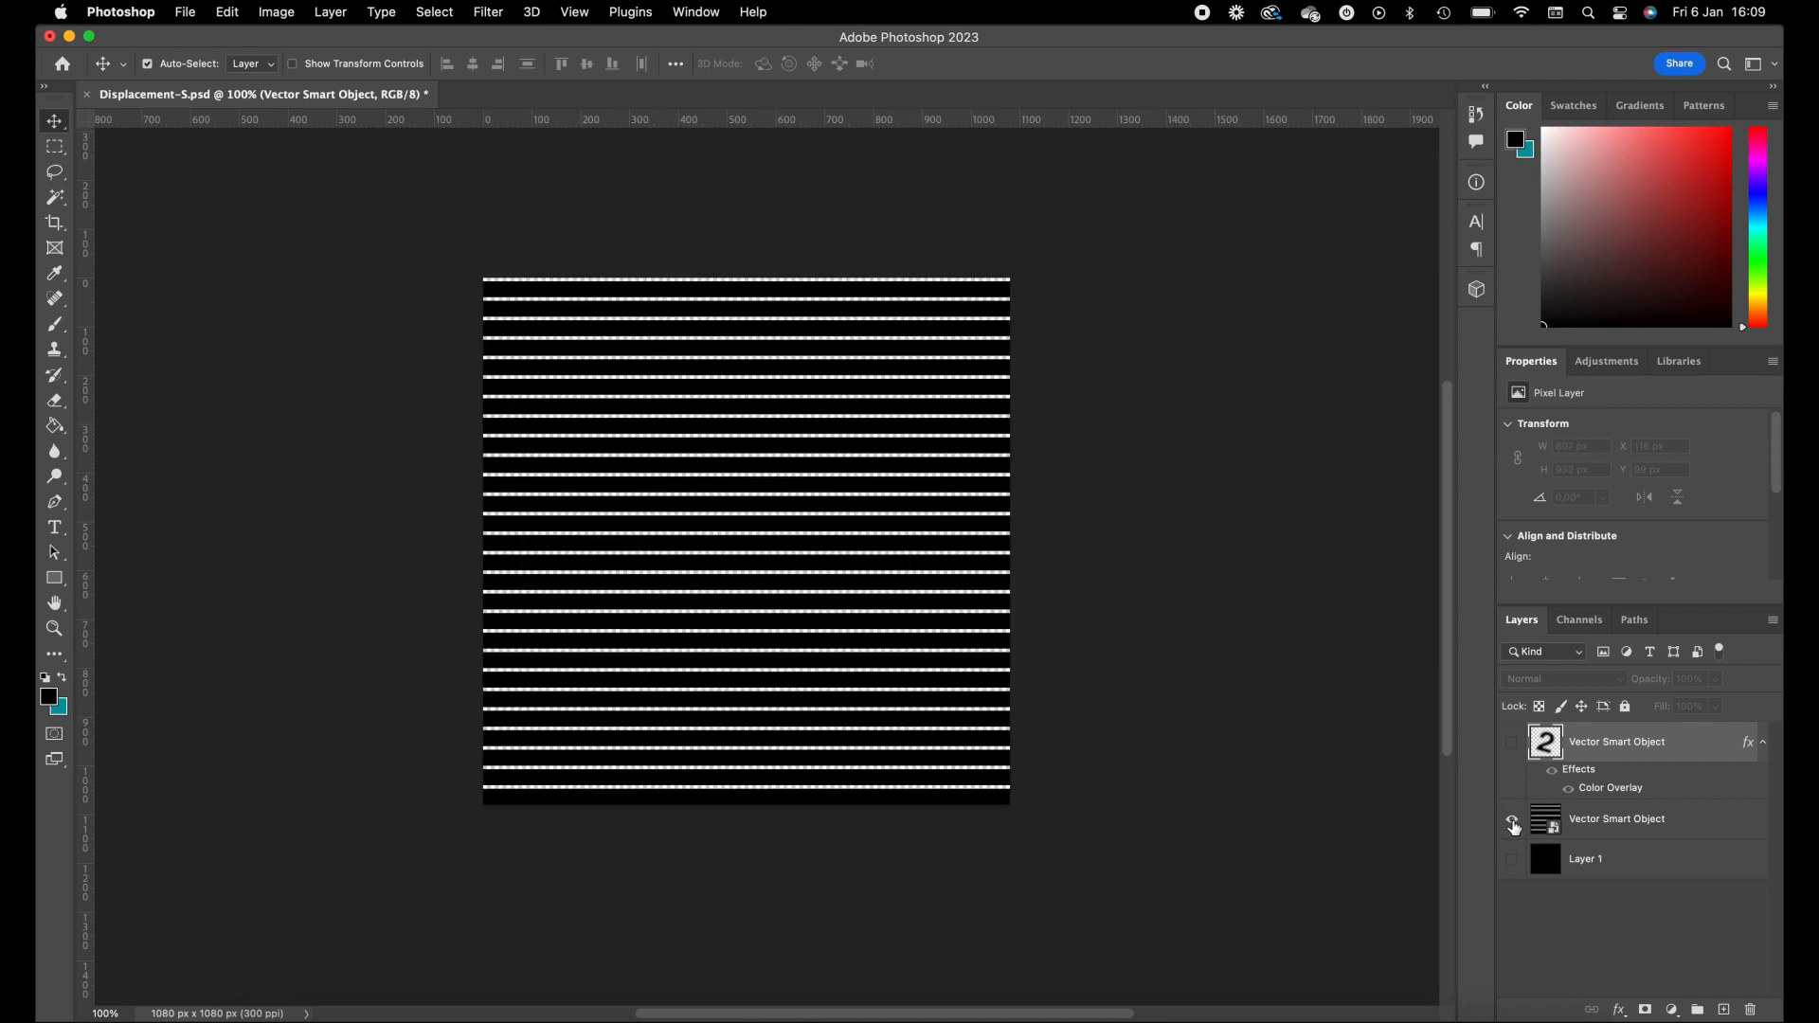
click(1512, 818)
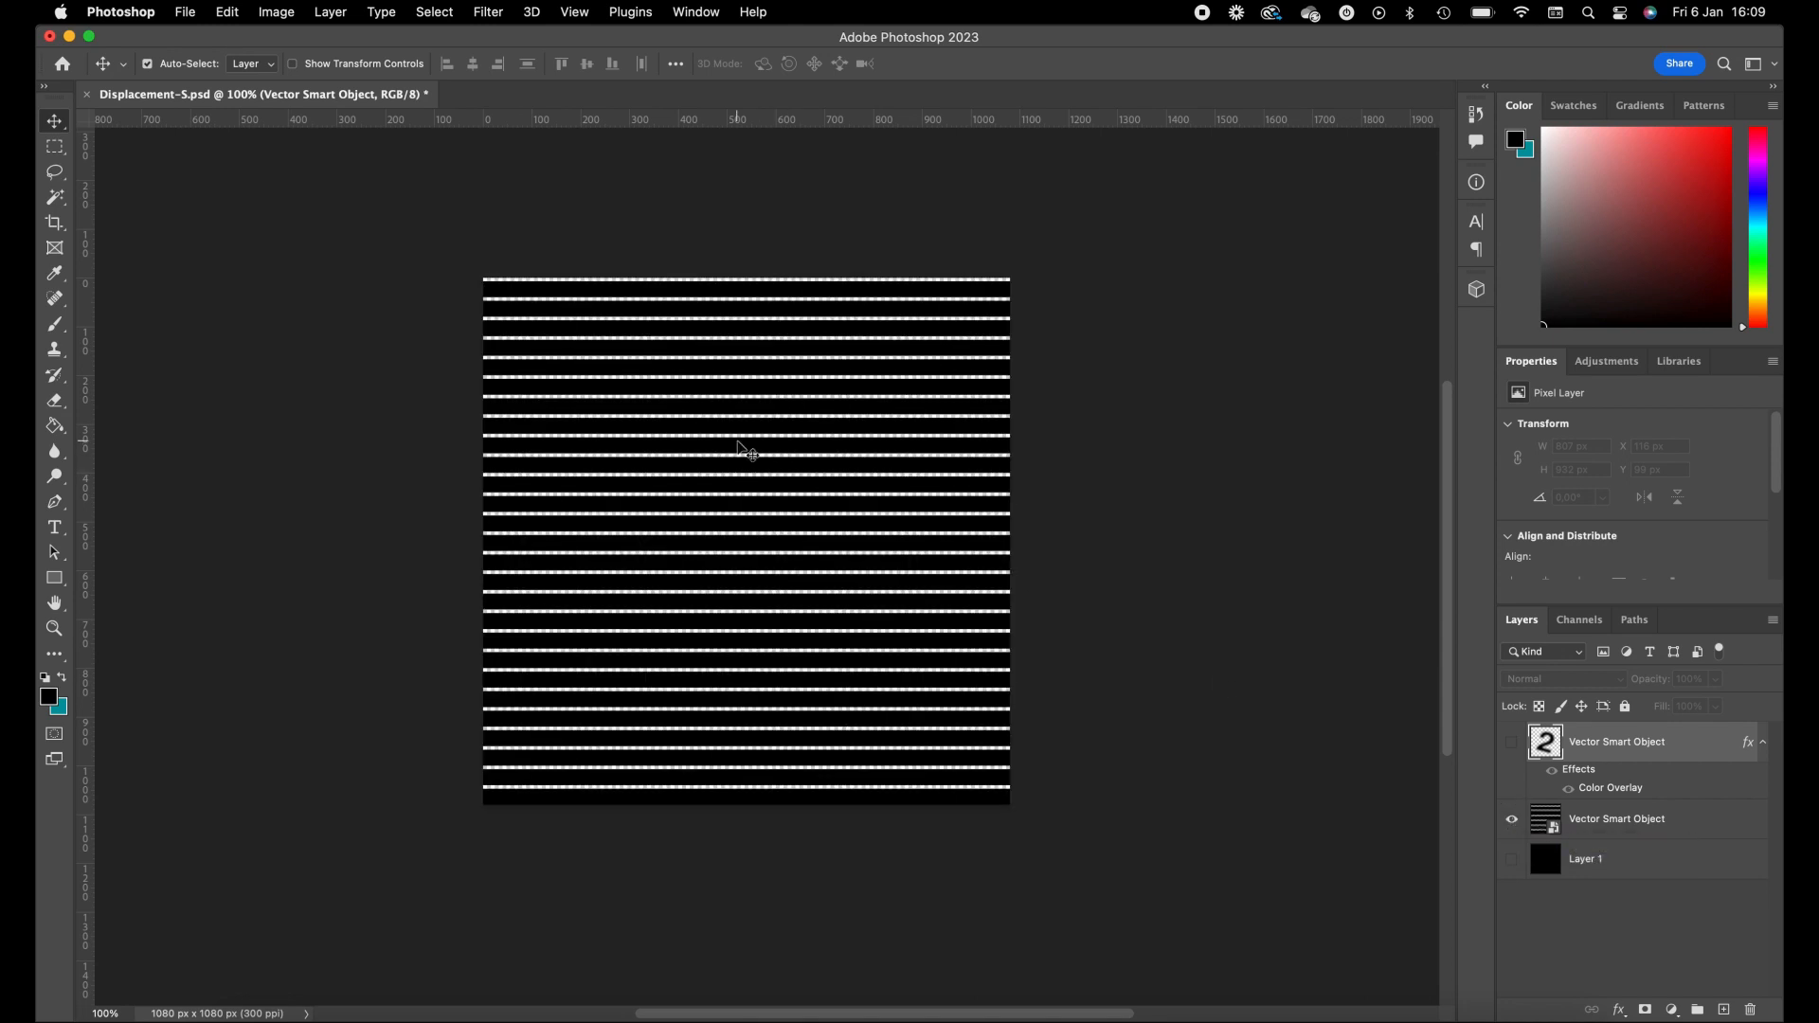
mouse_move(225, 153)
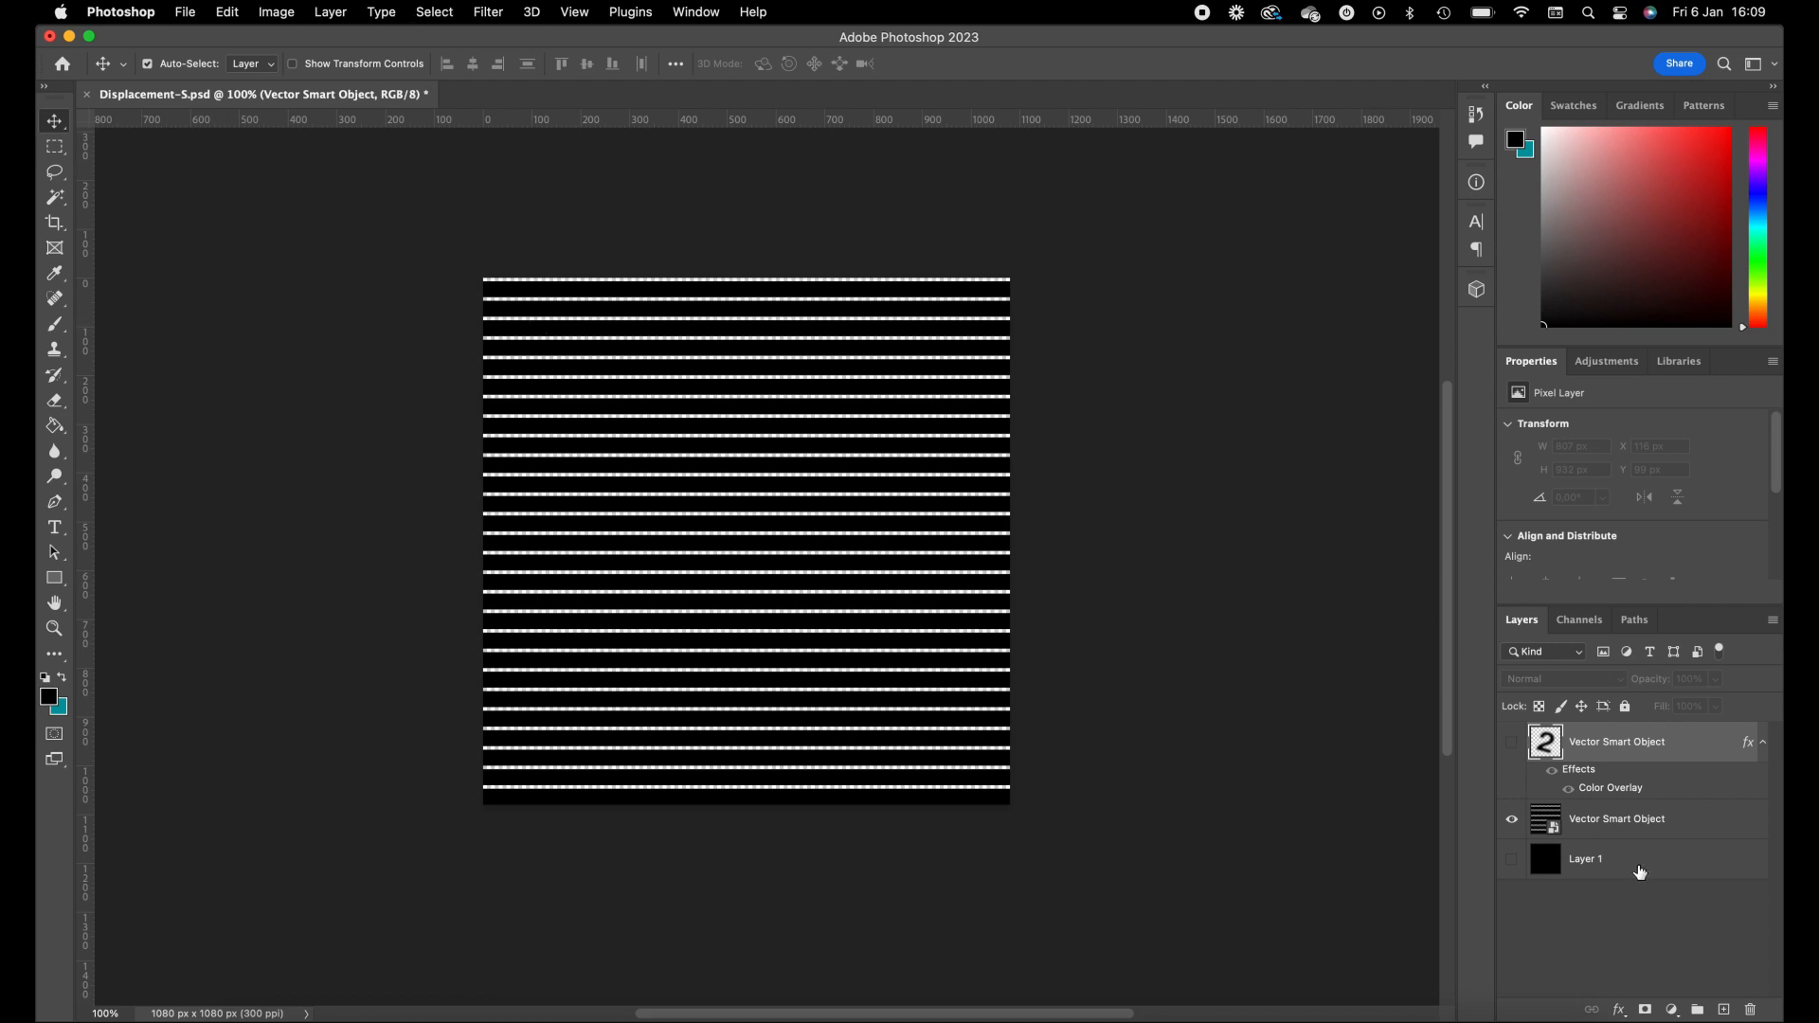
click(1616, 819)
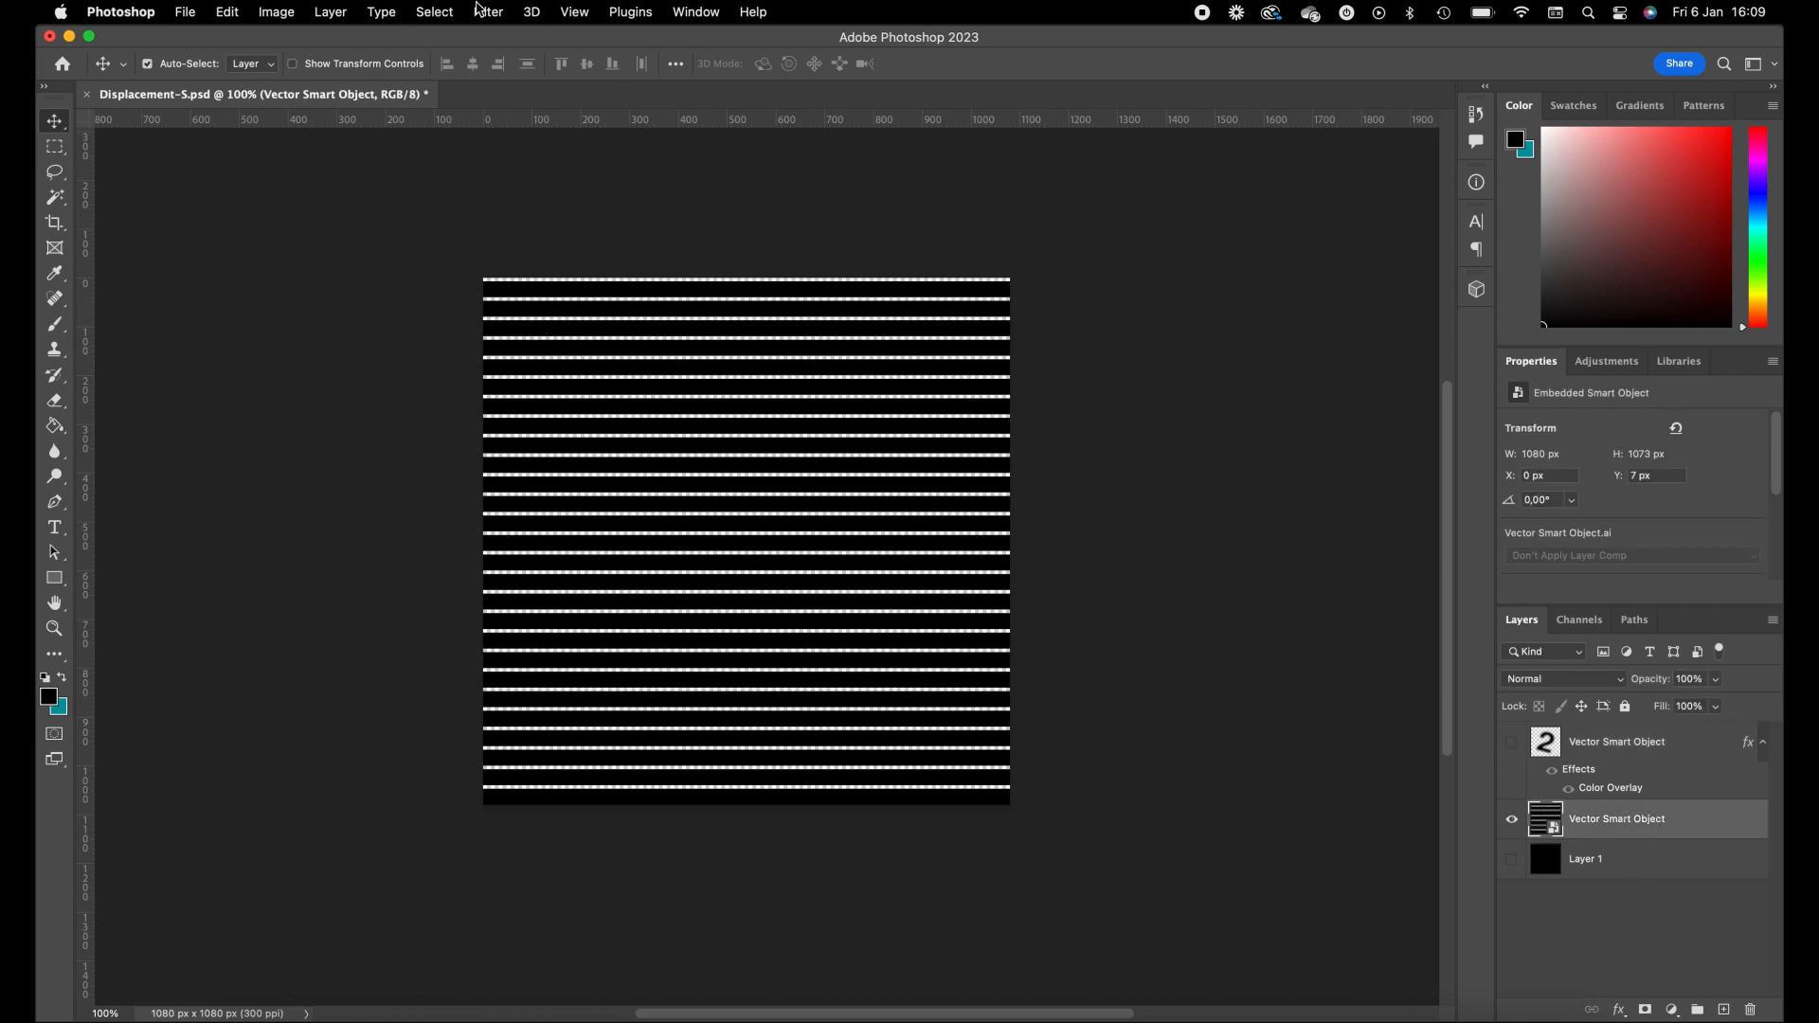
Displace the stripes at scale 70 with Tile and Wrap Around, using Displacement-S.psd as the map
click(487, 11)
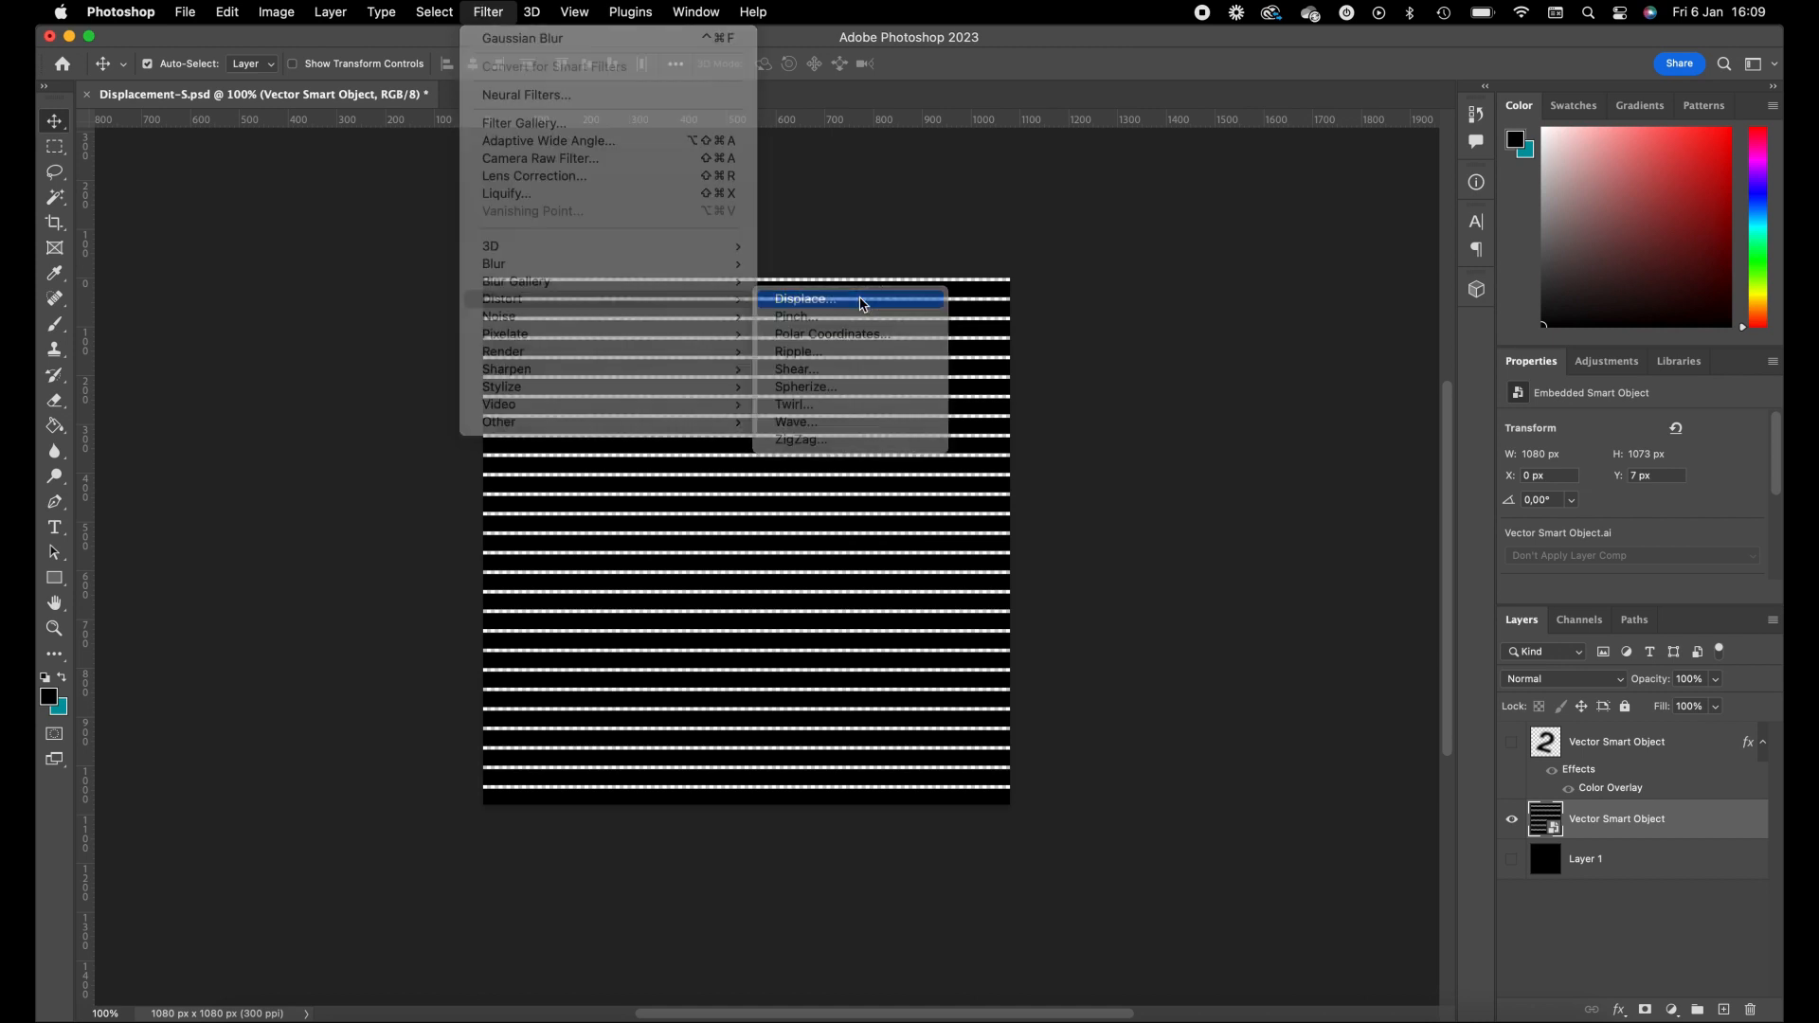
click(801, 299)
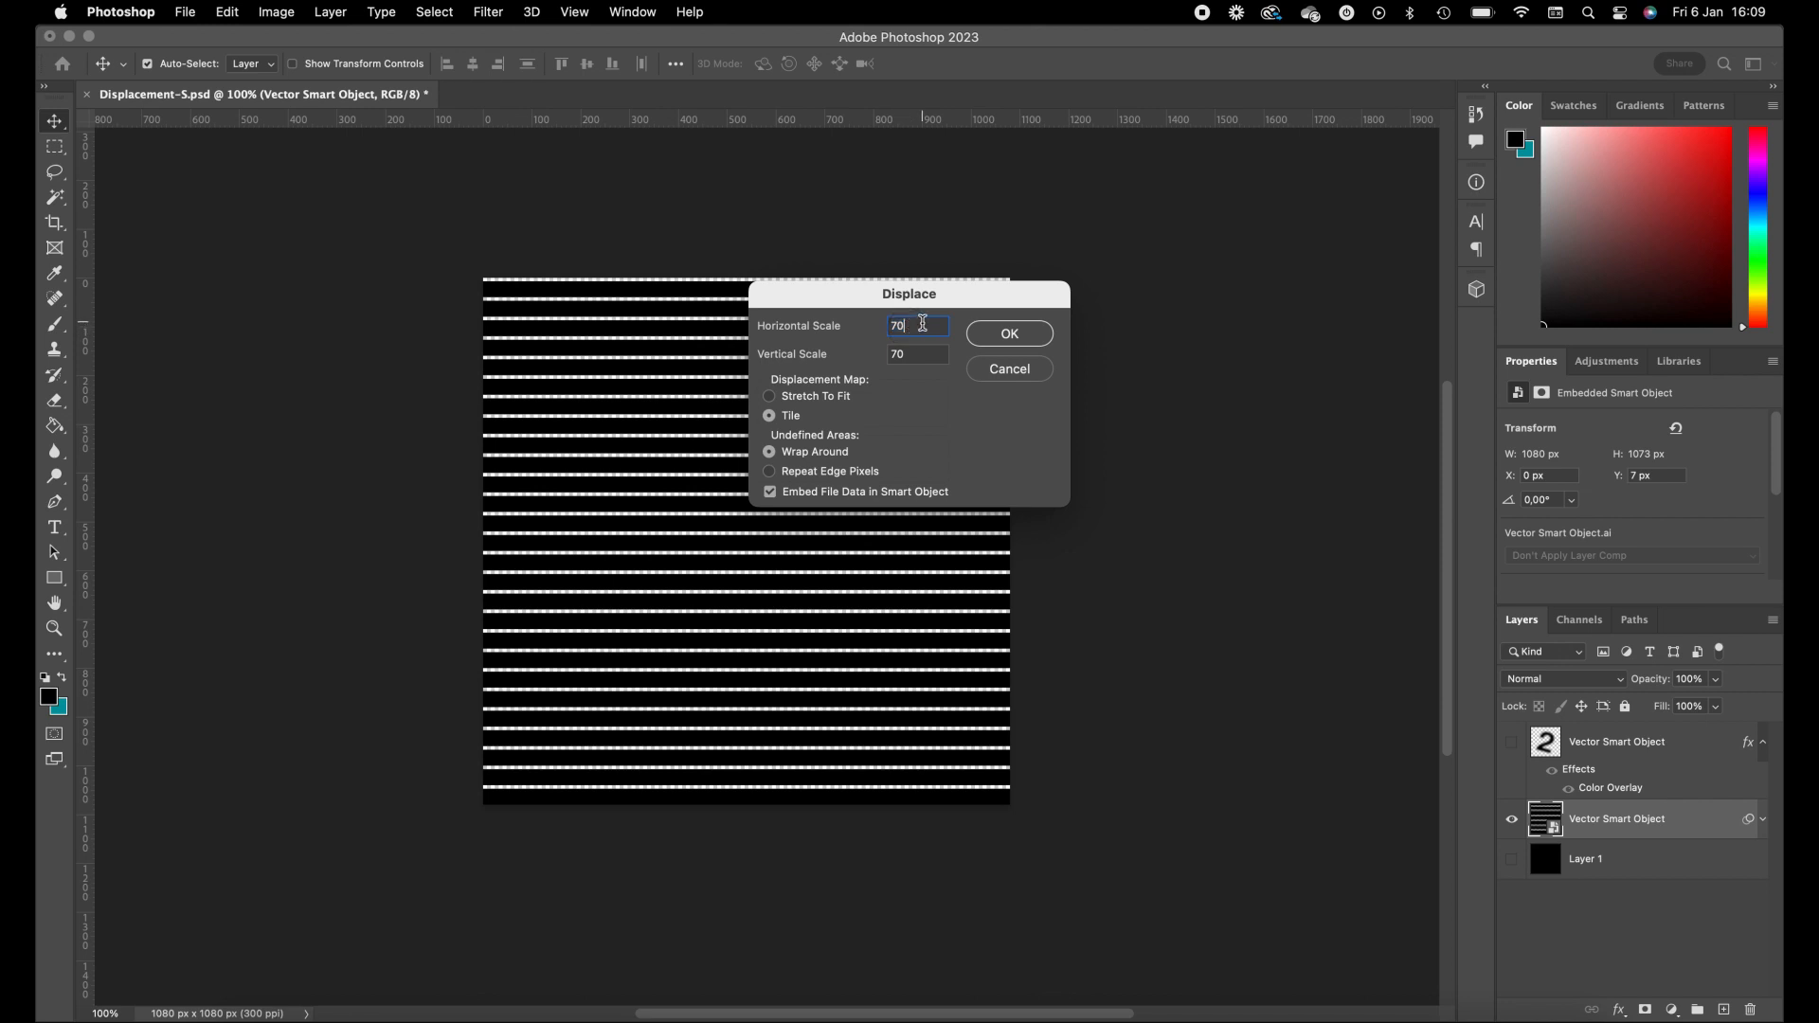
click(917, 354)
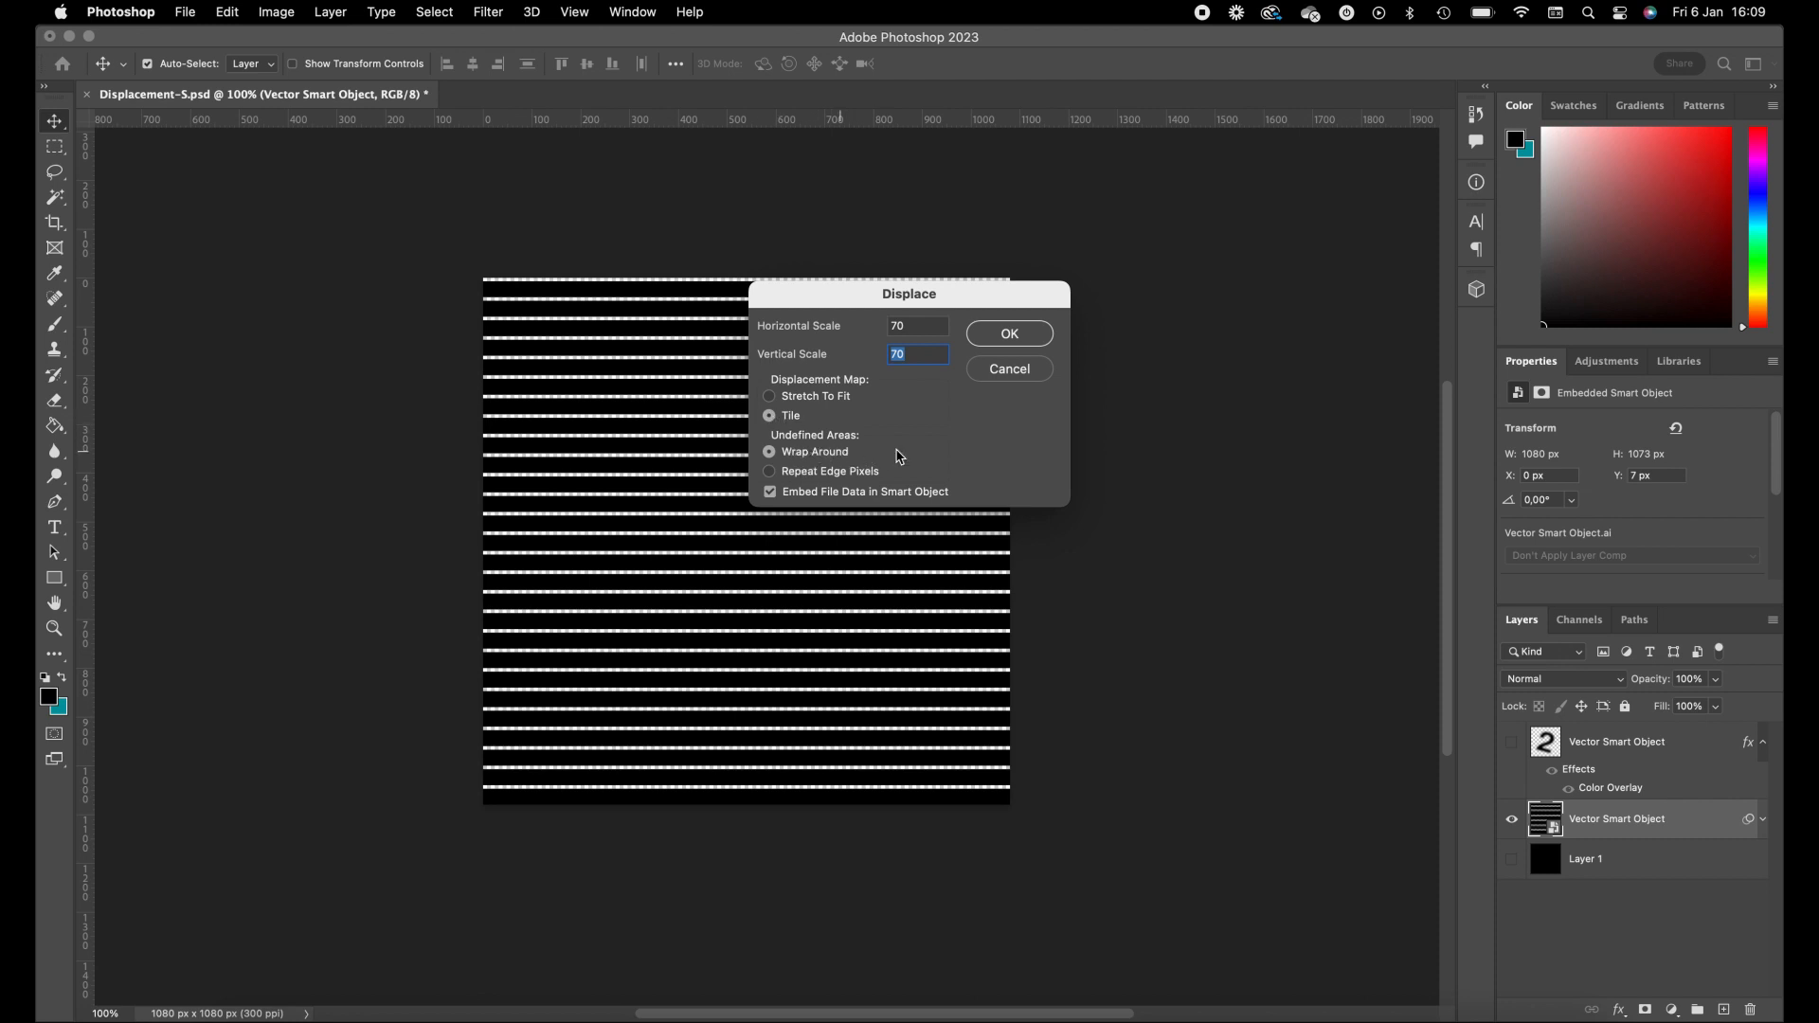
mouse_move(1008, 333)
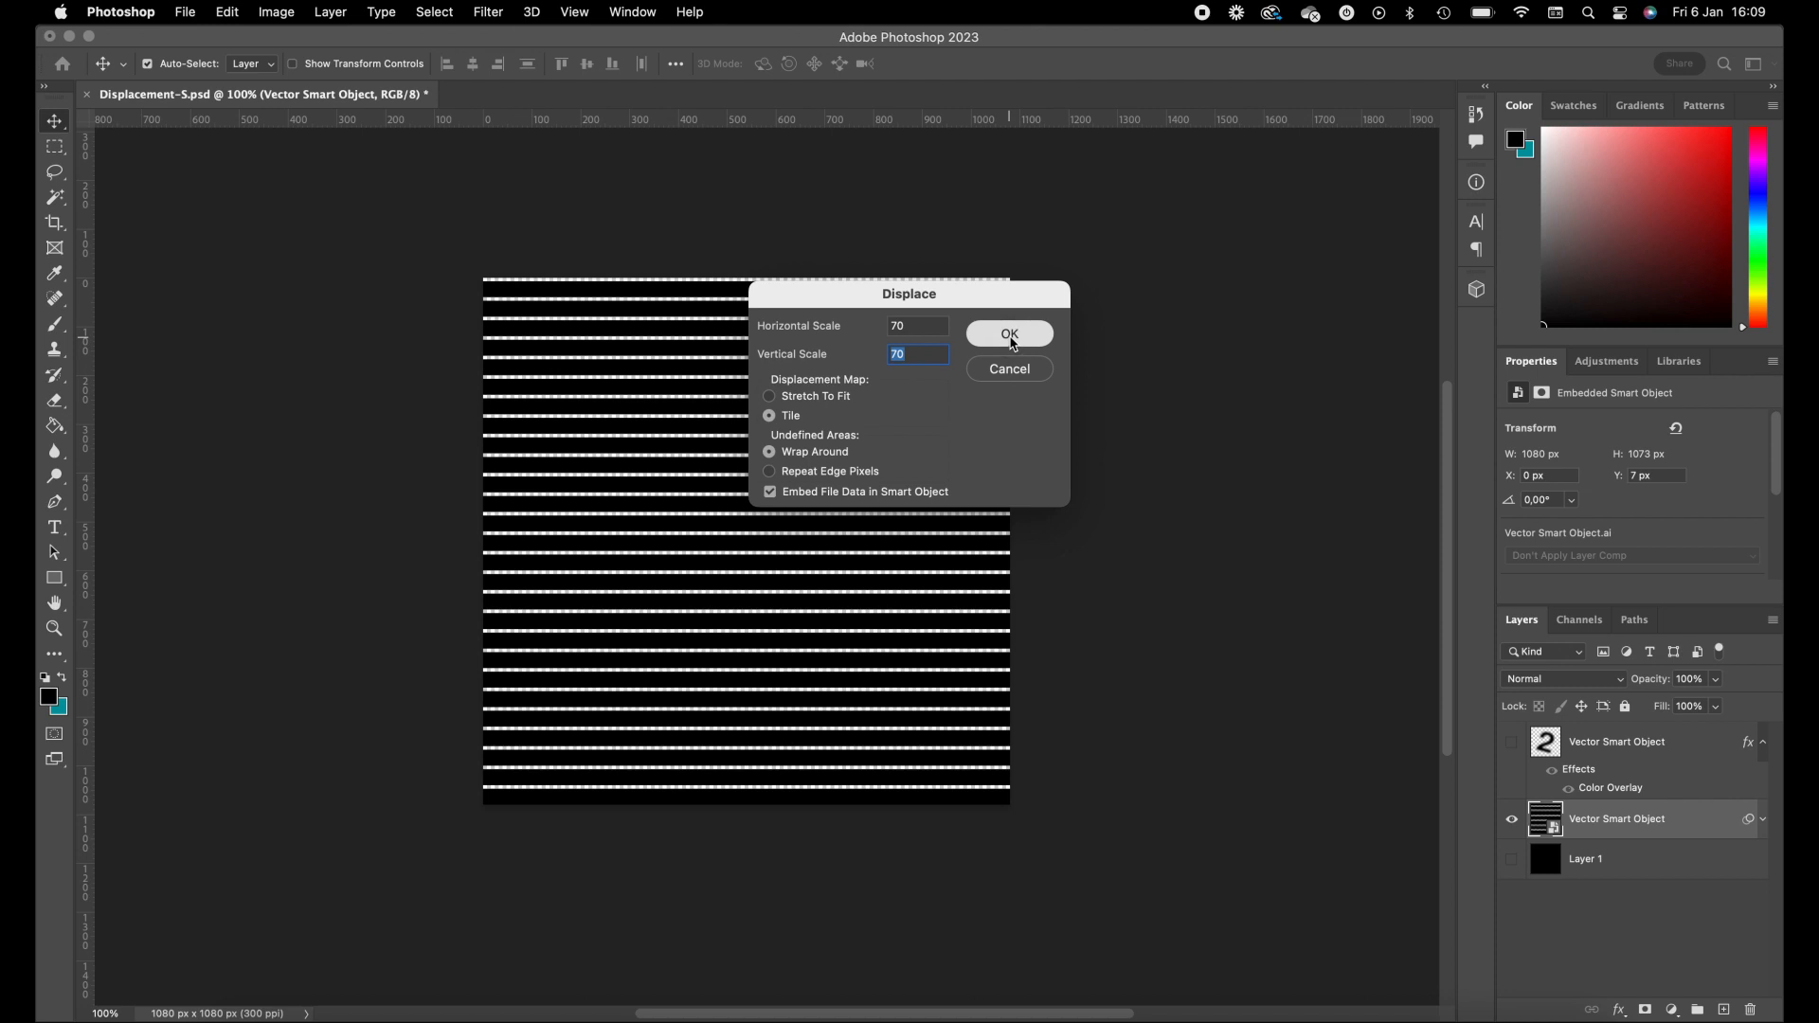
click(1006, 333)
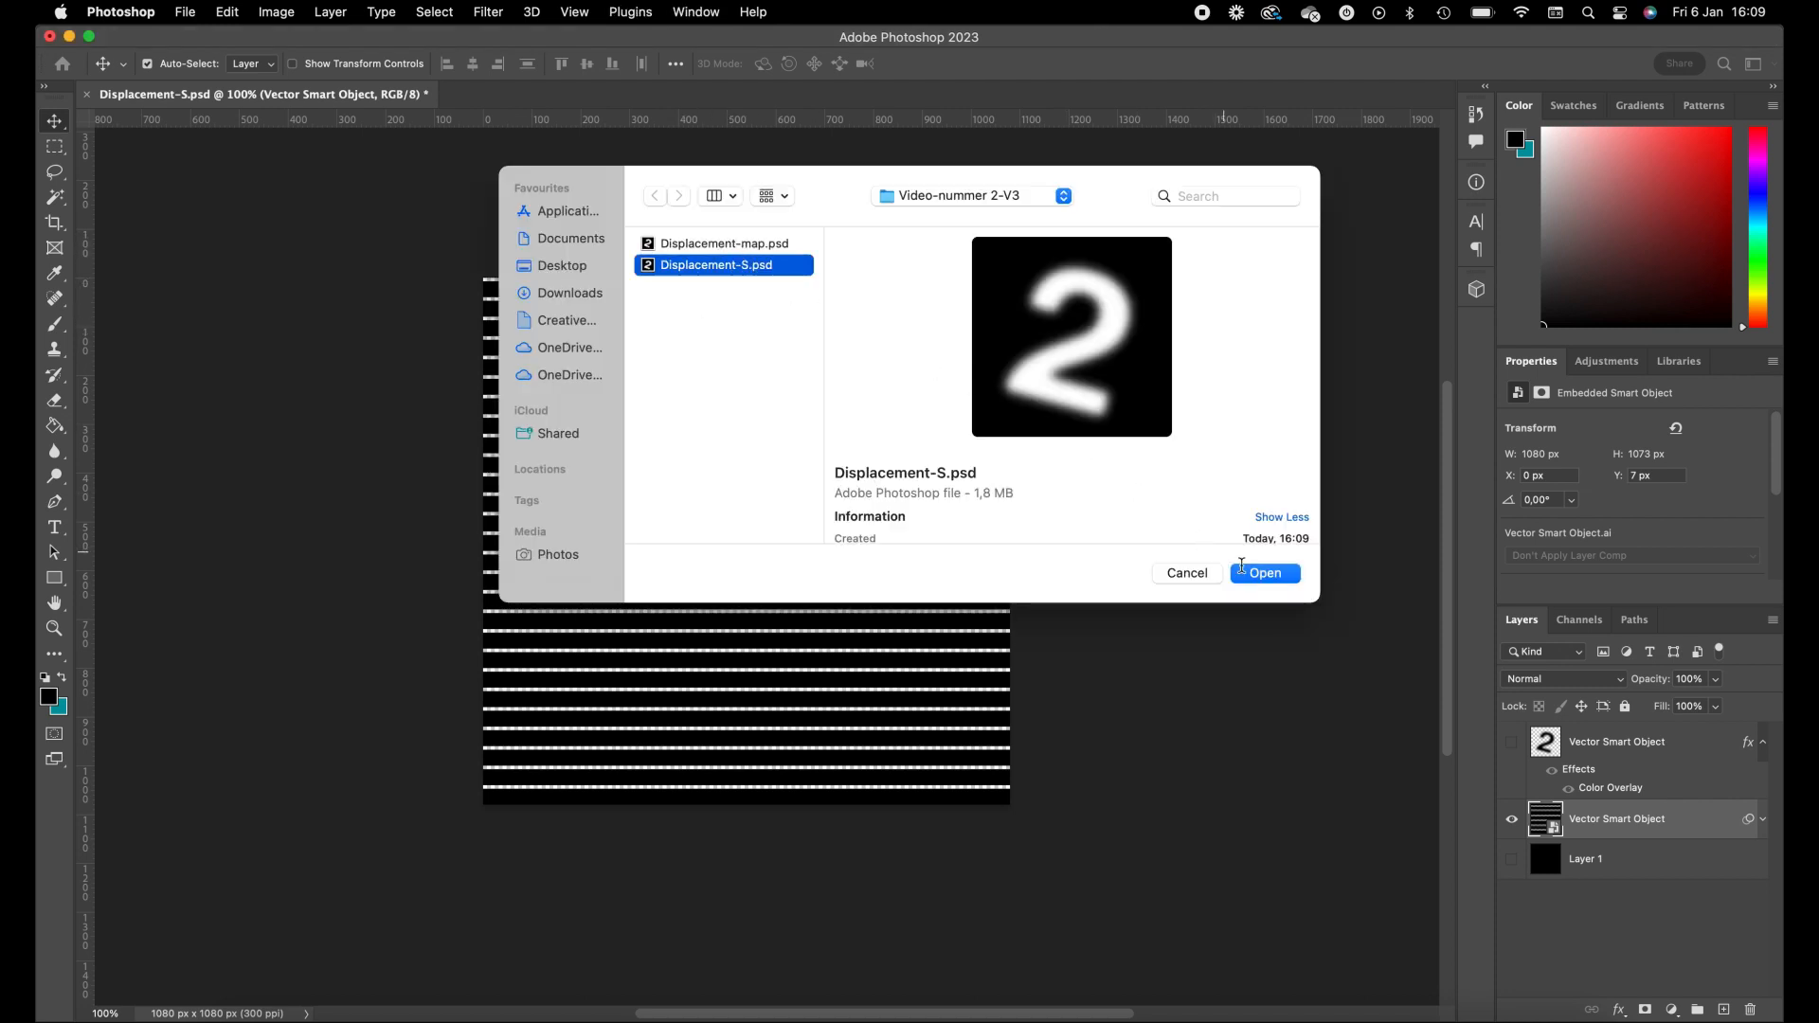
click(1264, 572)
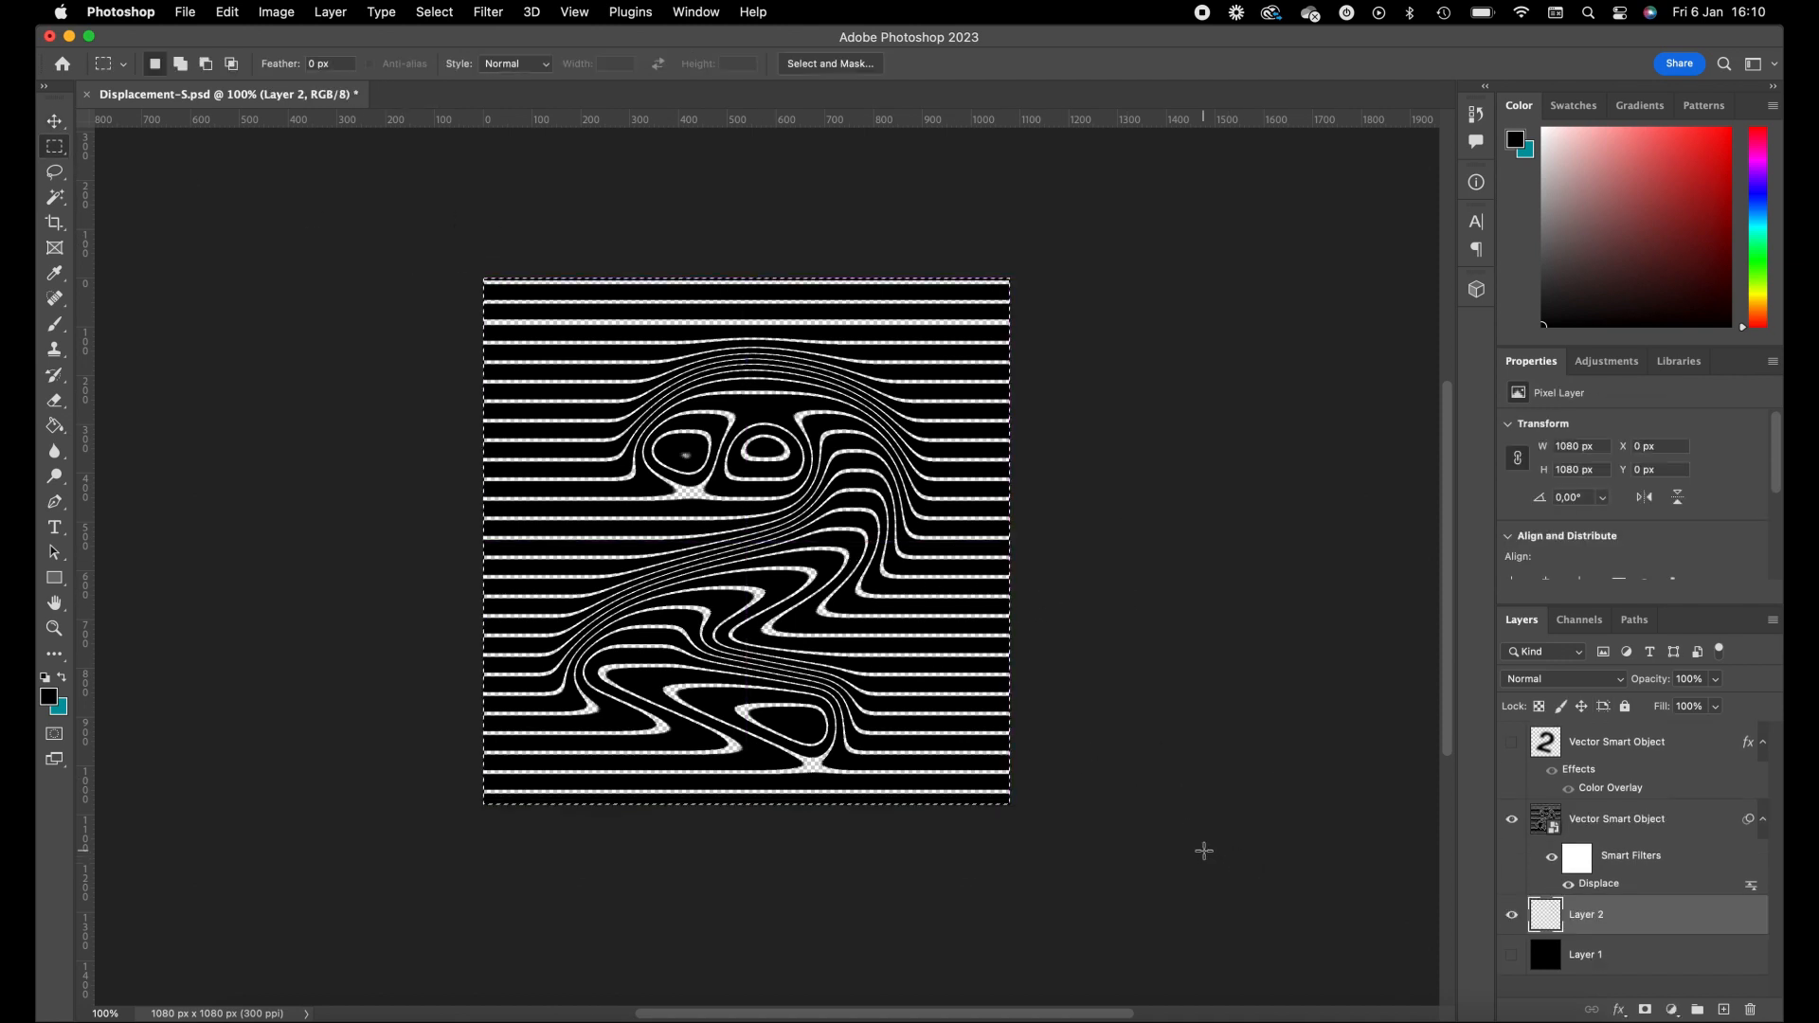
Swap the colours and set the foreground to white #ffffff for painting the new layer
click(47, 697)
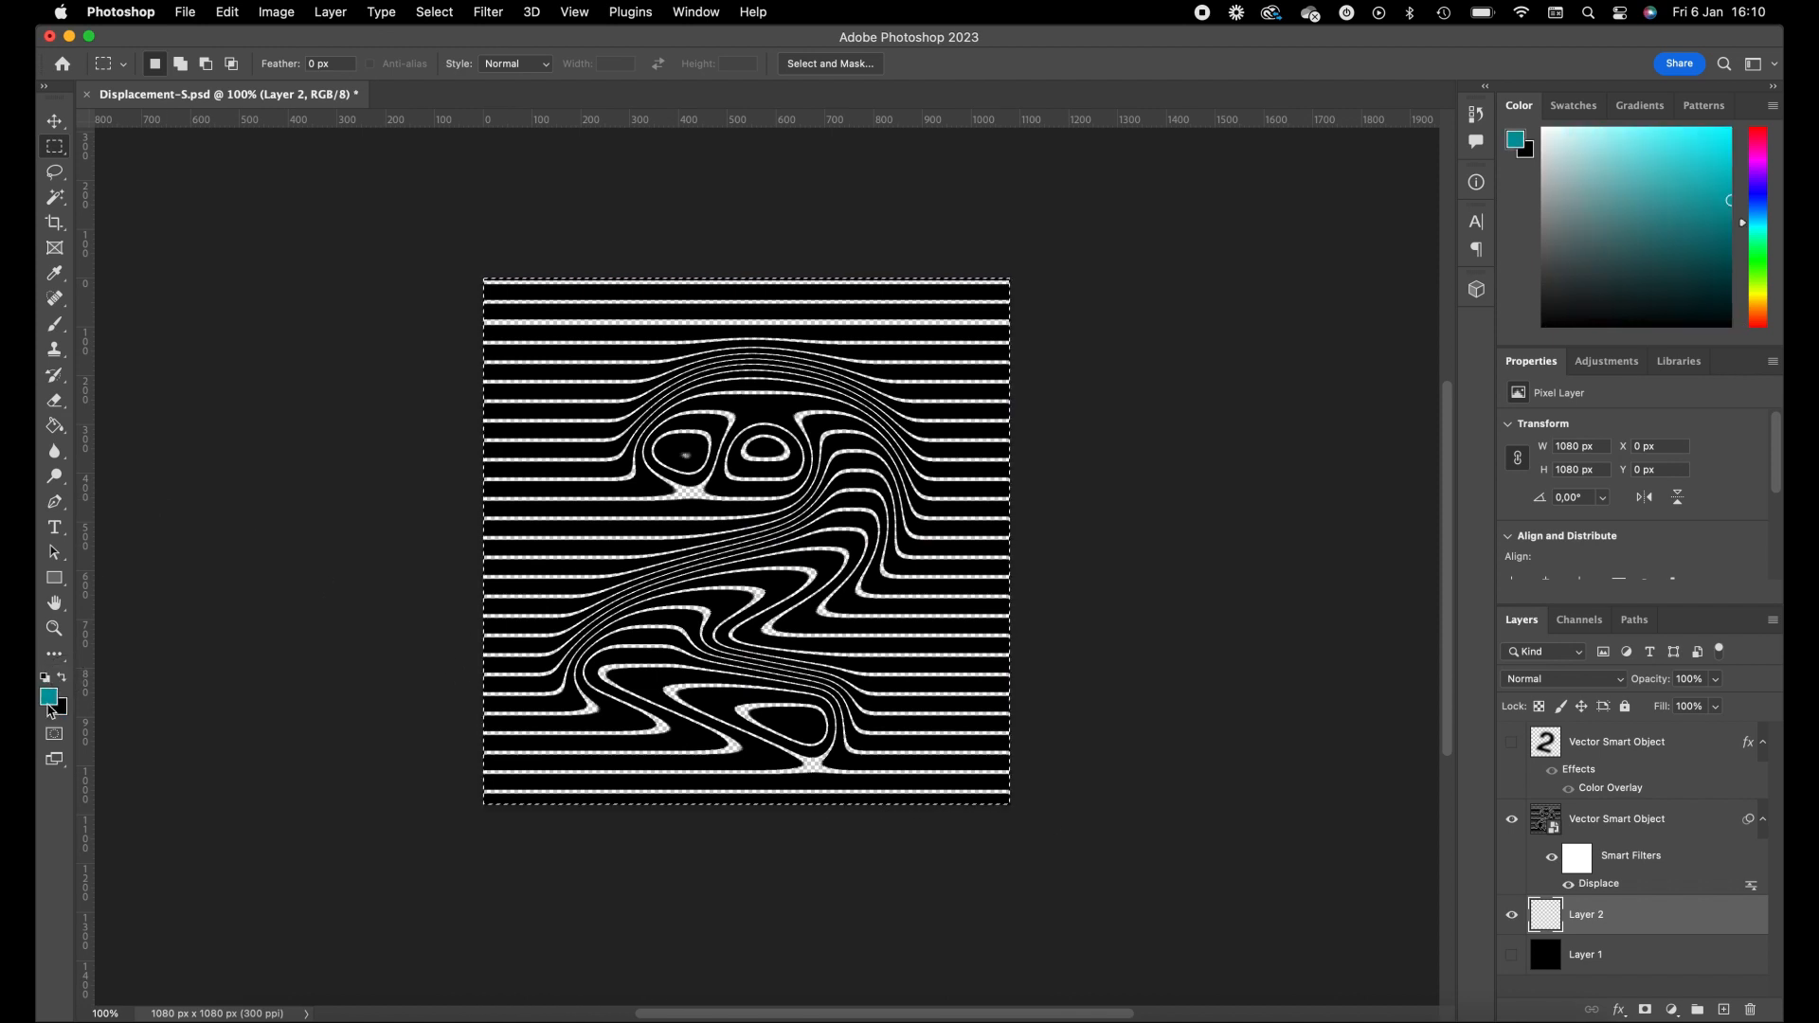
click(47, 696)
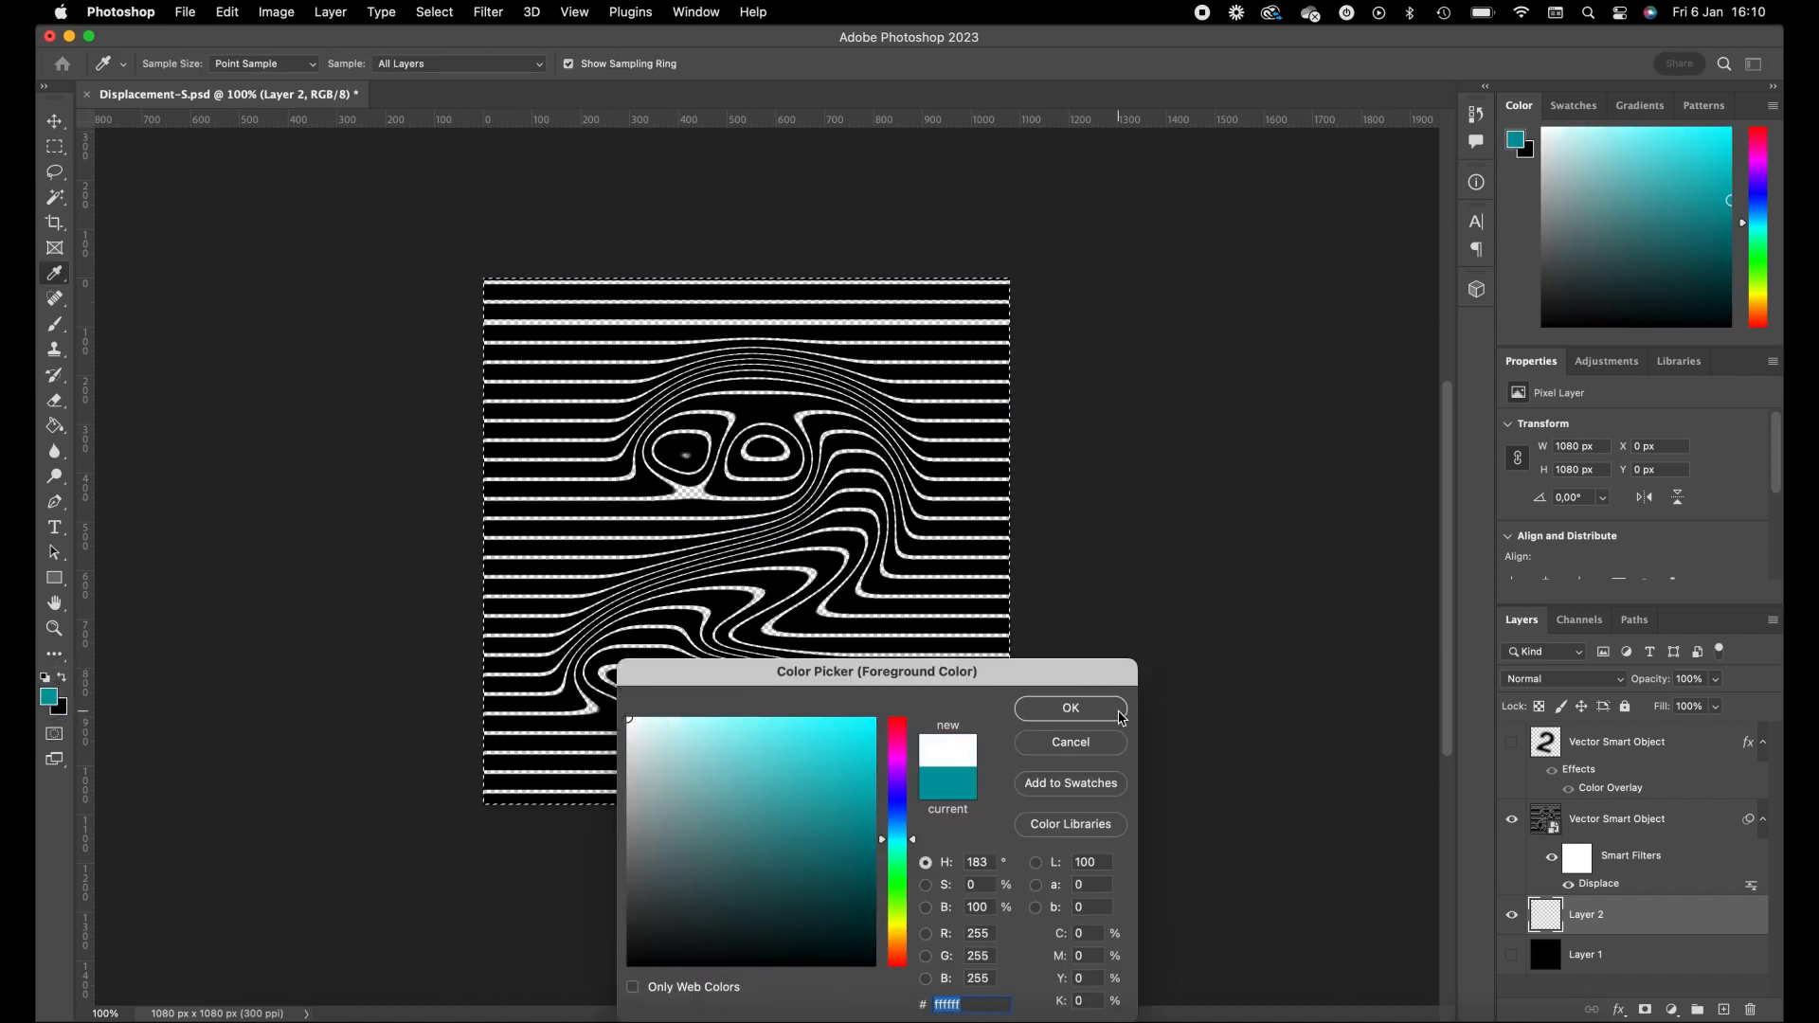
click(1068, 709)
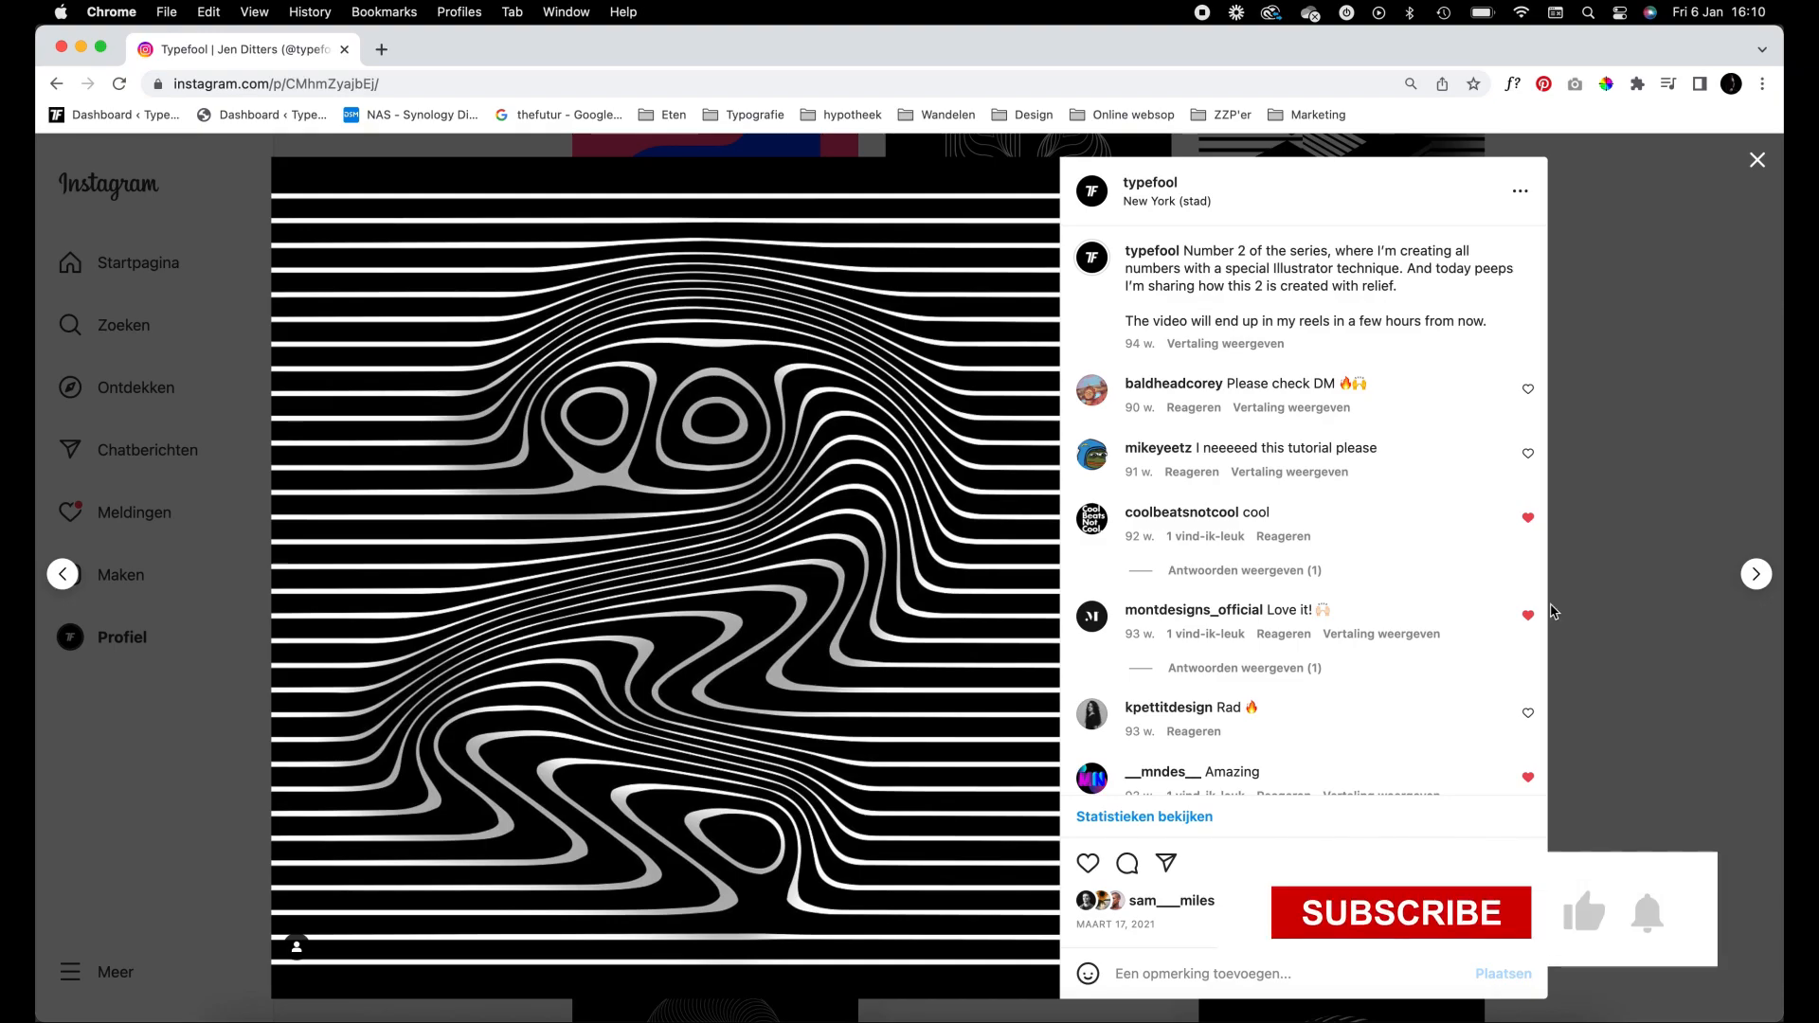
View the Instagram post of the finished wavy-striped number 2 in Chrome
click(1400, 913)
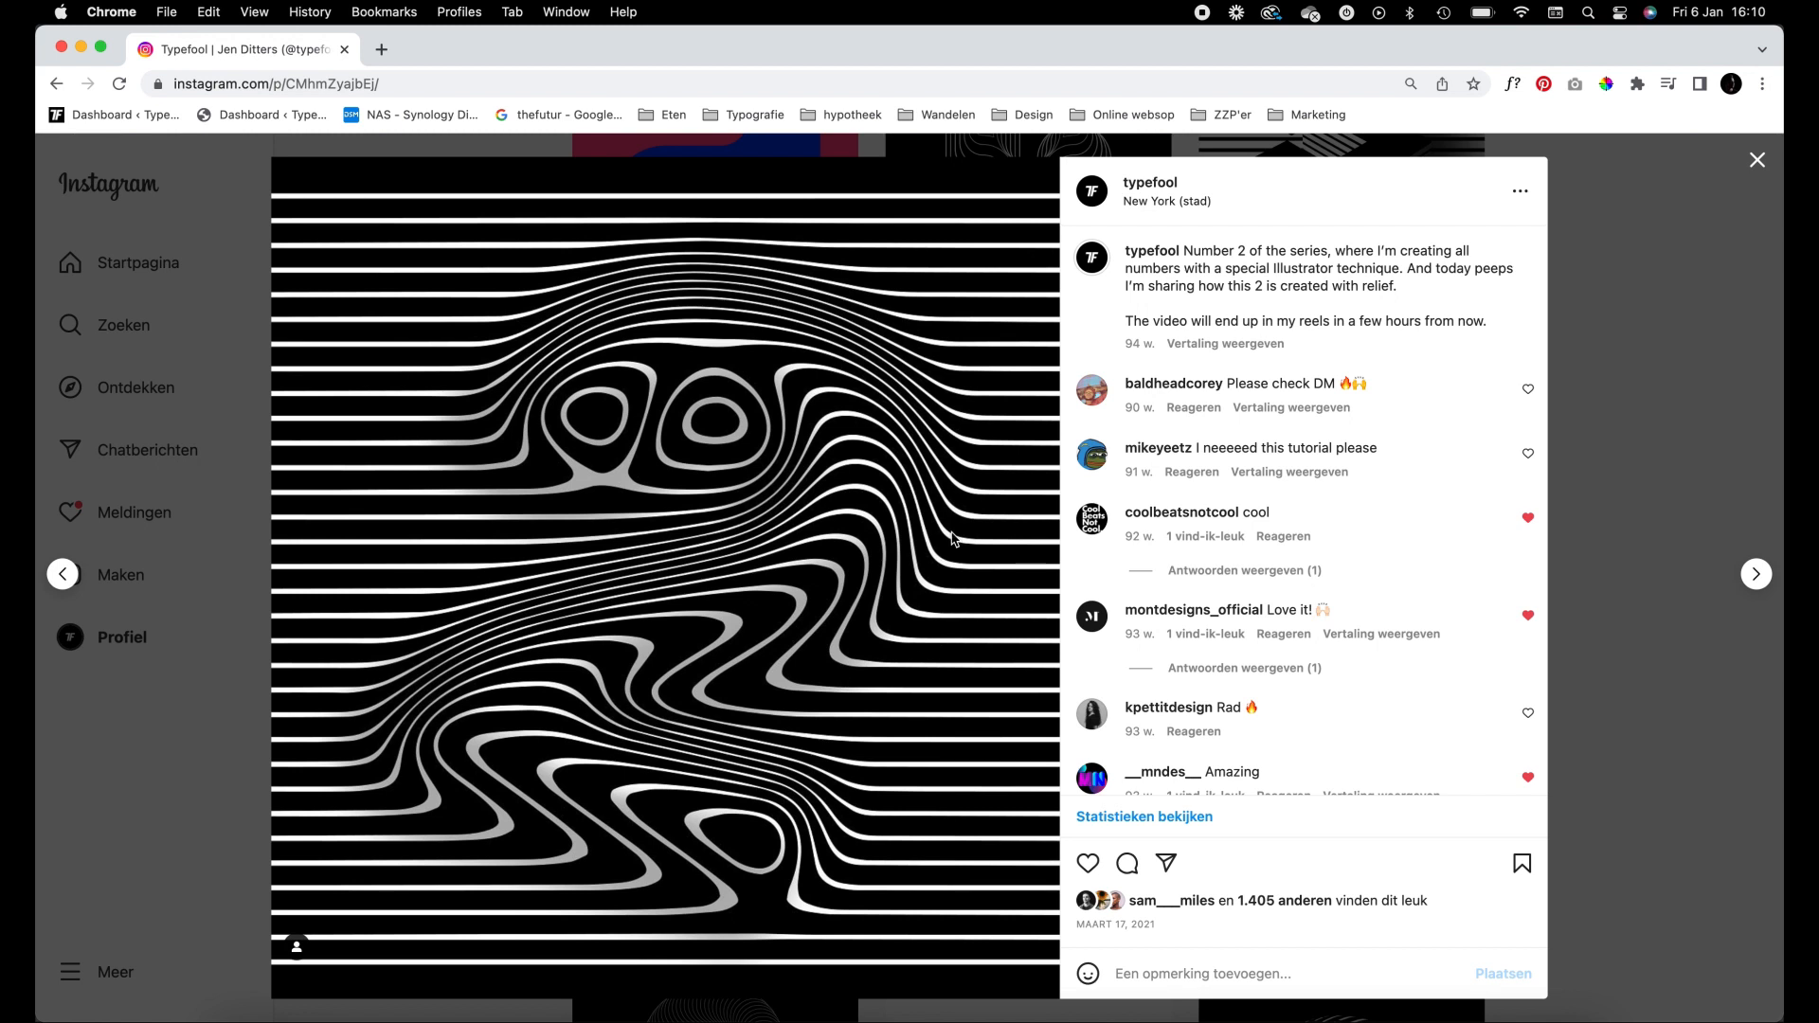
mouse_move(836, 447)
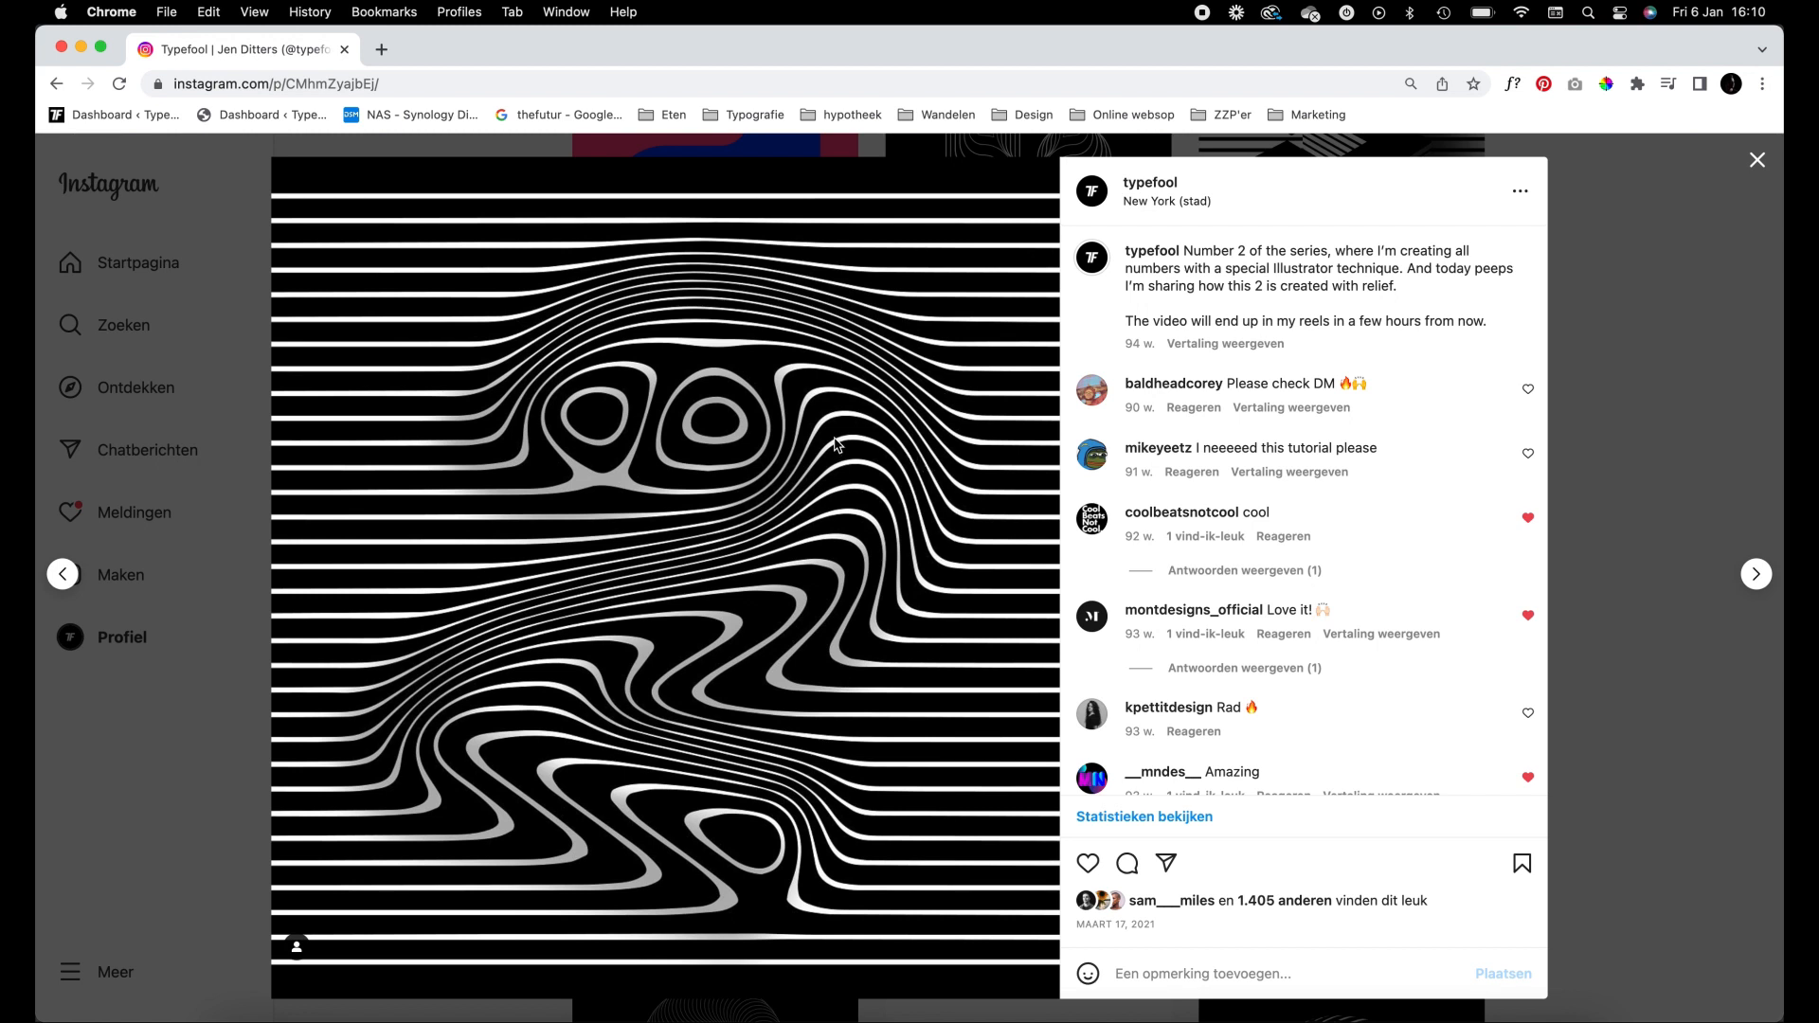
mouse_move(853, 466)
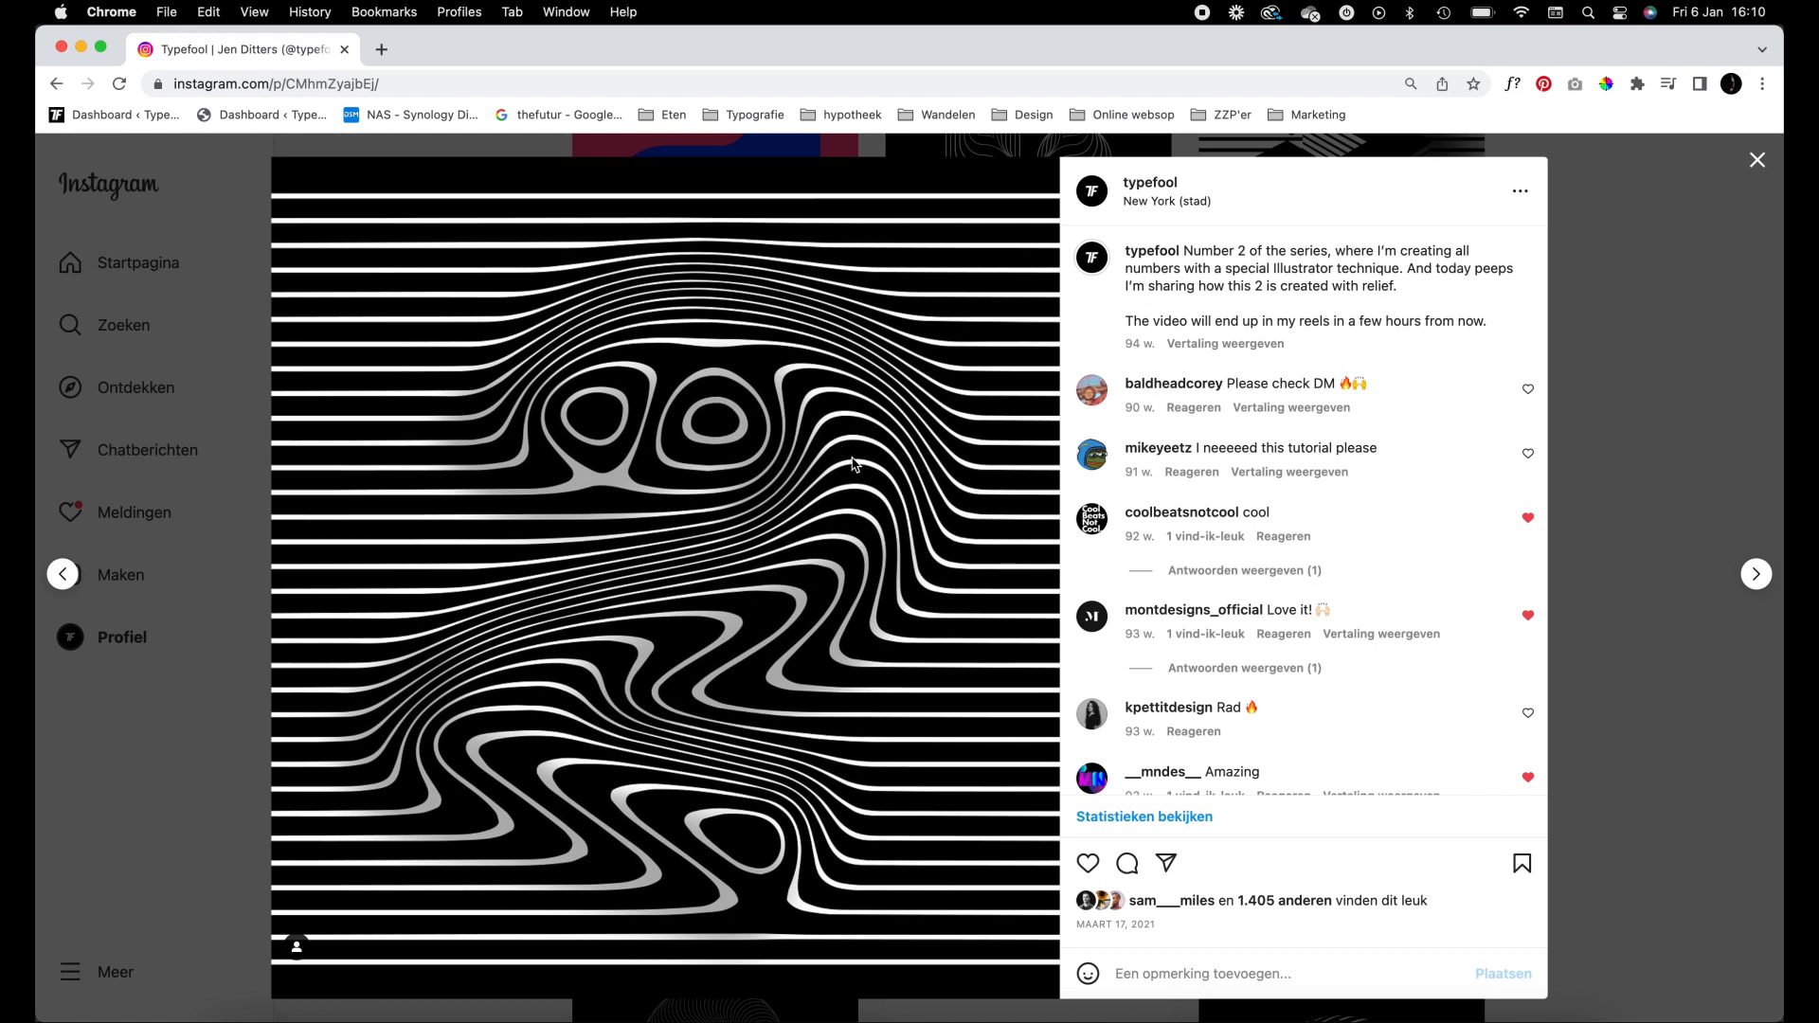